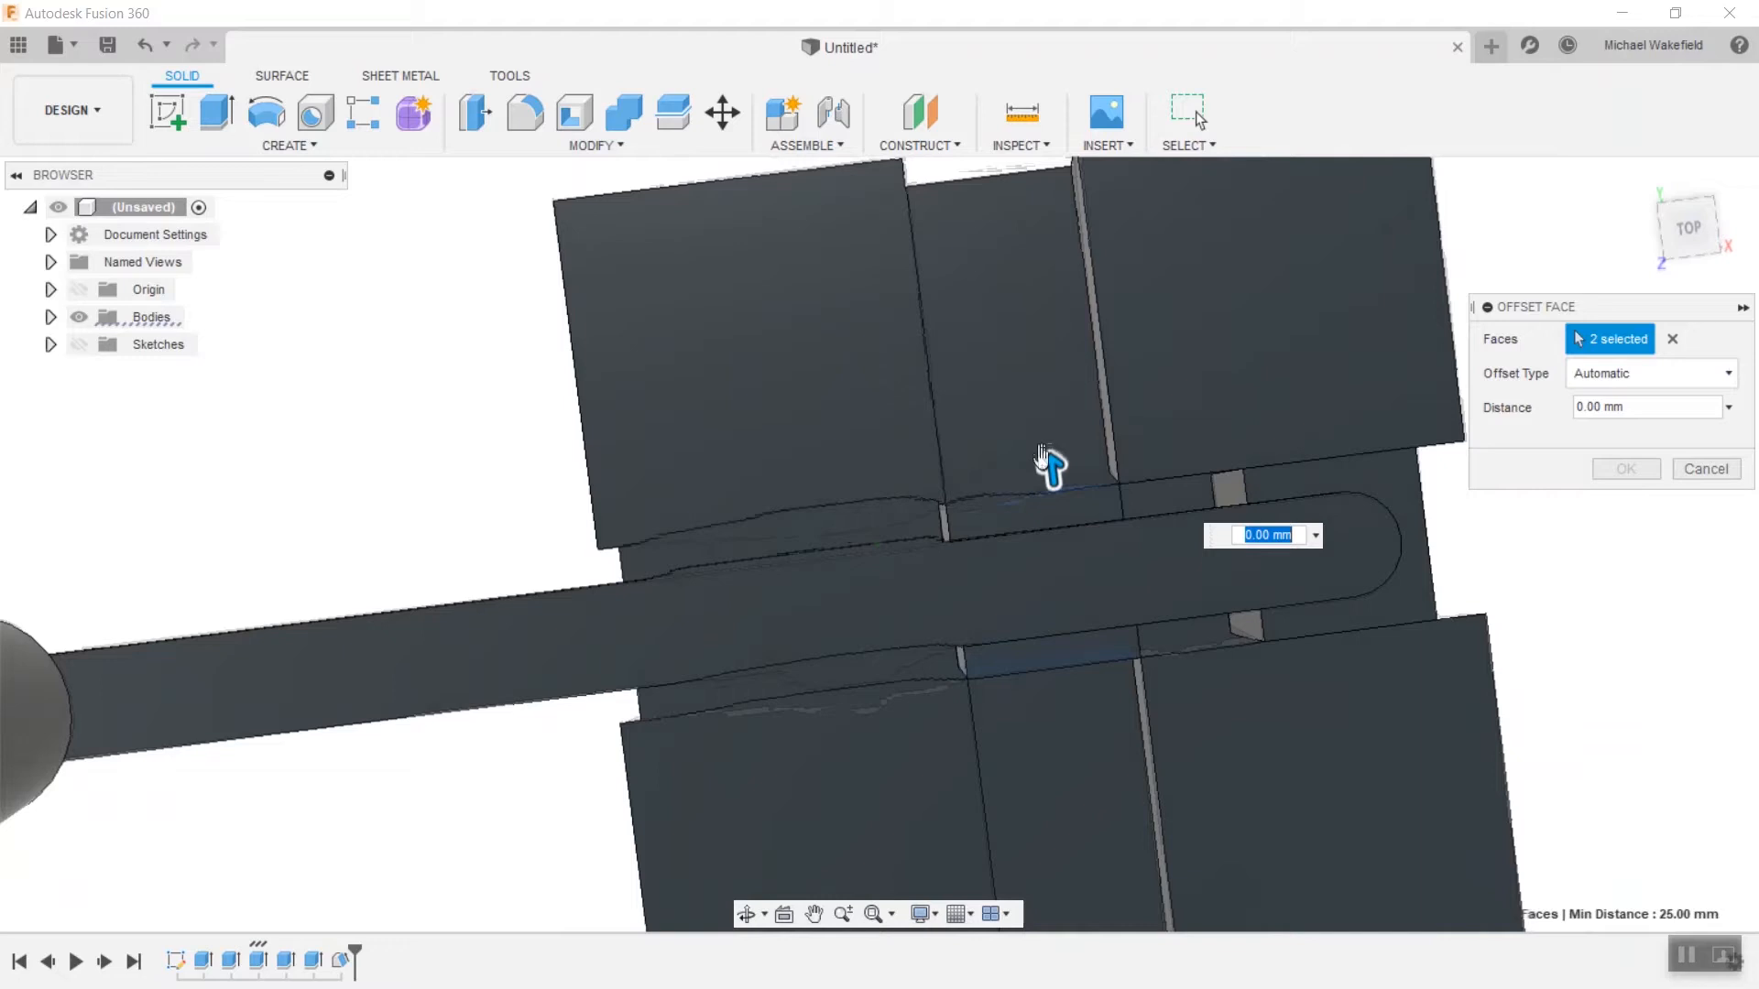
Offset the slot faces by 5 mm and -5 mm so the arm clears the blocks.
drag(1052, 493, 1046, 438)
text(10)
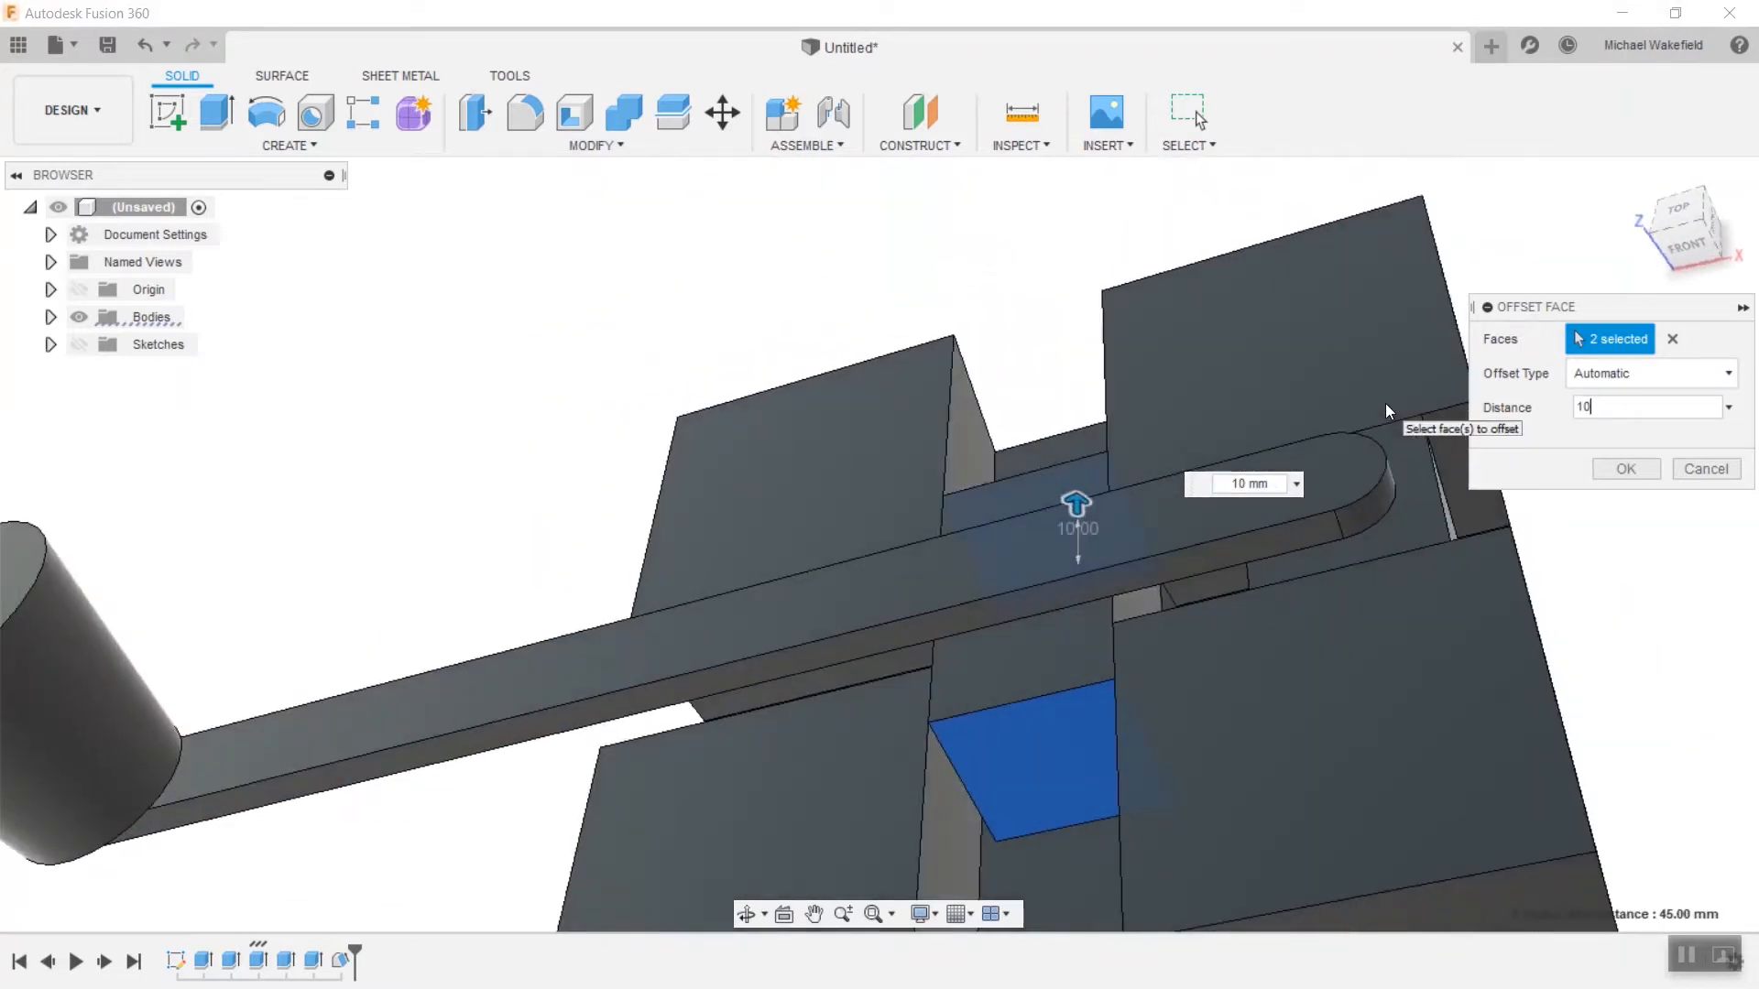
text(5.00 mm)
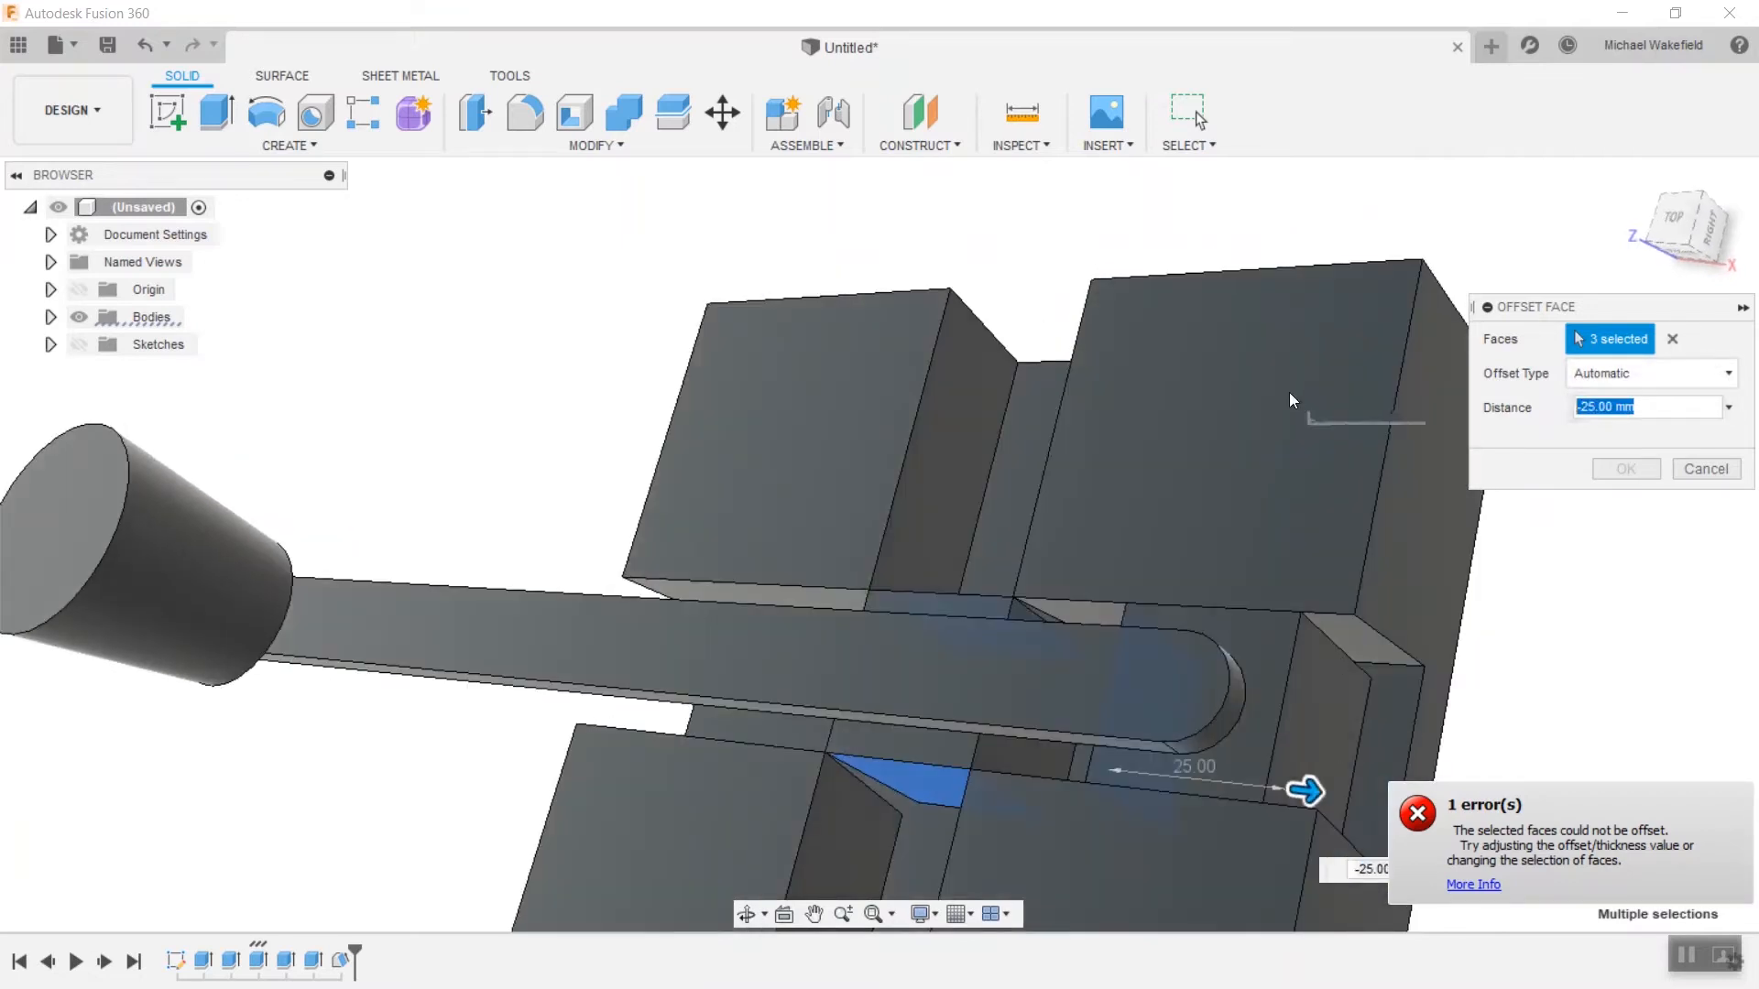
text(-5)
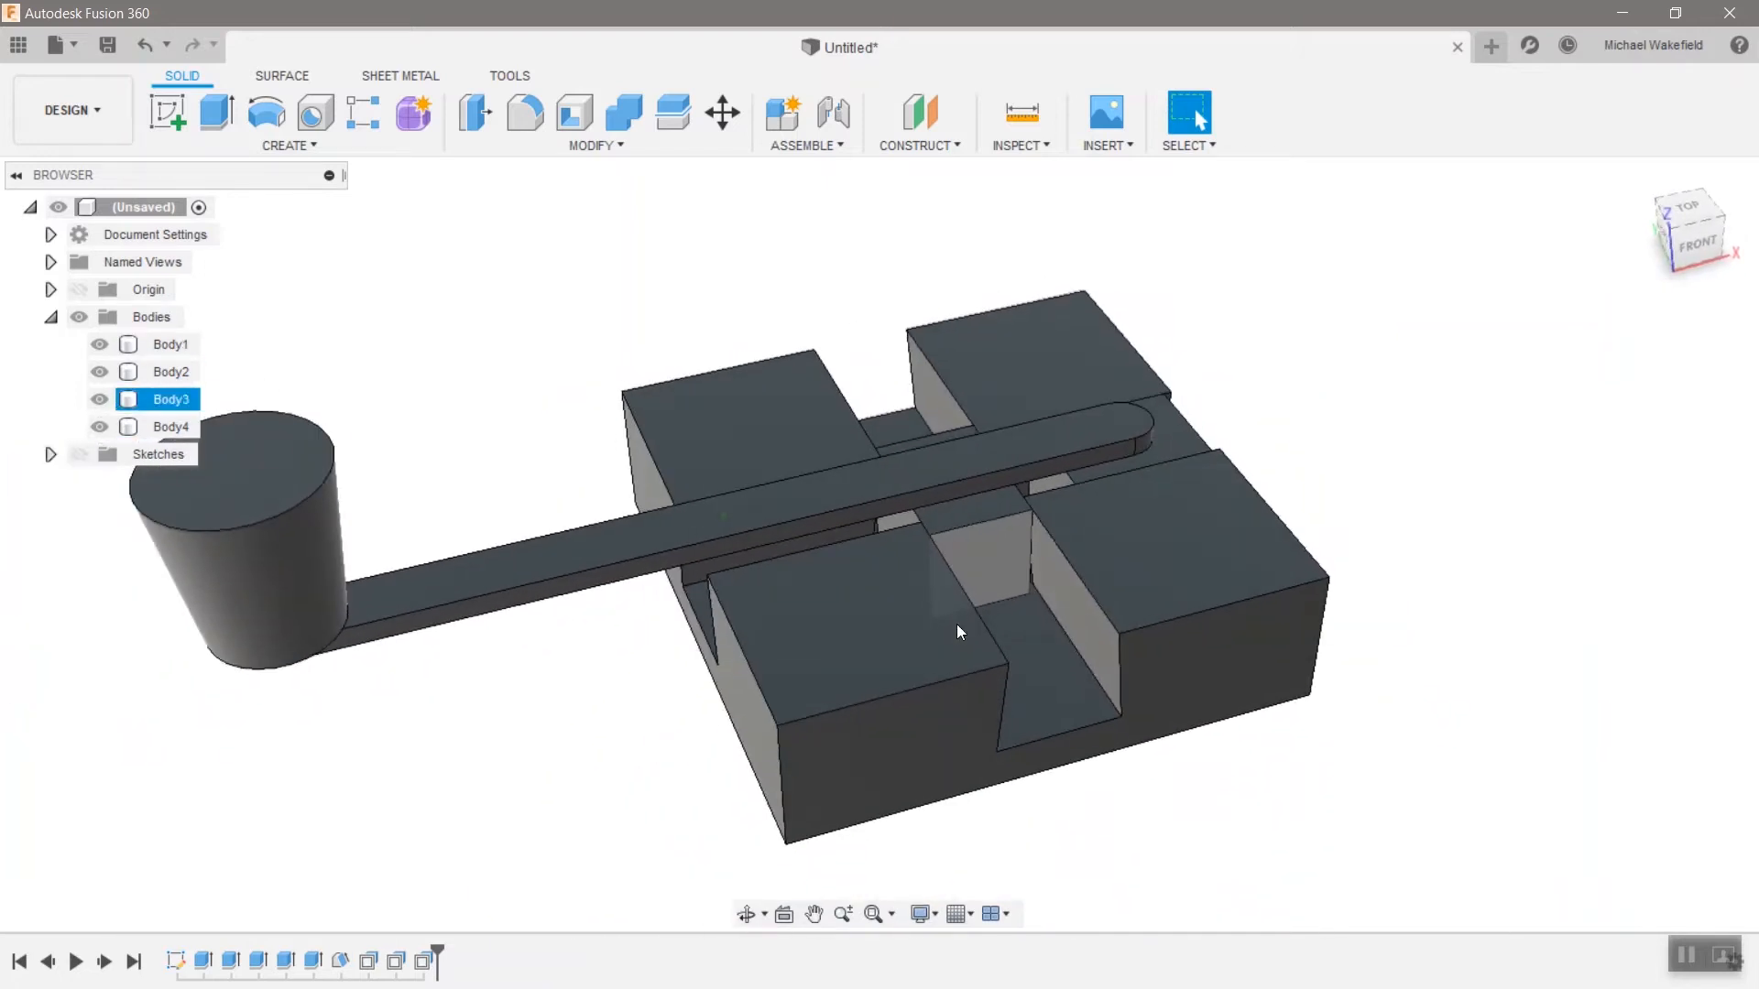
Start the Draft tool from the Modify menu to taper the cylindrical handle.
click(593, 145)
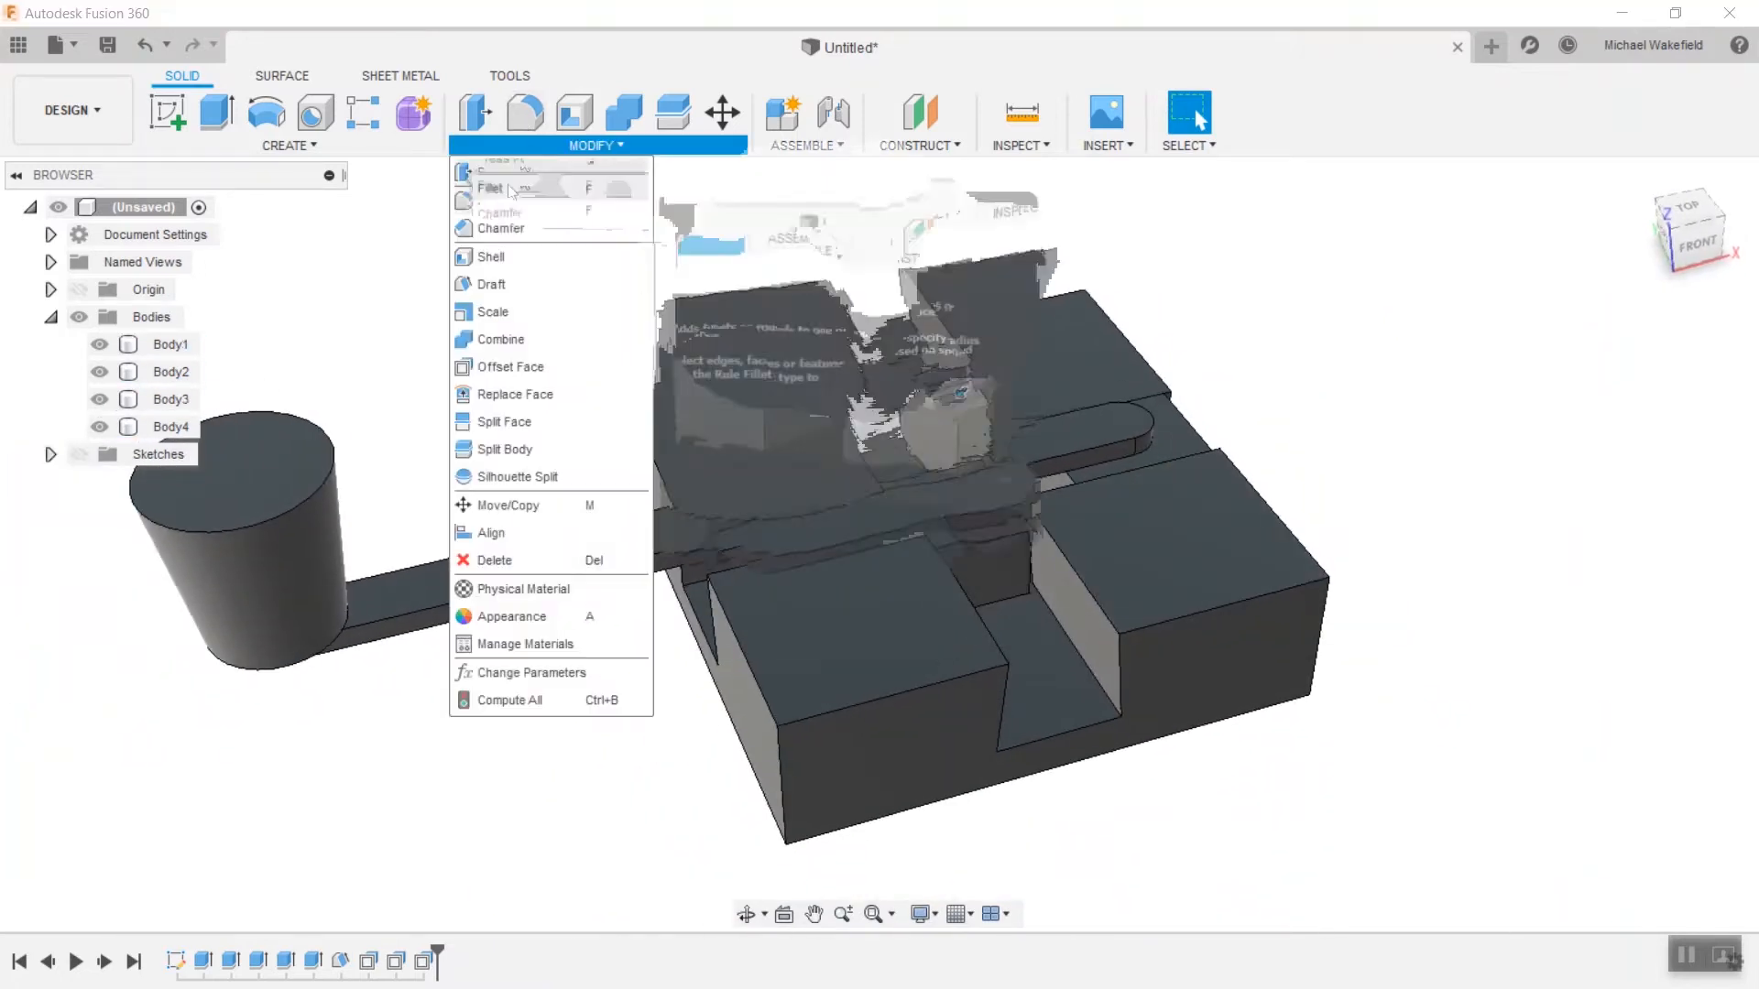
click(491, 284)
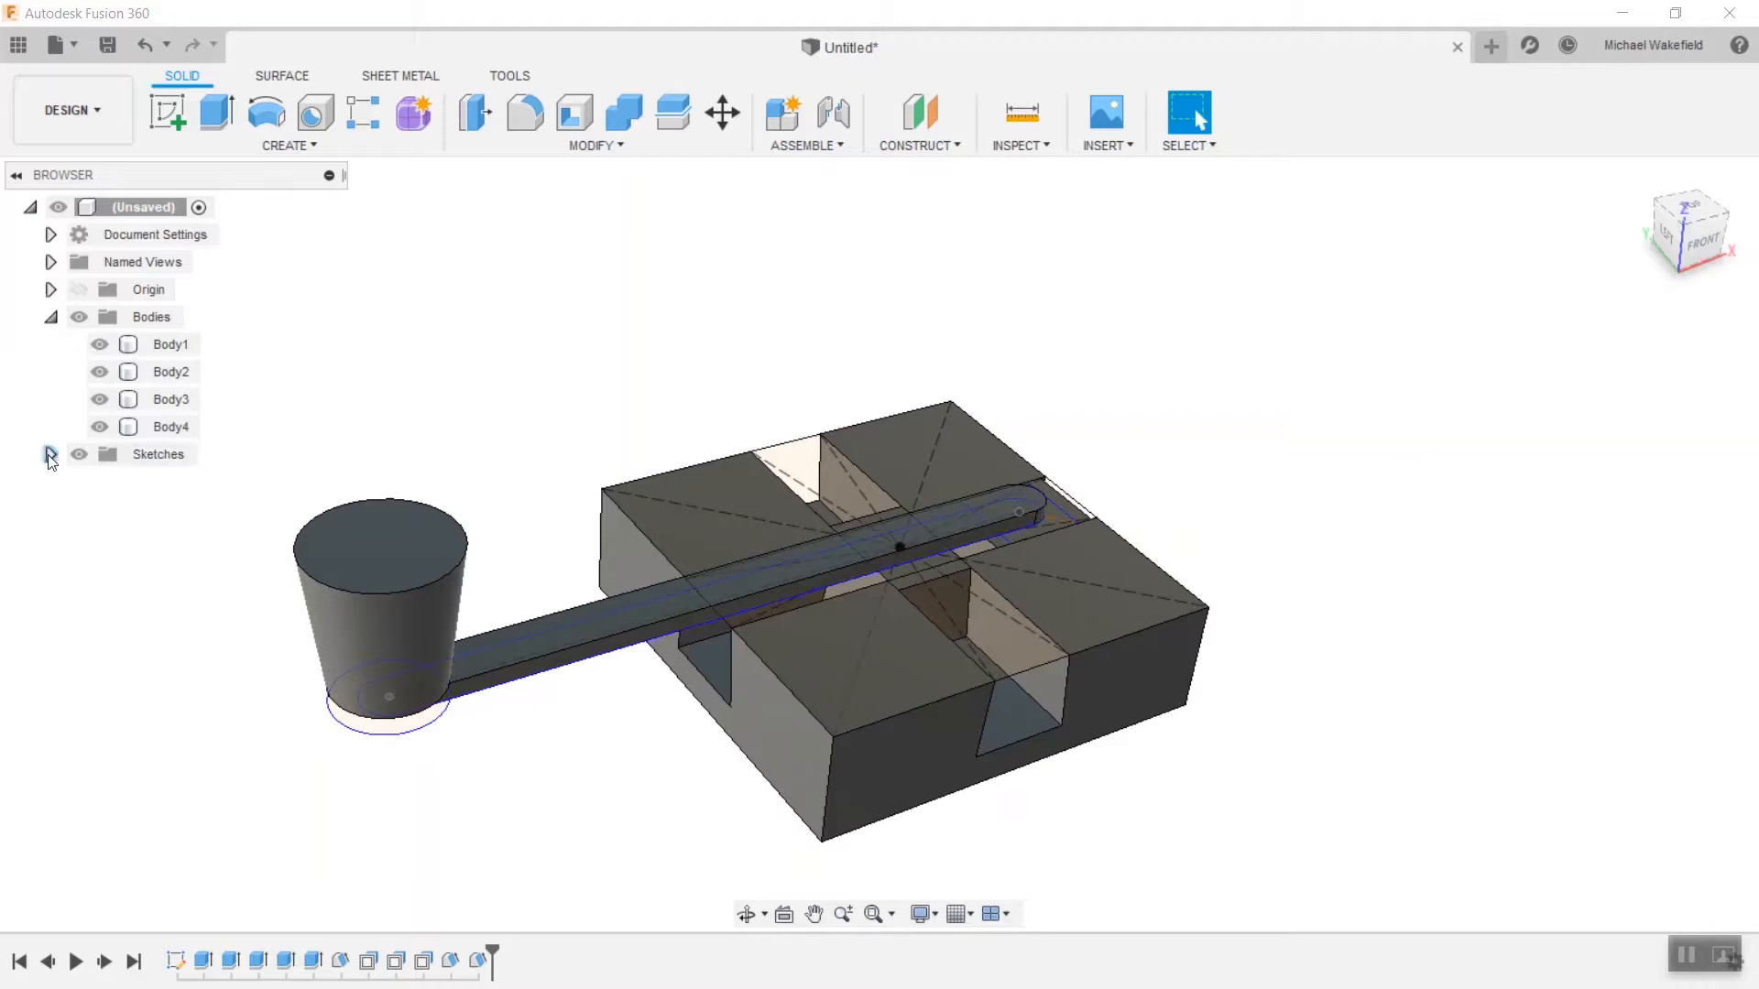
Project geometry into Sketch1 and select the slot's end face for a new offset.
right_click(157, 453)
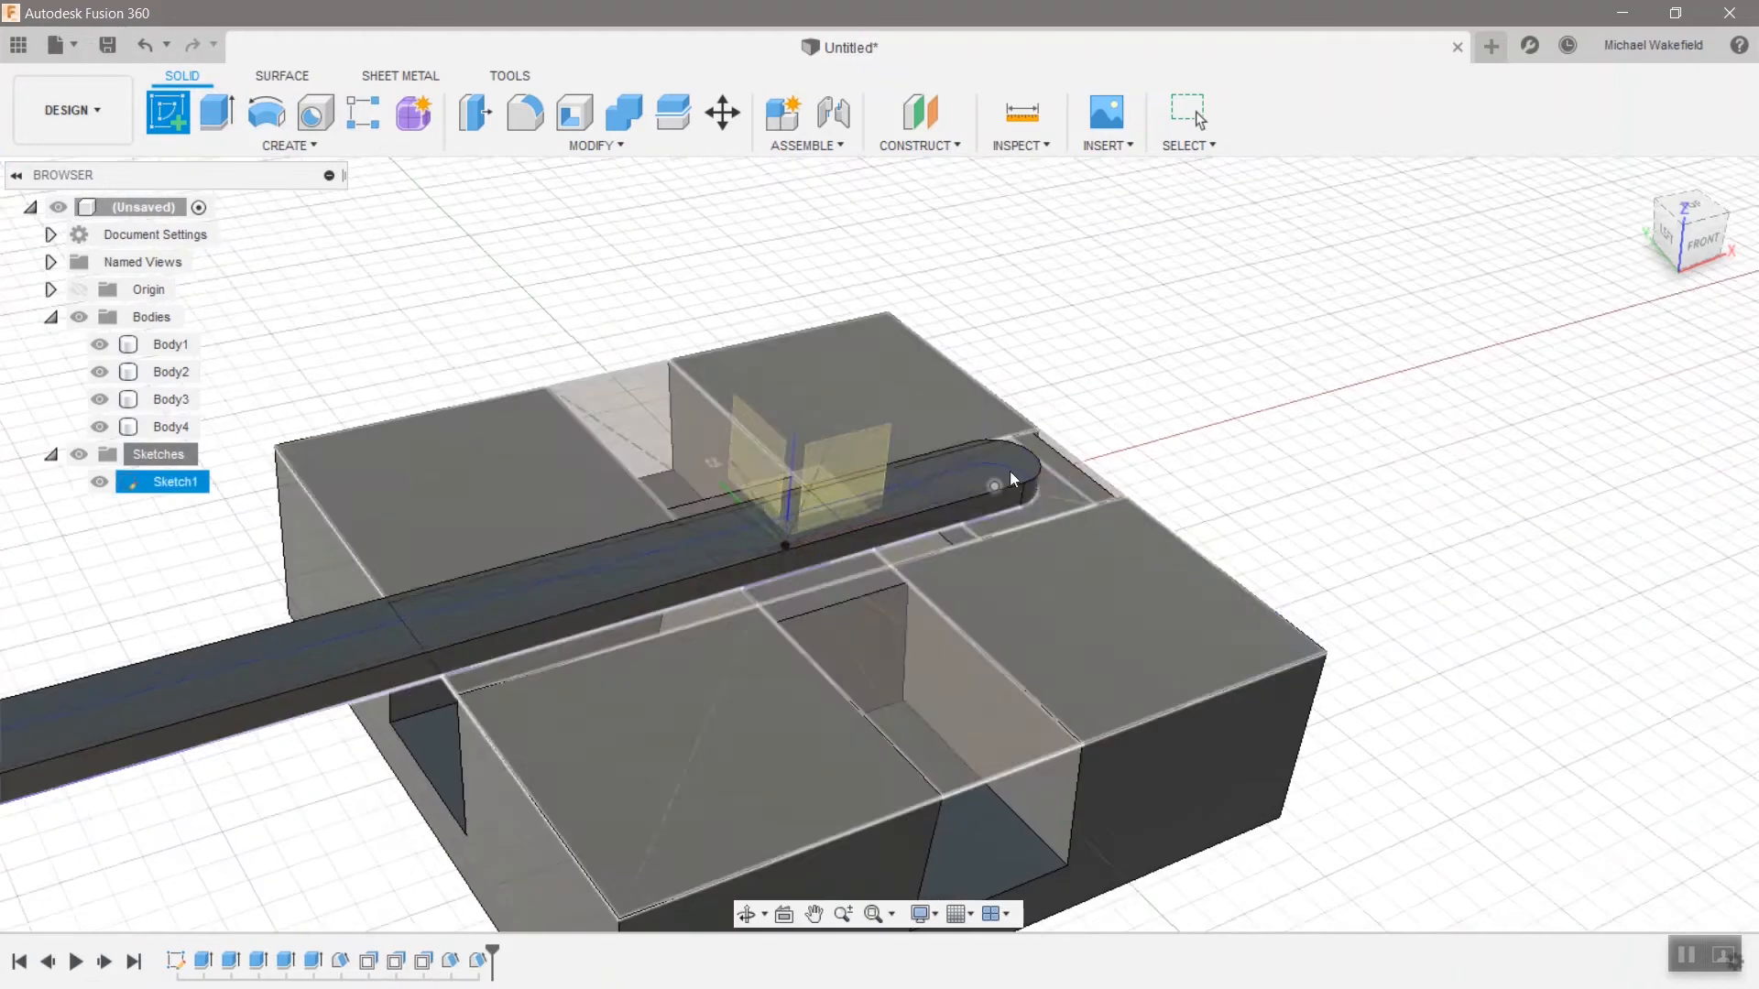
click(166, 112)
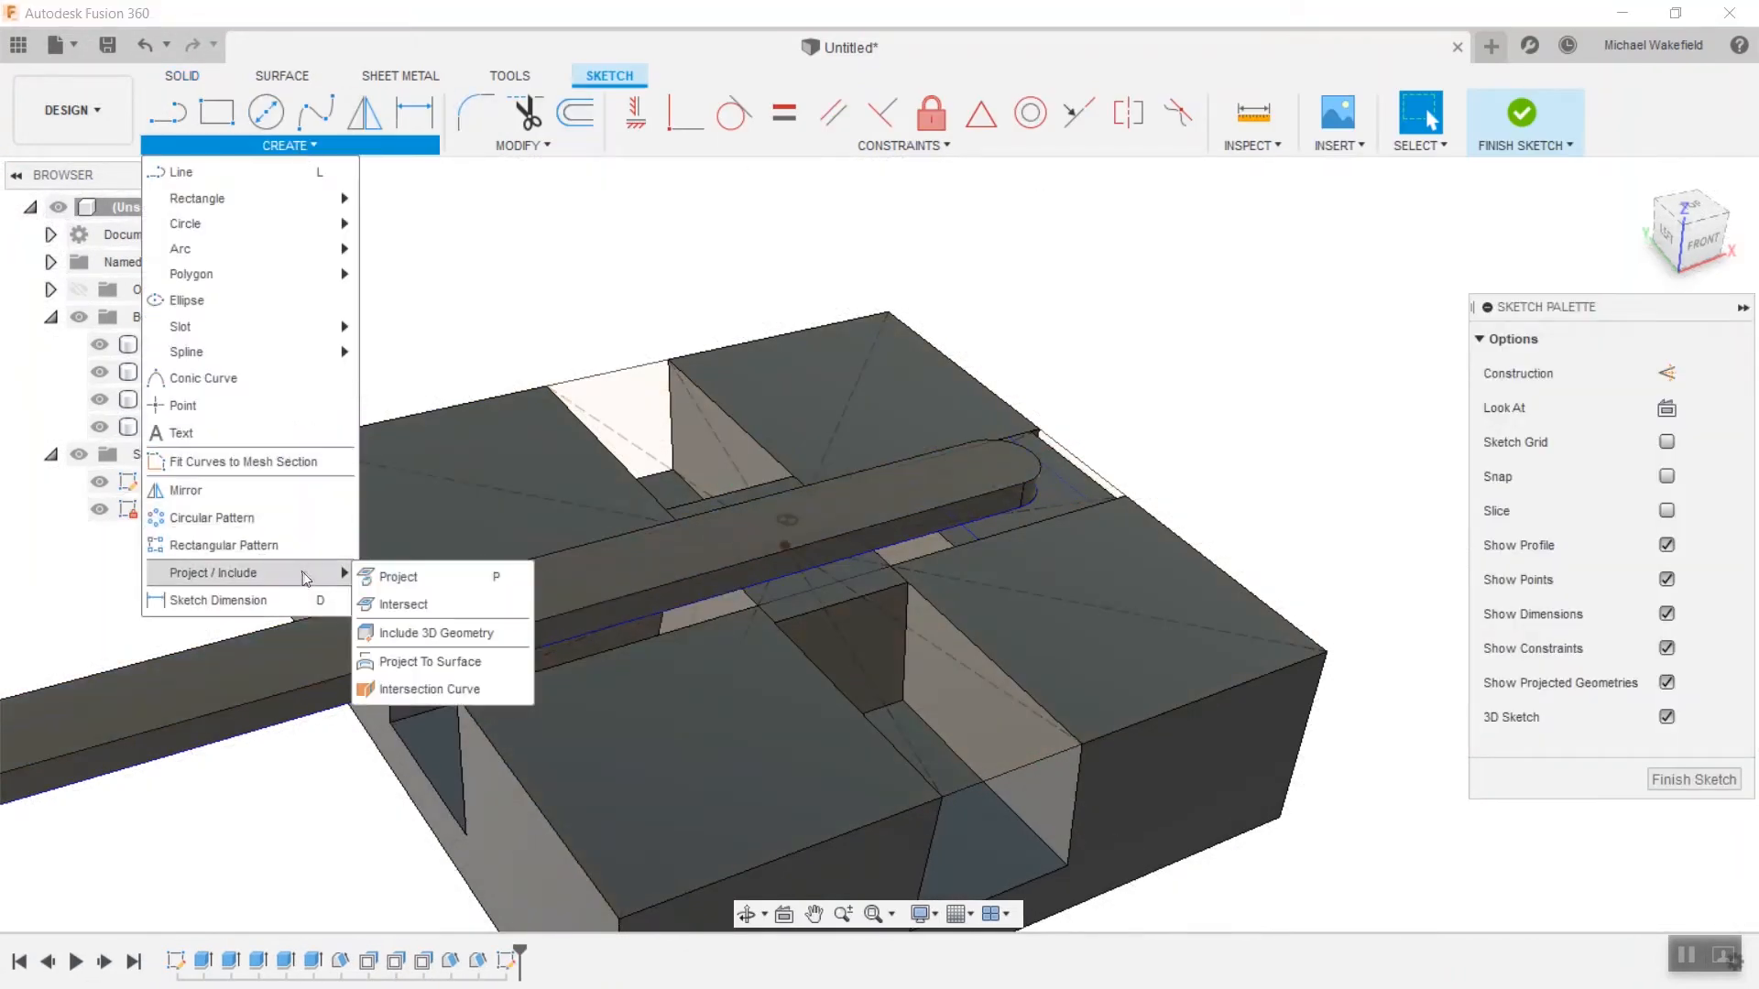
click(398, 576)
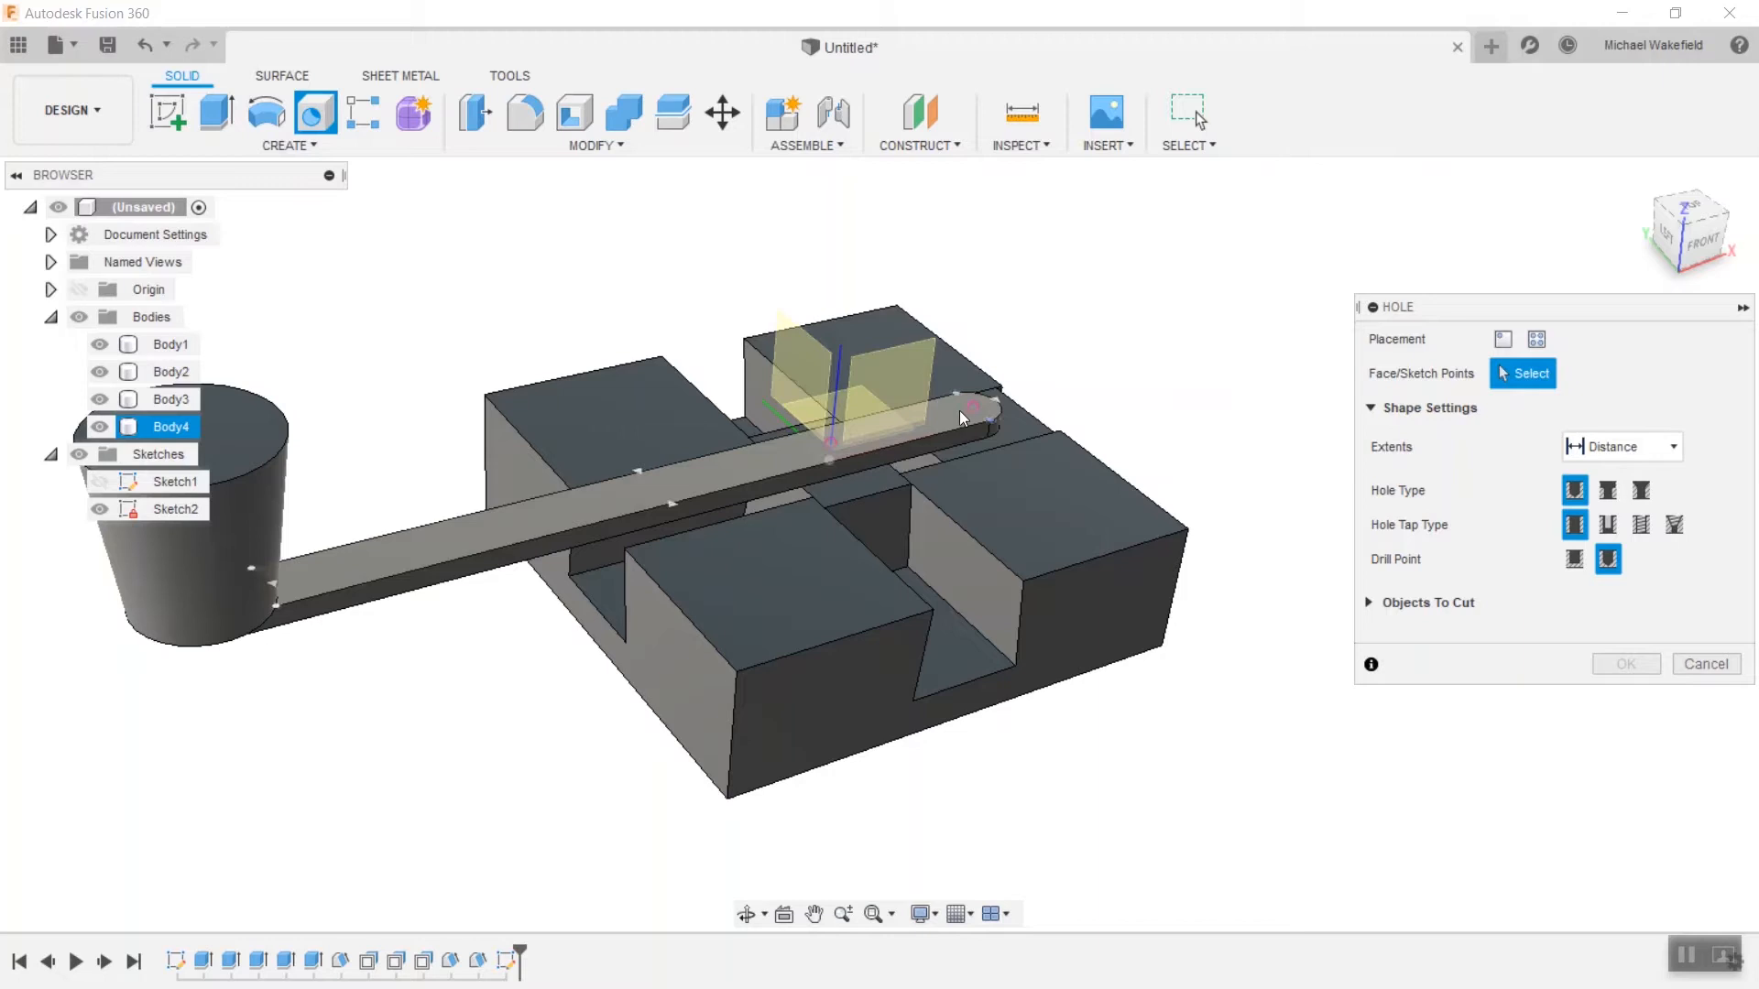
click(1508, 339)
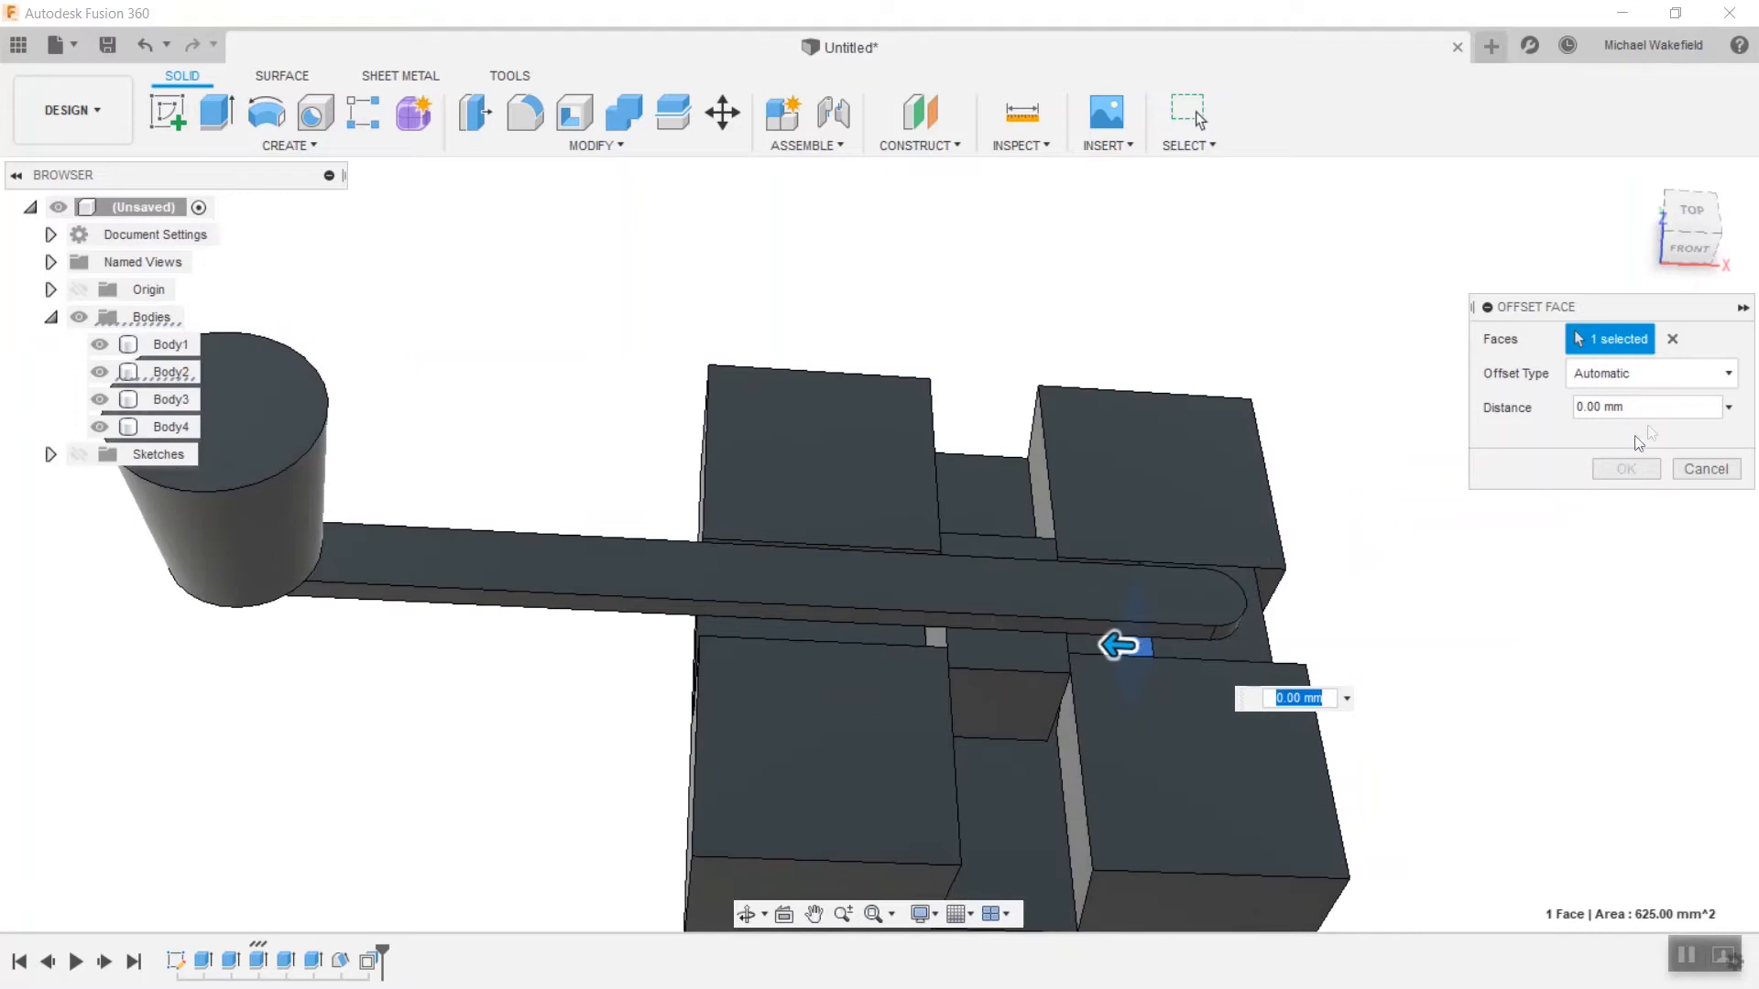
Offset the slot's end face 5 mm with Offset Type set to New Offset.
text(5)
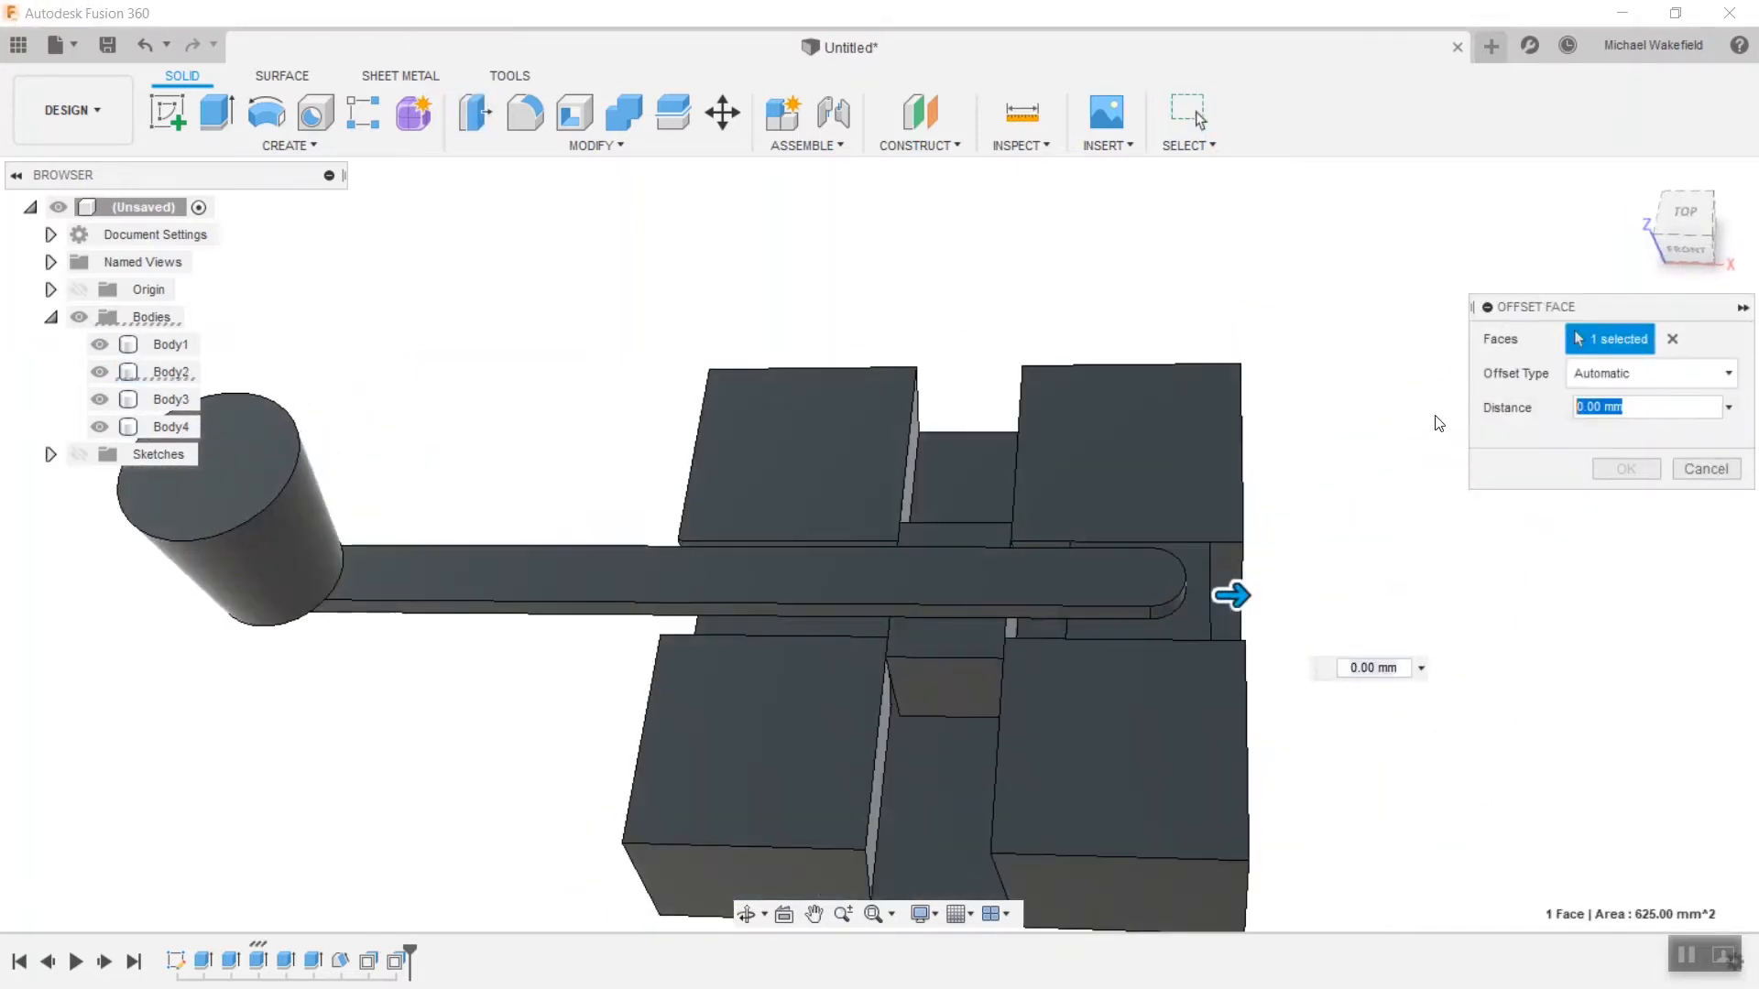
text(5)
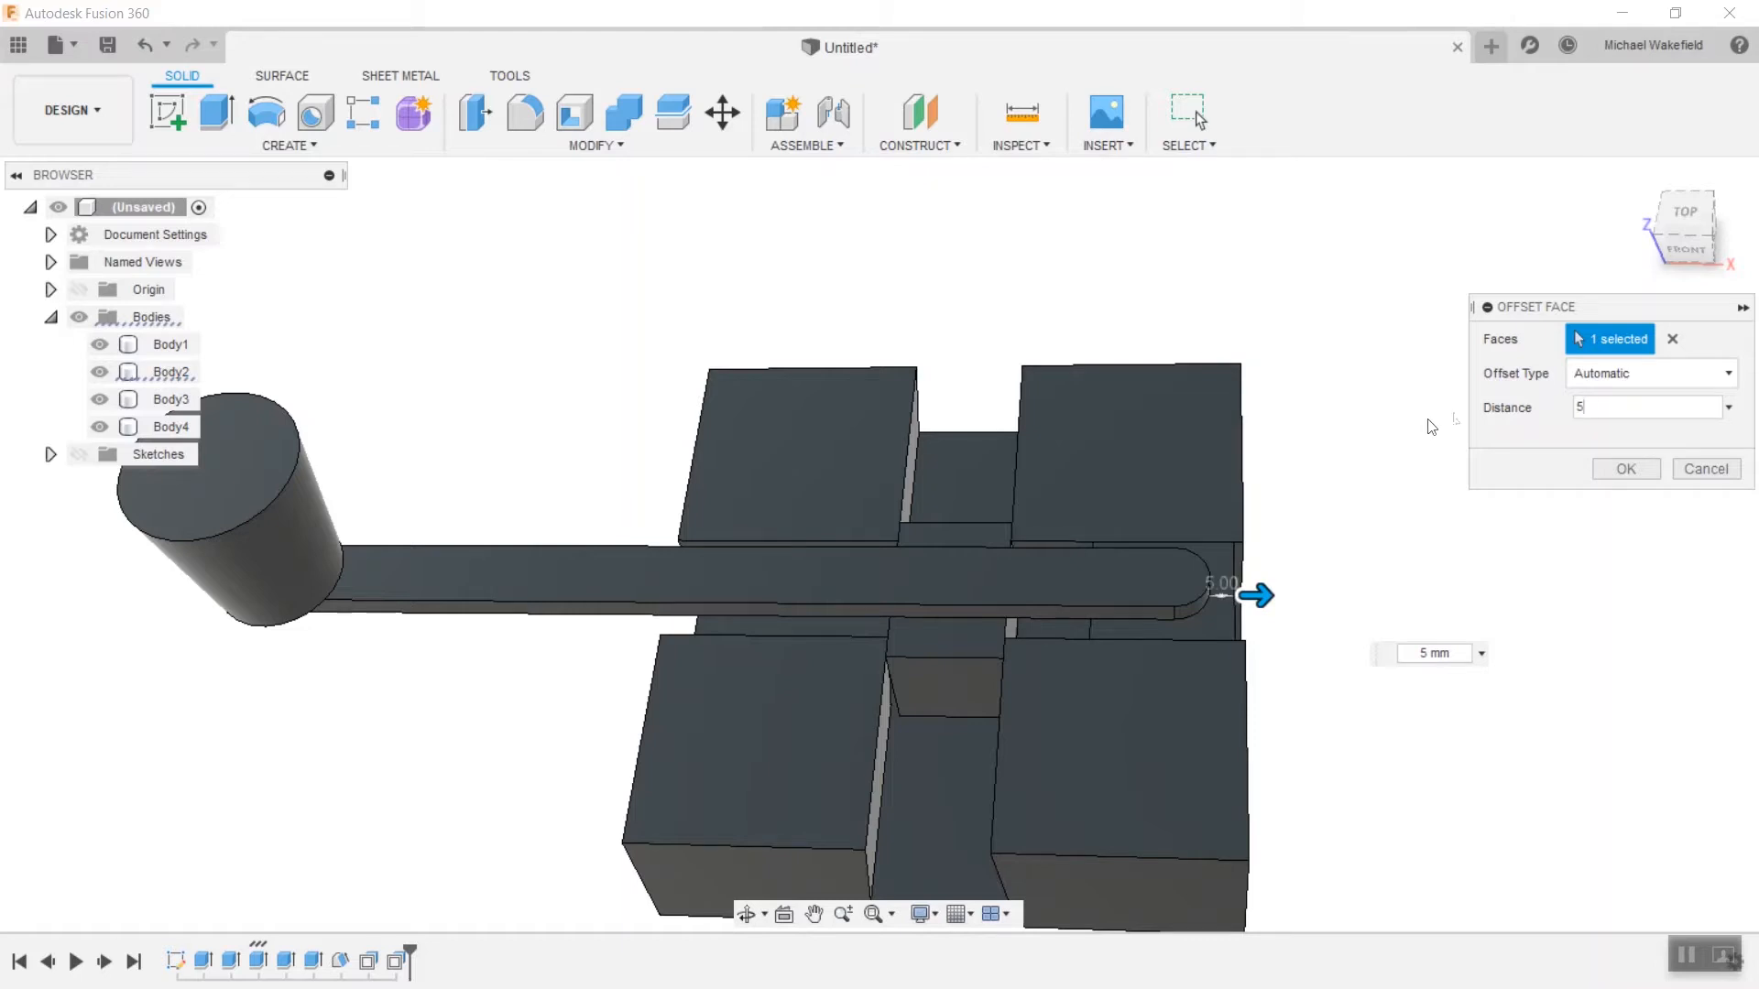
click(1649, 372)
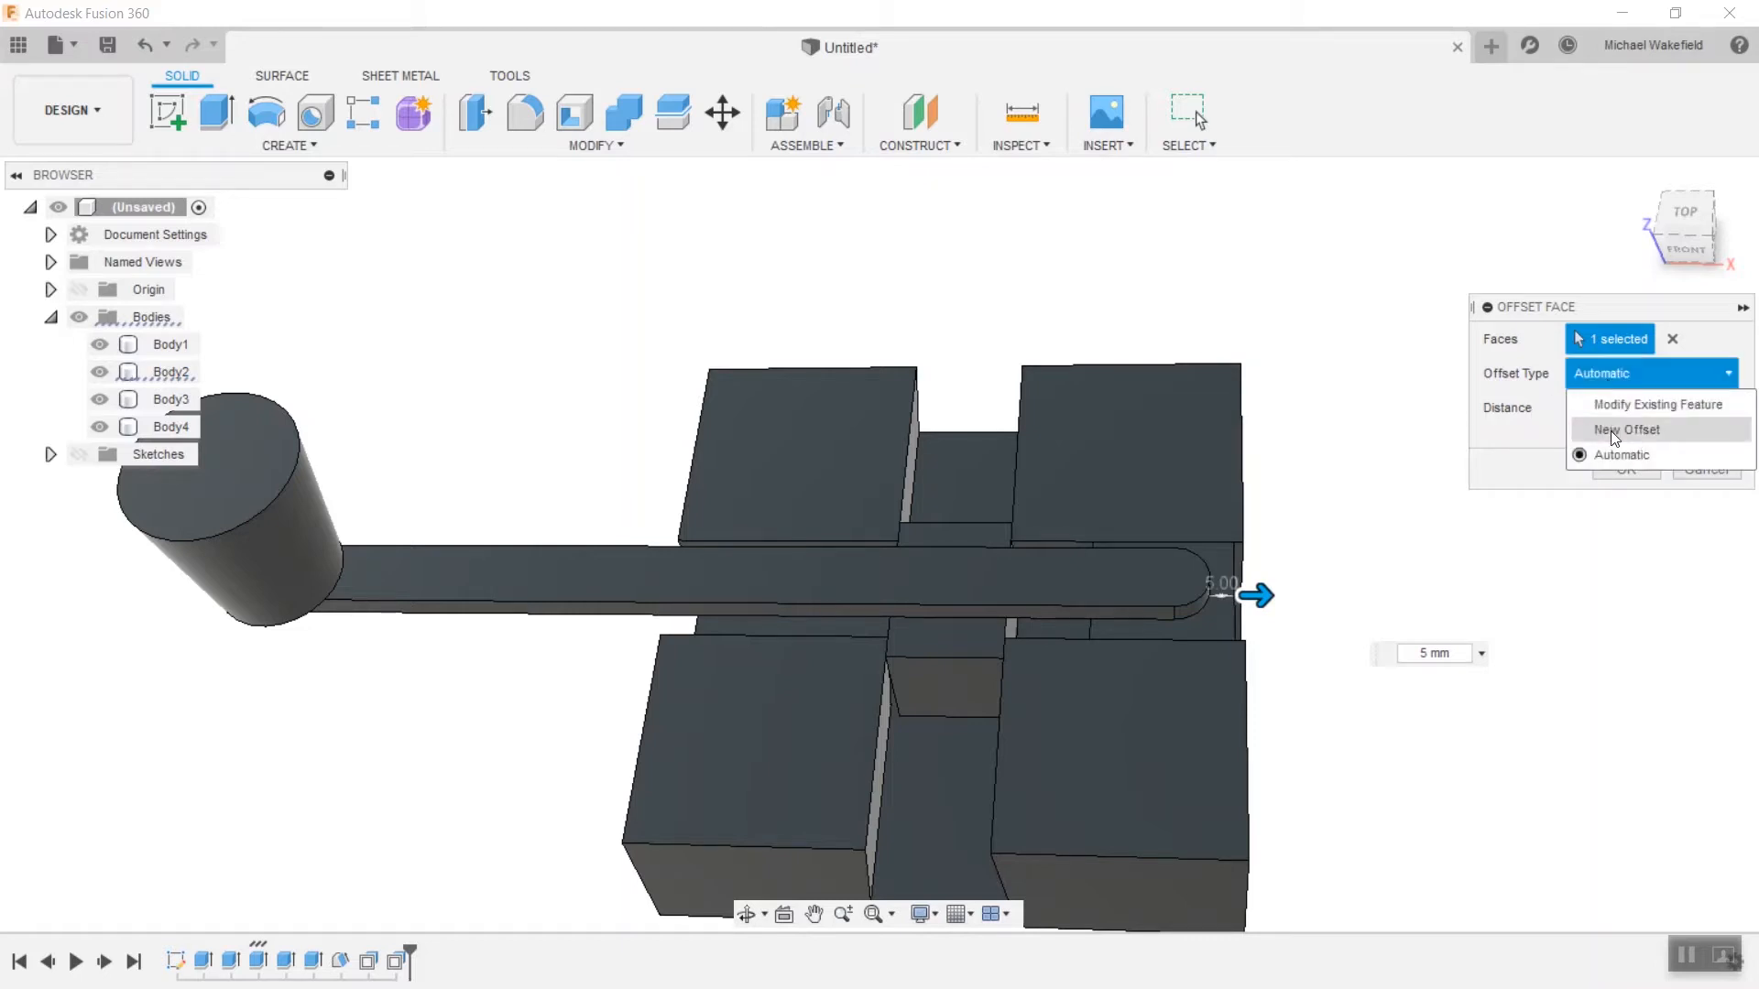
click(1623, 429)
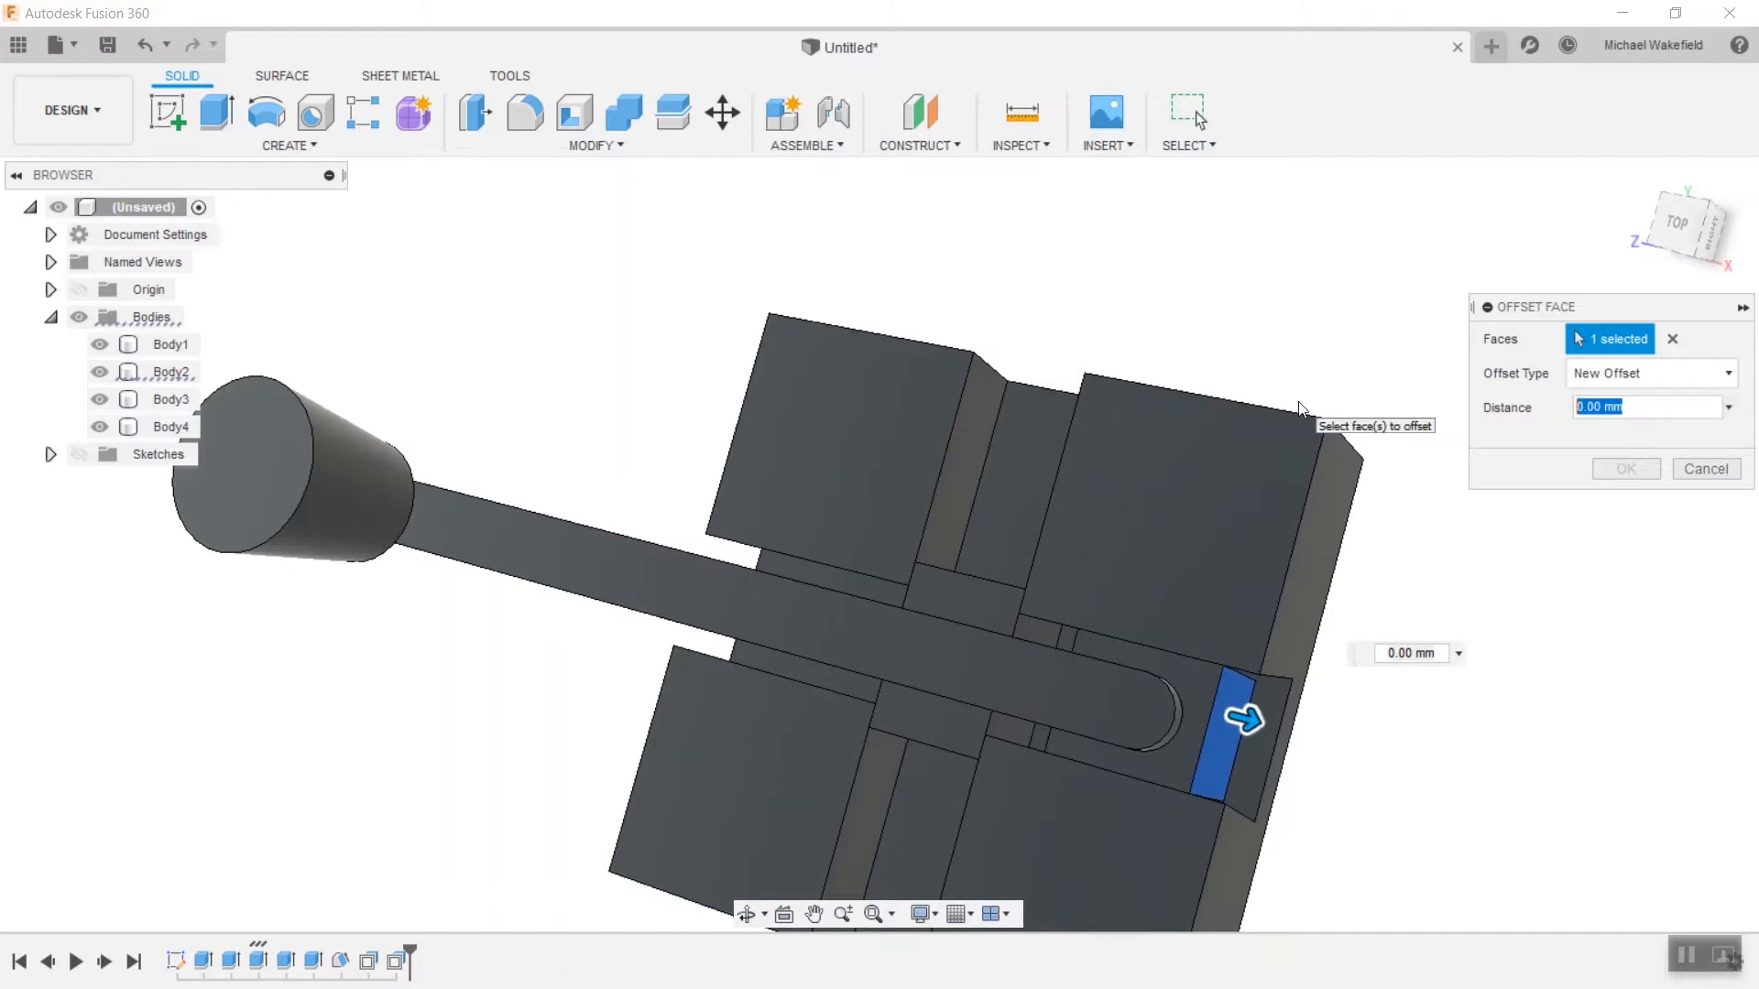
text(5)
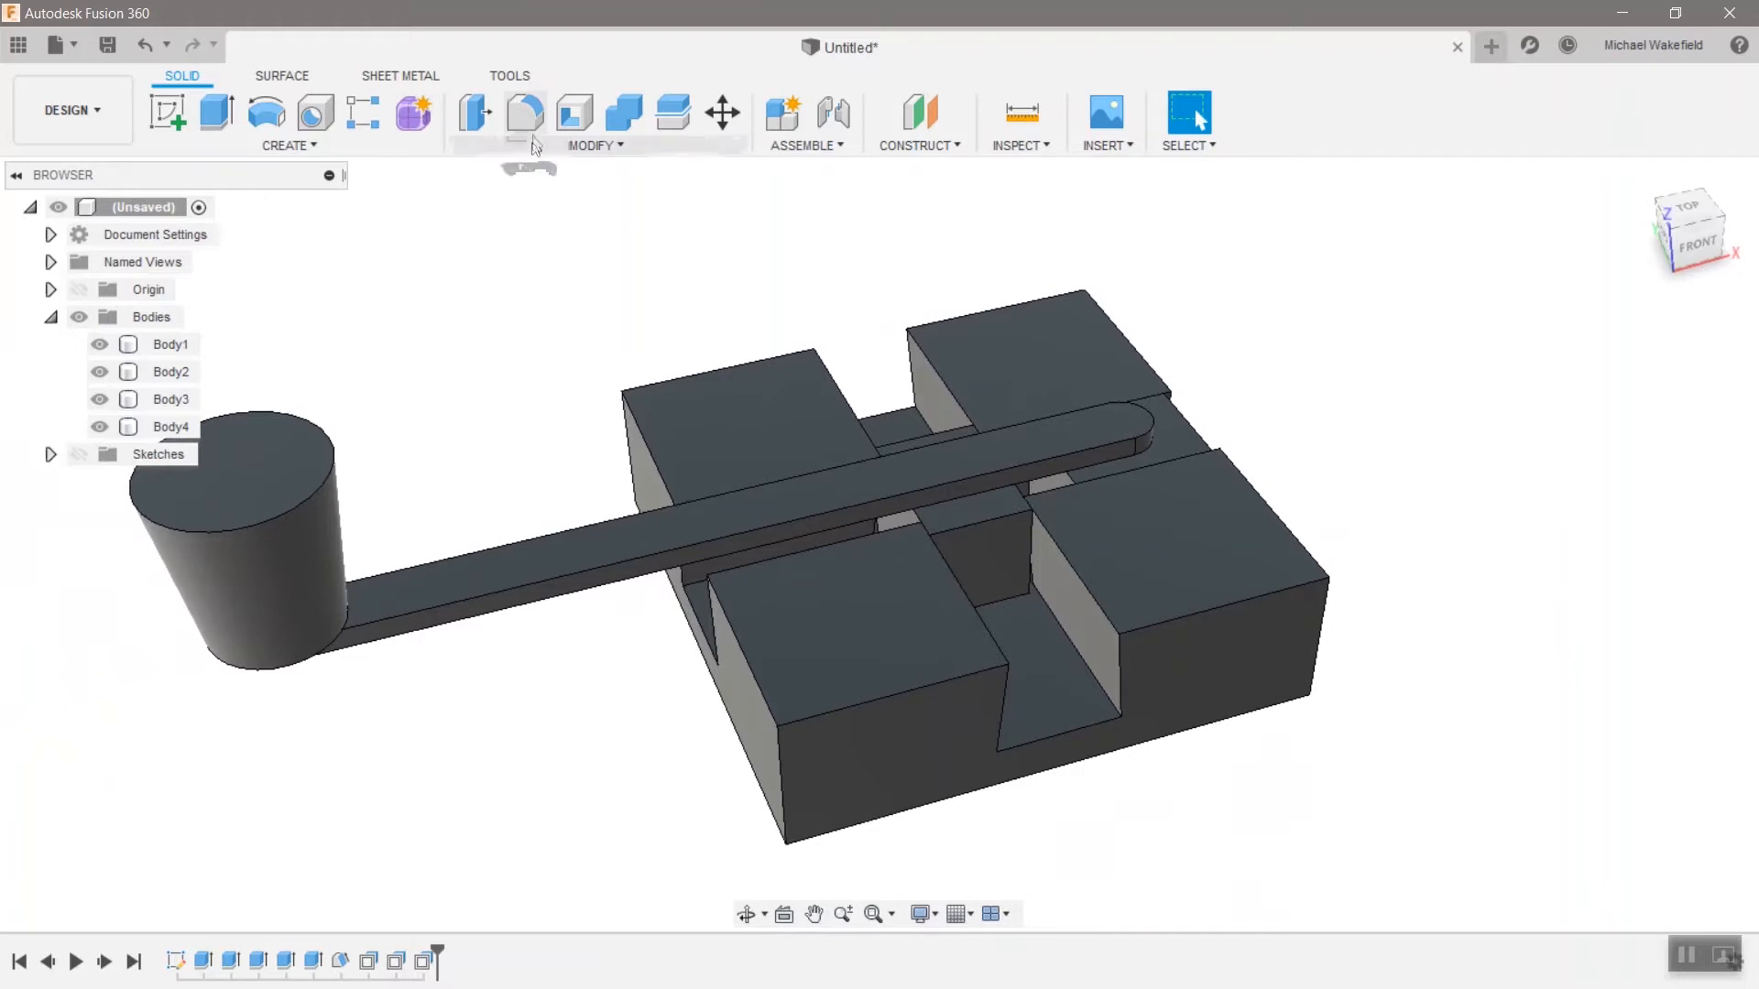
Draft the two slot faces at 5 degrees with the direction flipped.
click(592, 145)
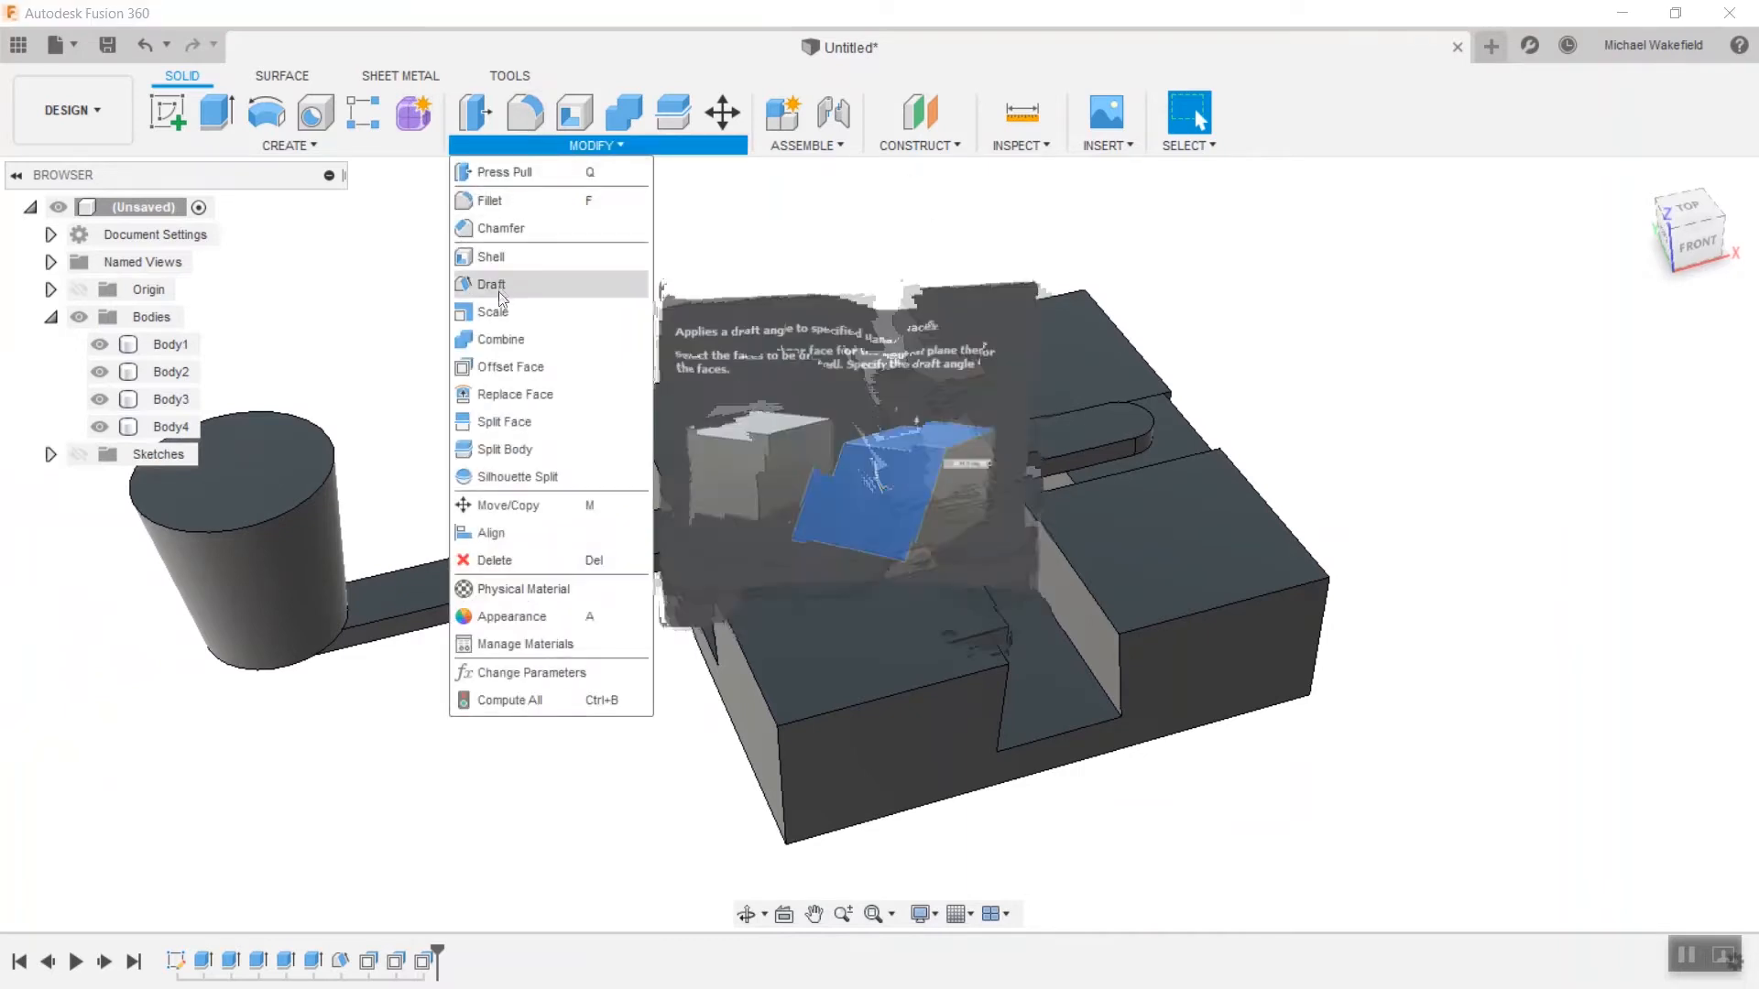
click(491, 282)
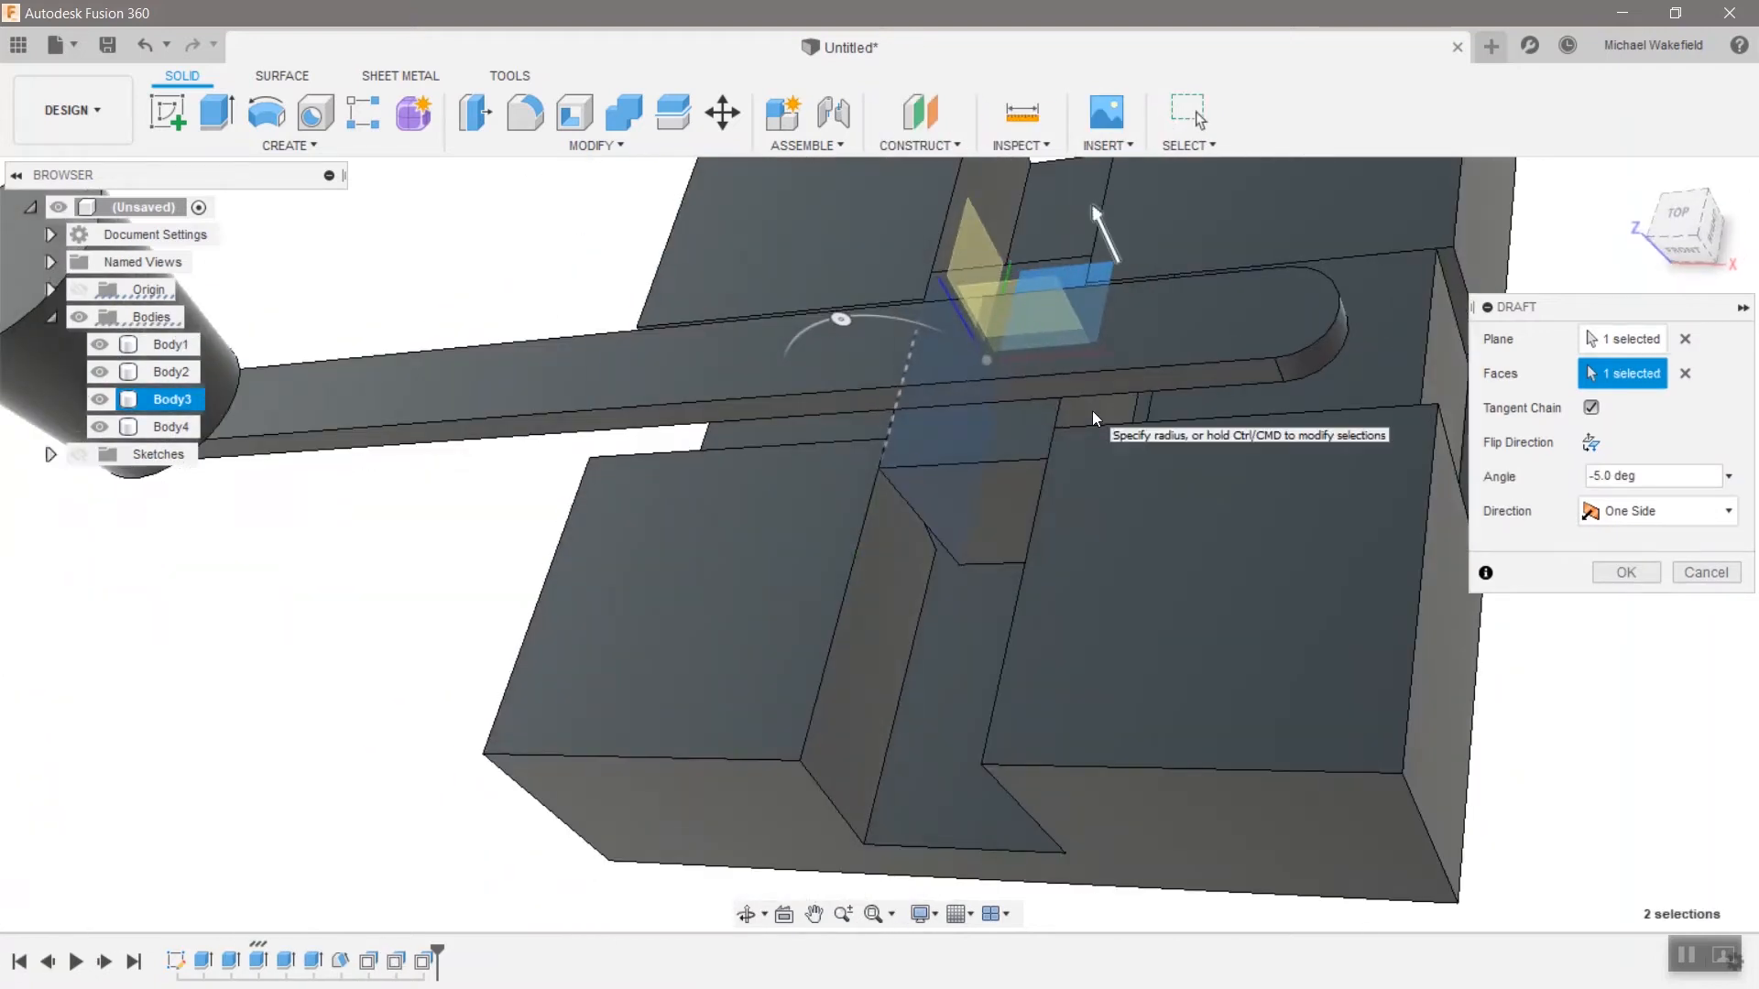
click(1094, 416)
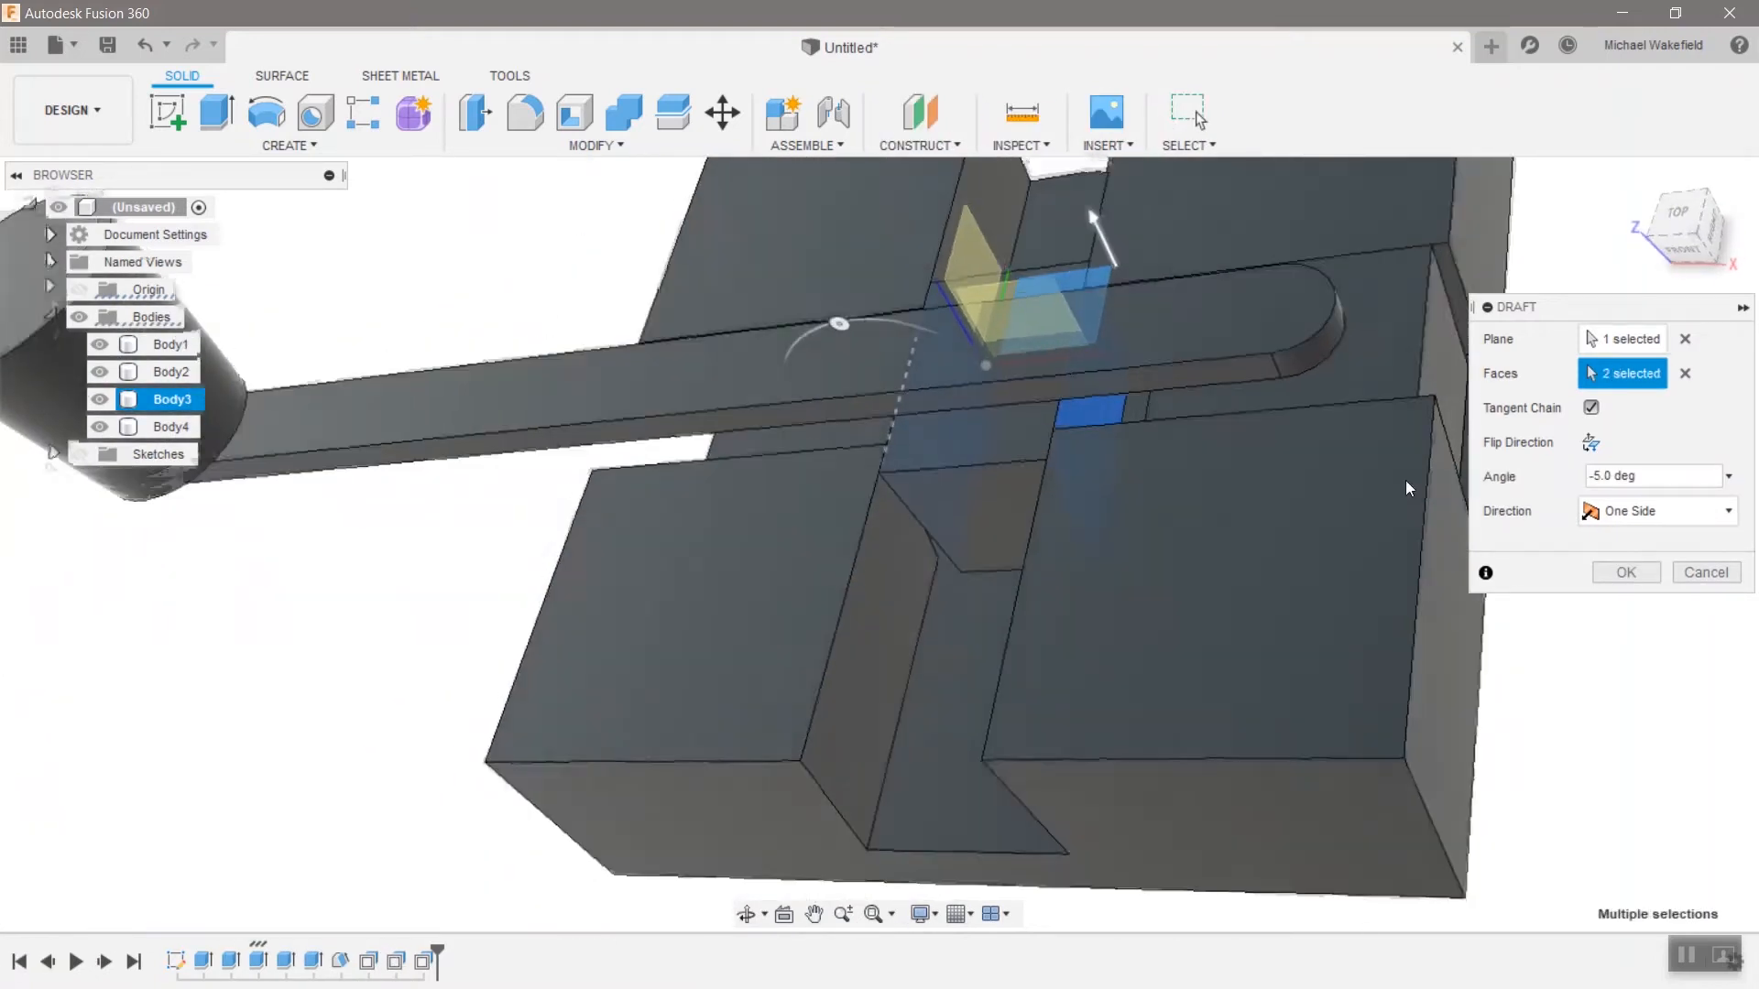
drag(1010, 449, 841, 561)
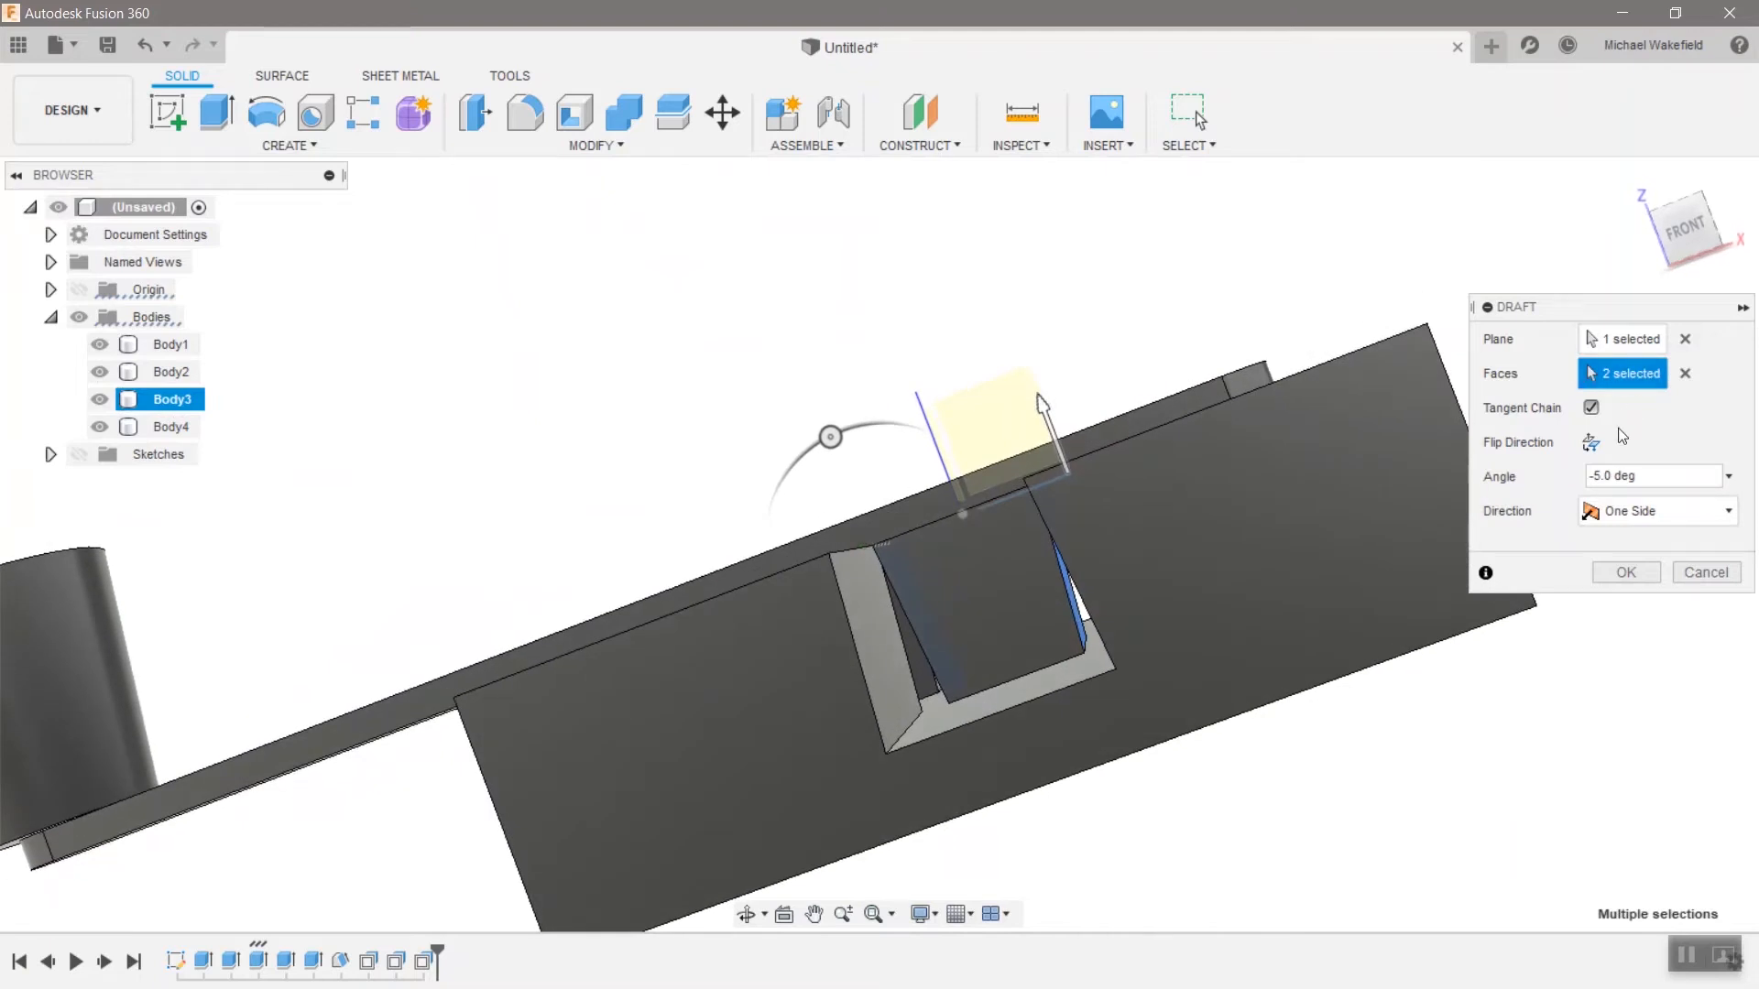
mouse_move(1635, 462)
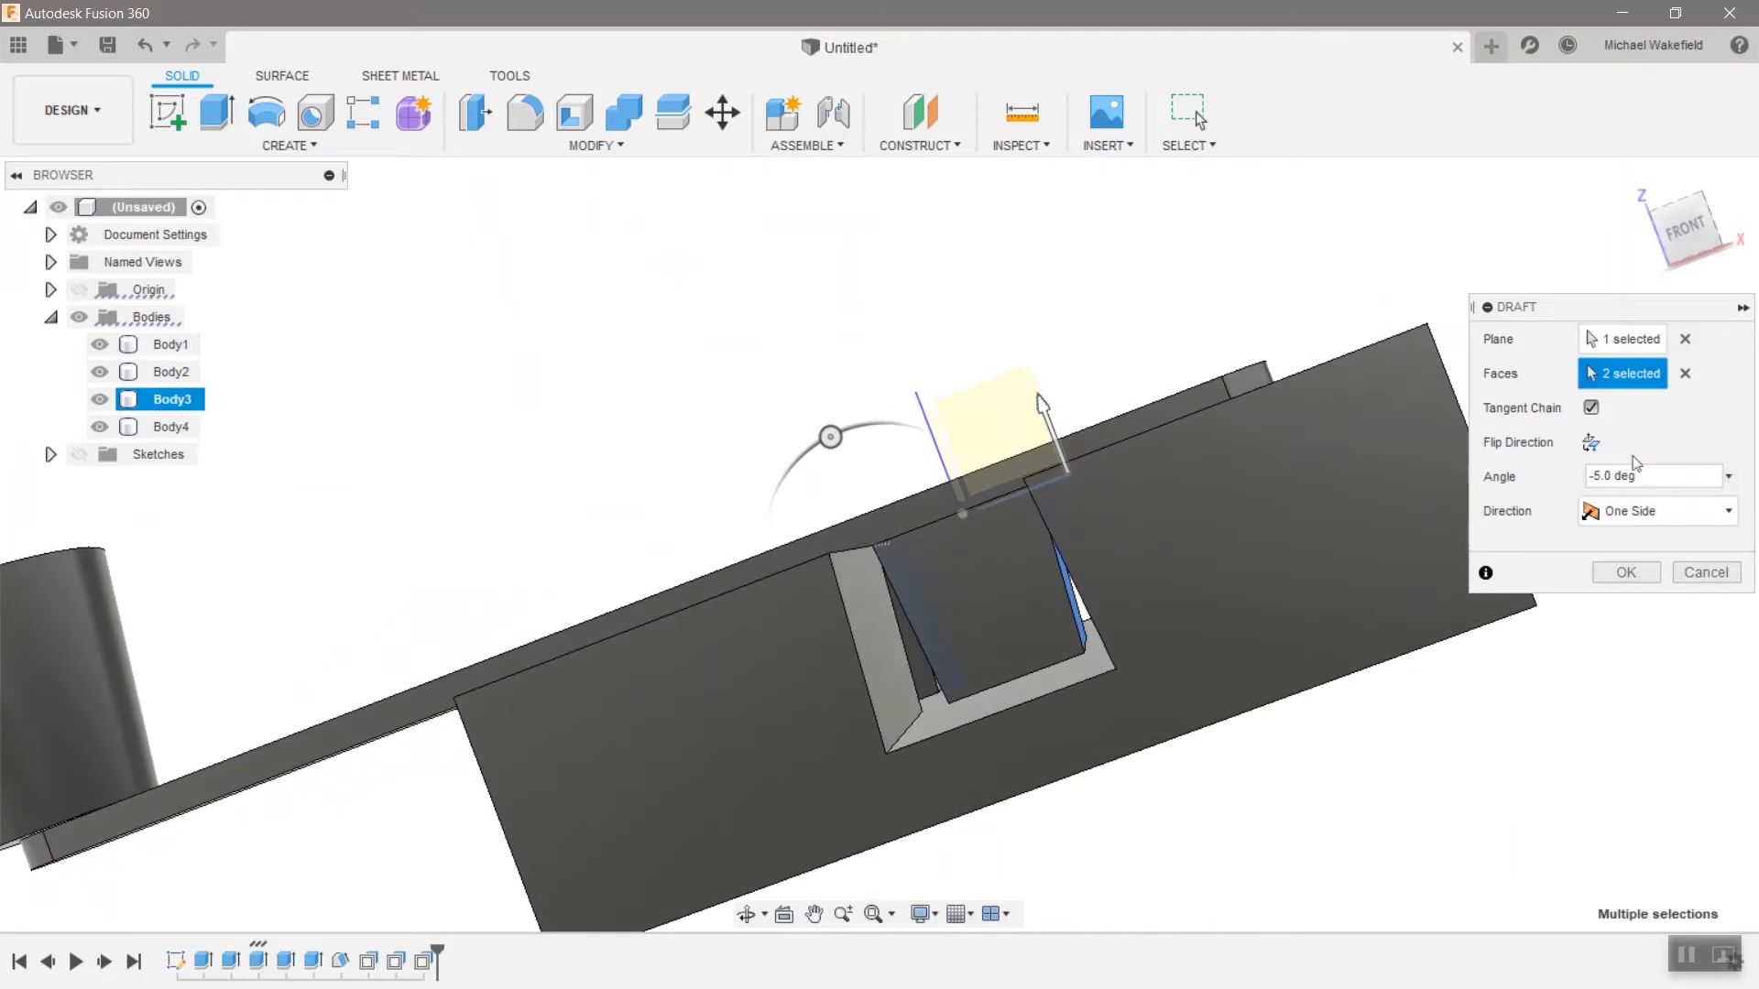
click(1590, 442)
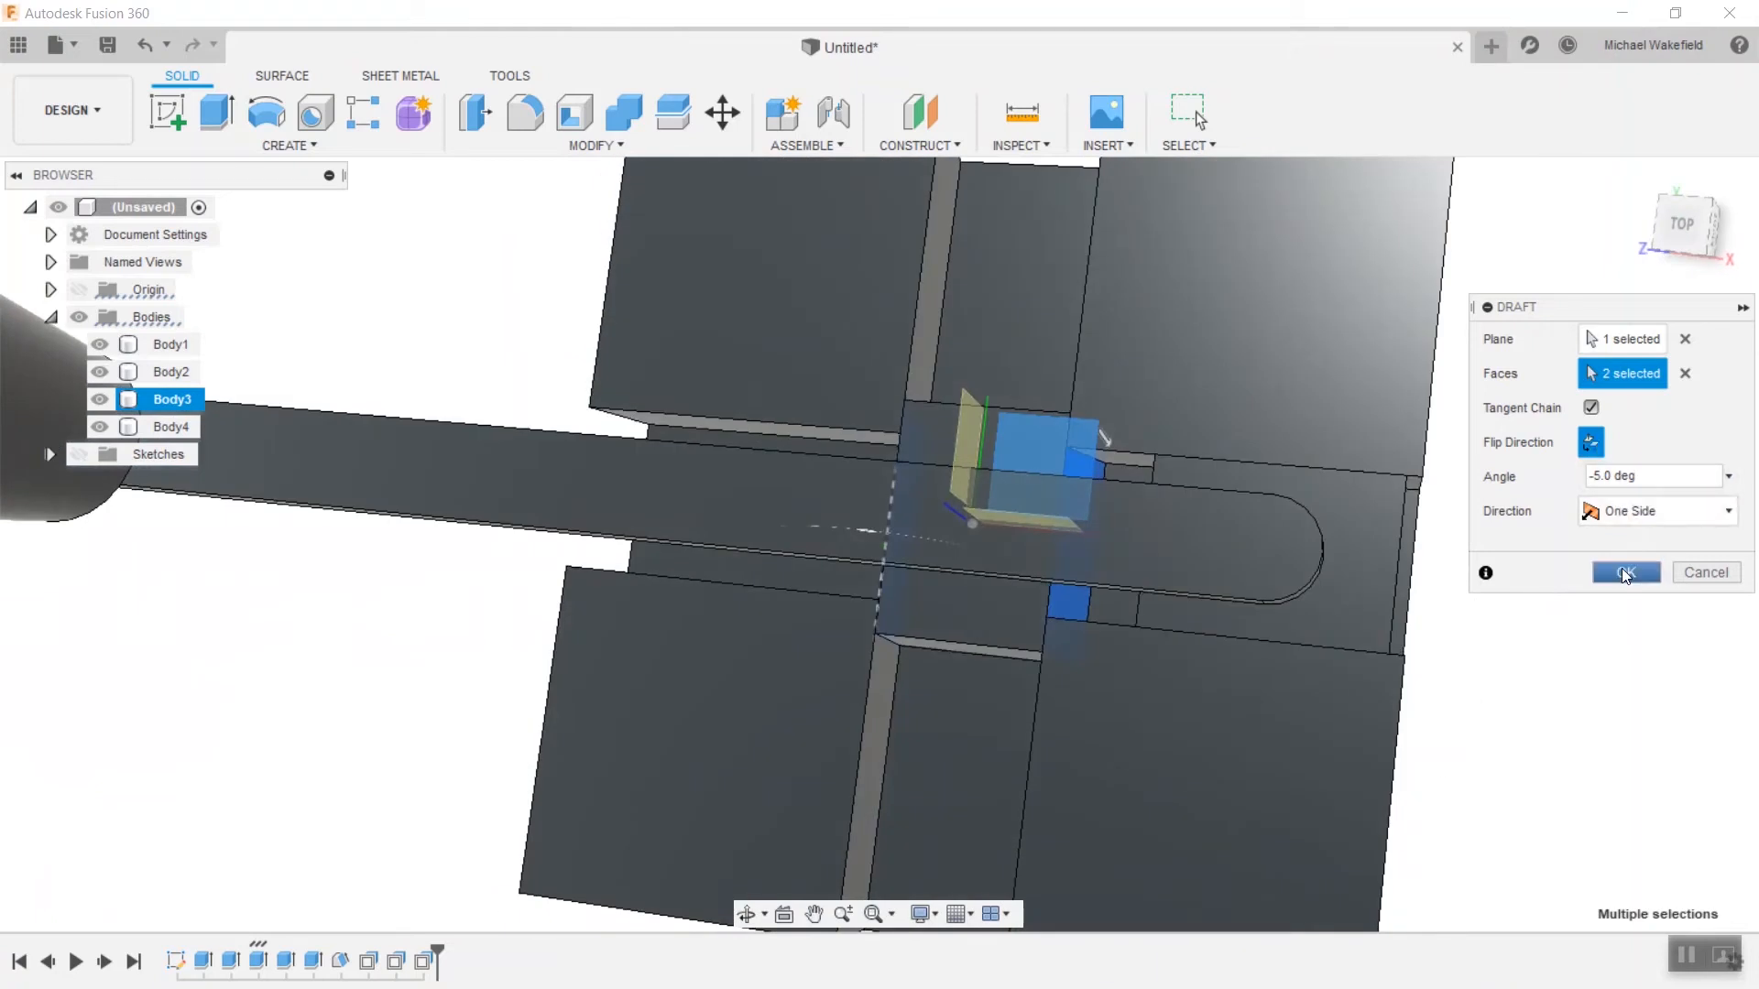
click(1625, 571)
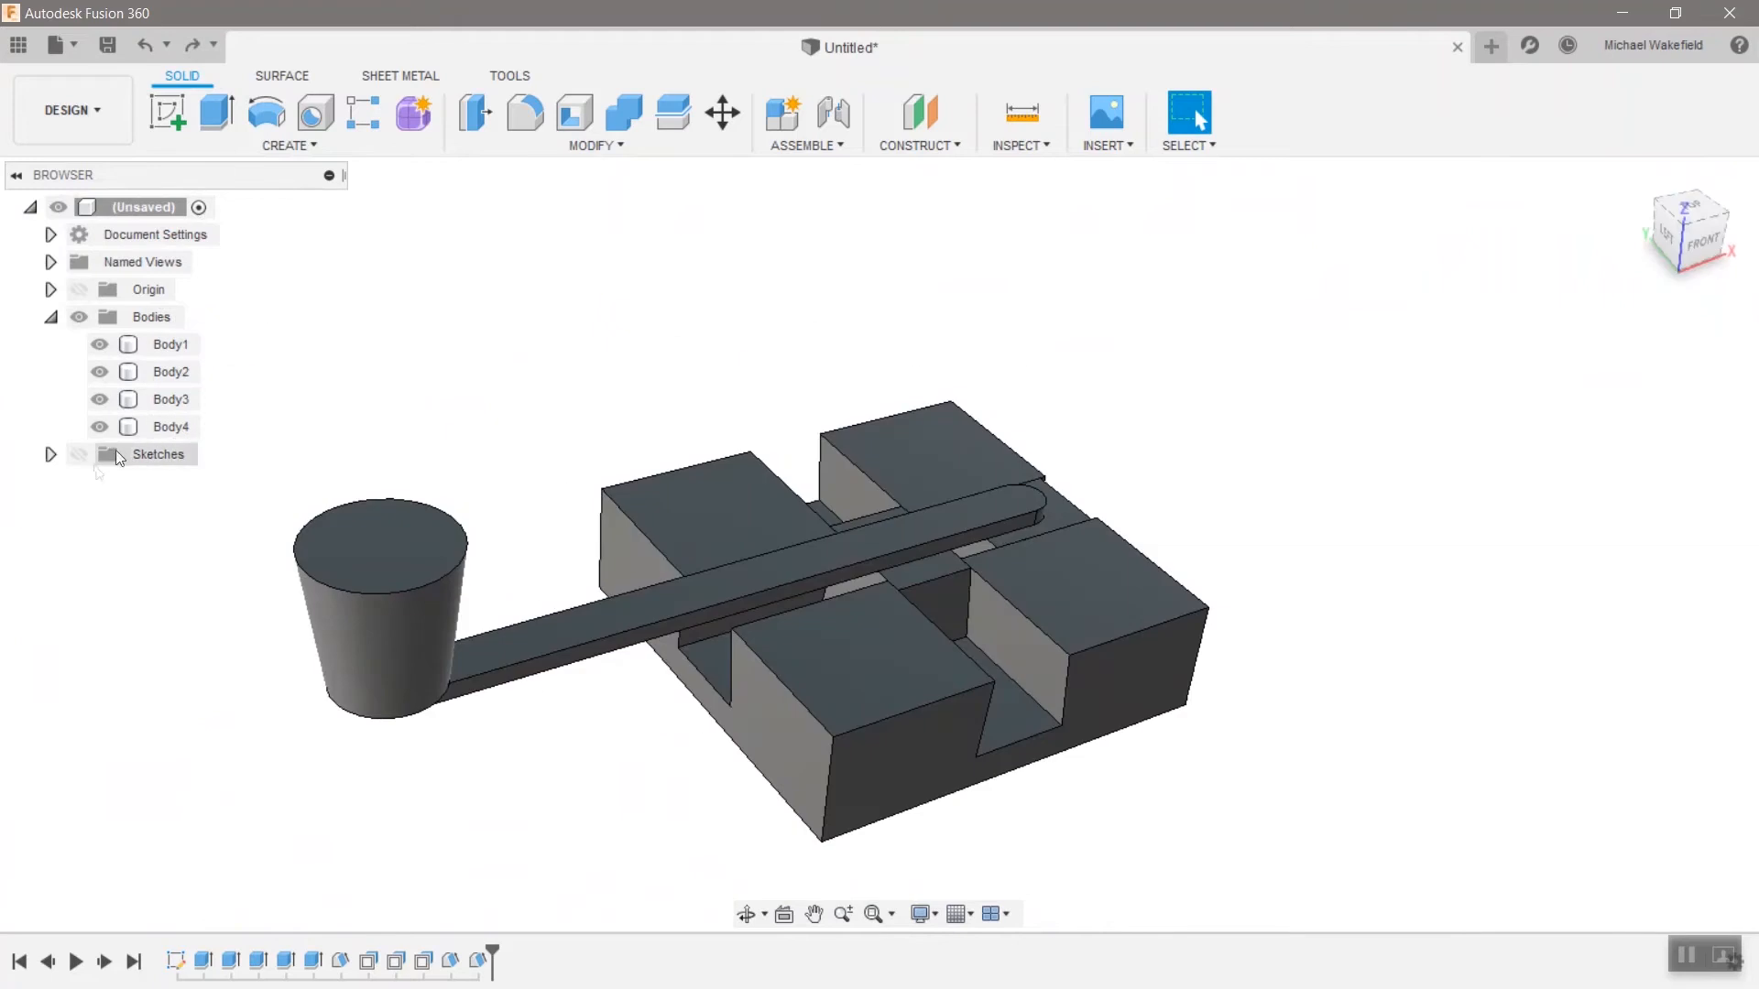
Show the sketches, select Sketch1 and start the Project command.
click(79, 455)
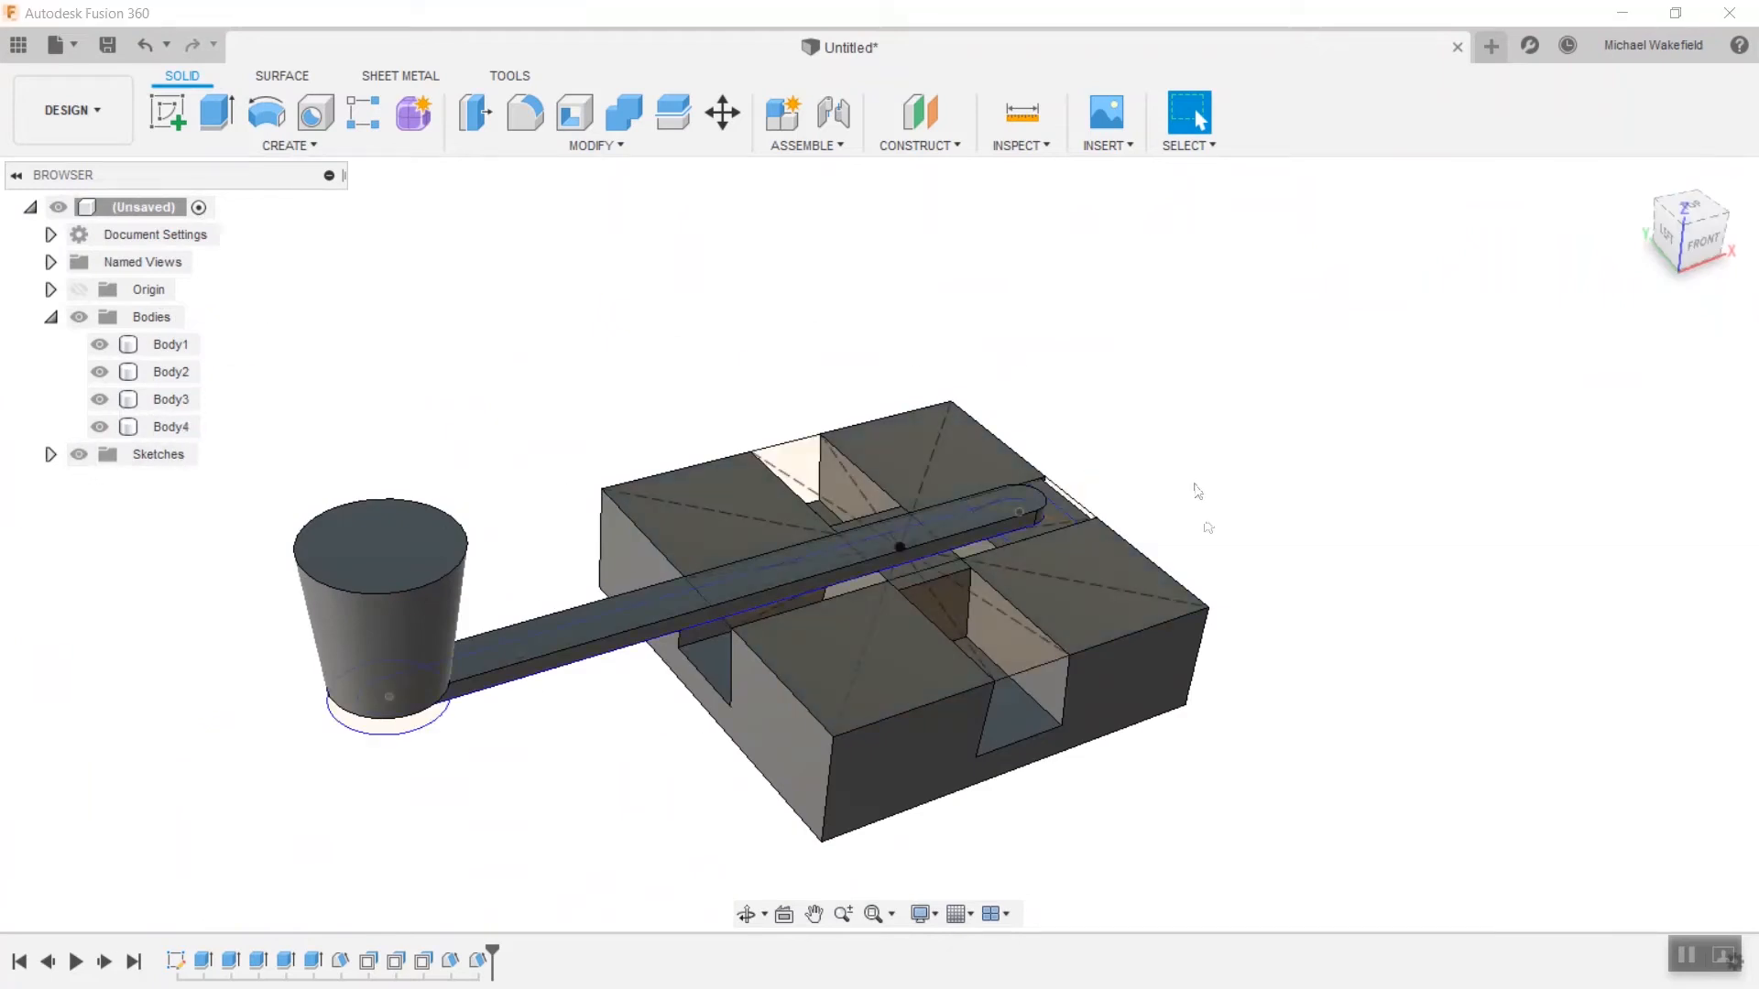
mouse_move(1207, 569)
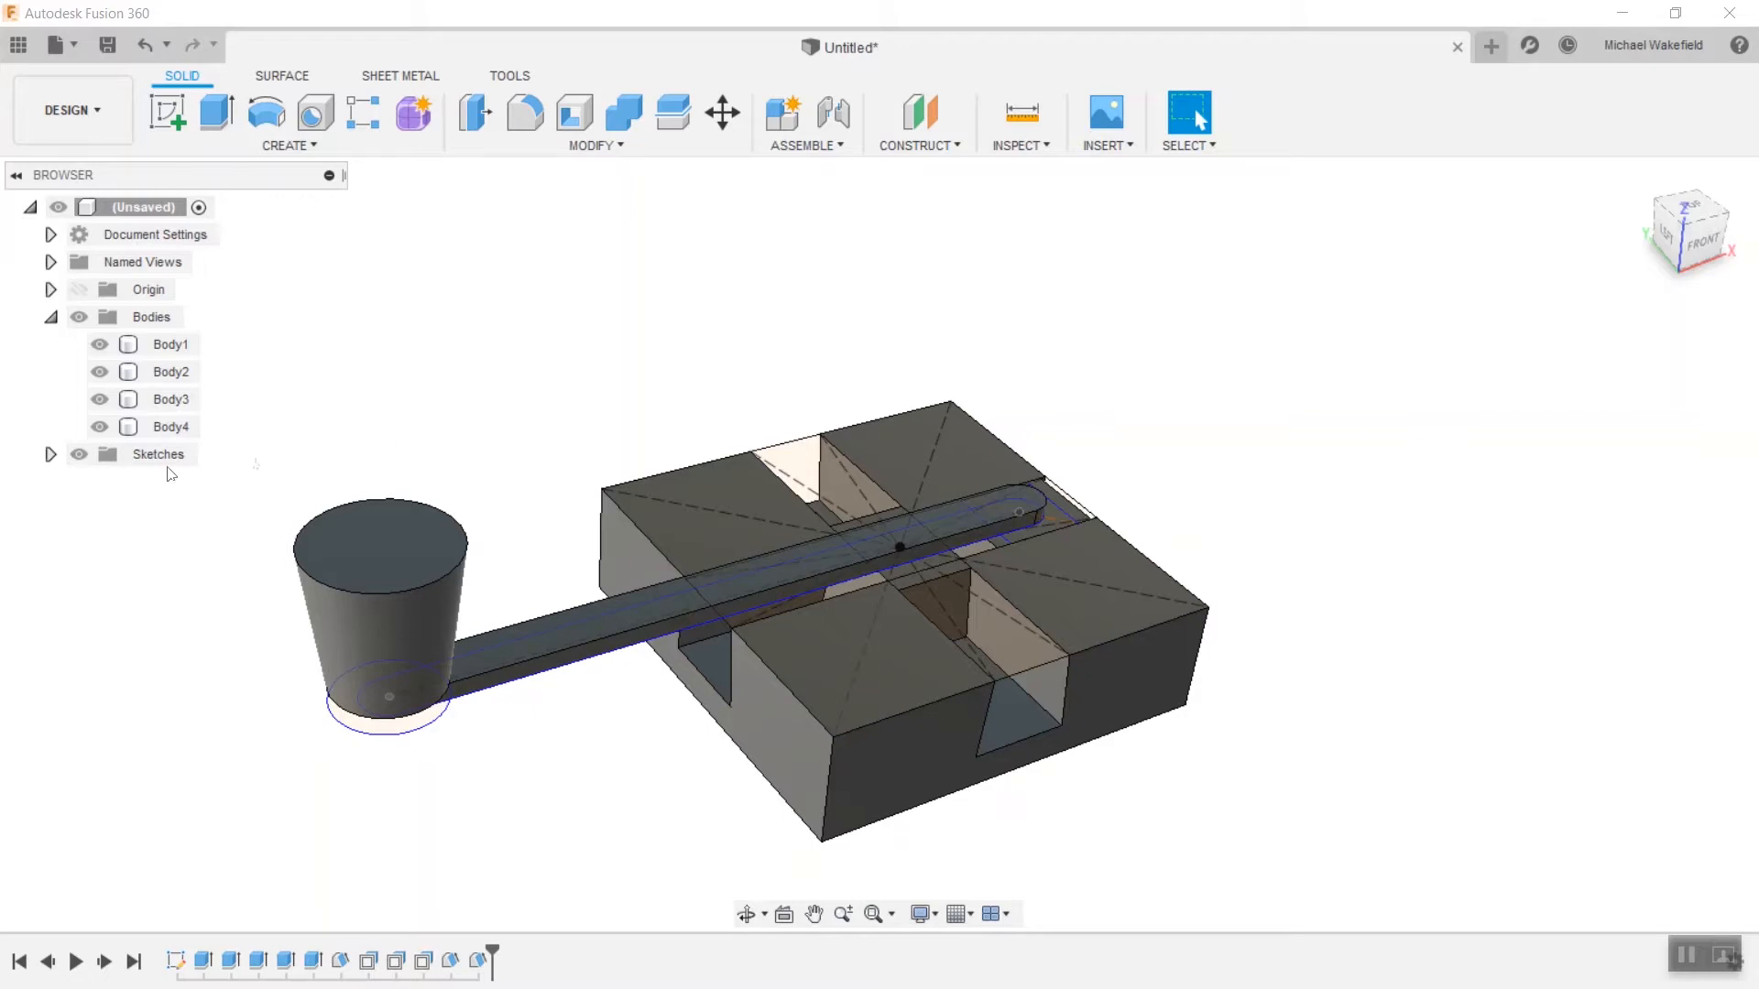
click(52, 453)
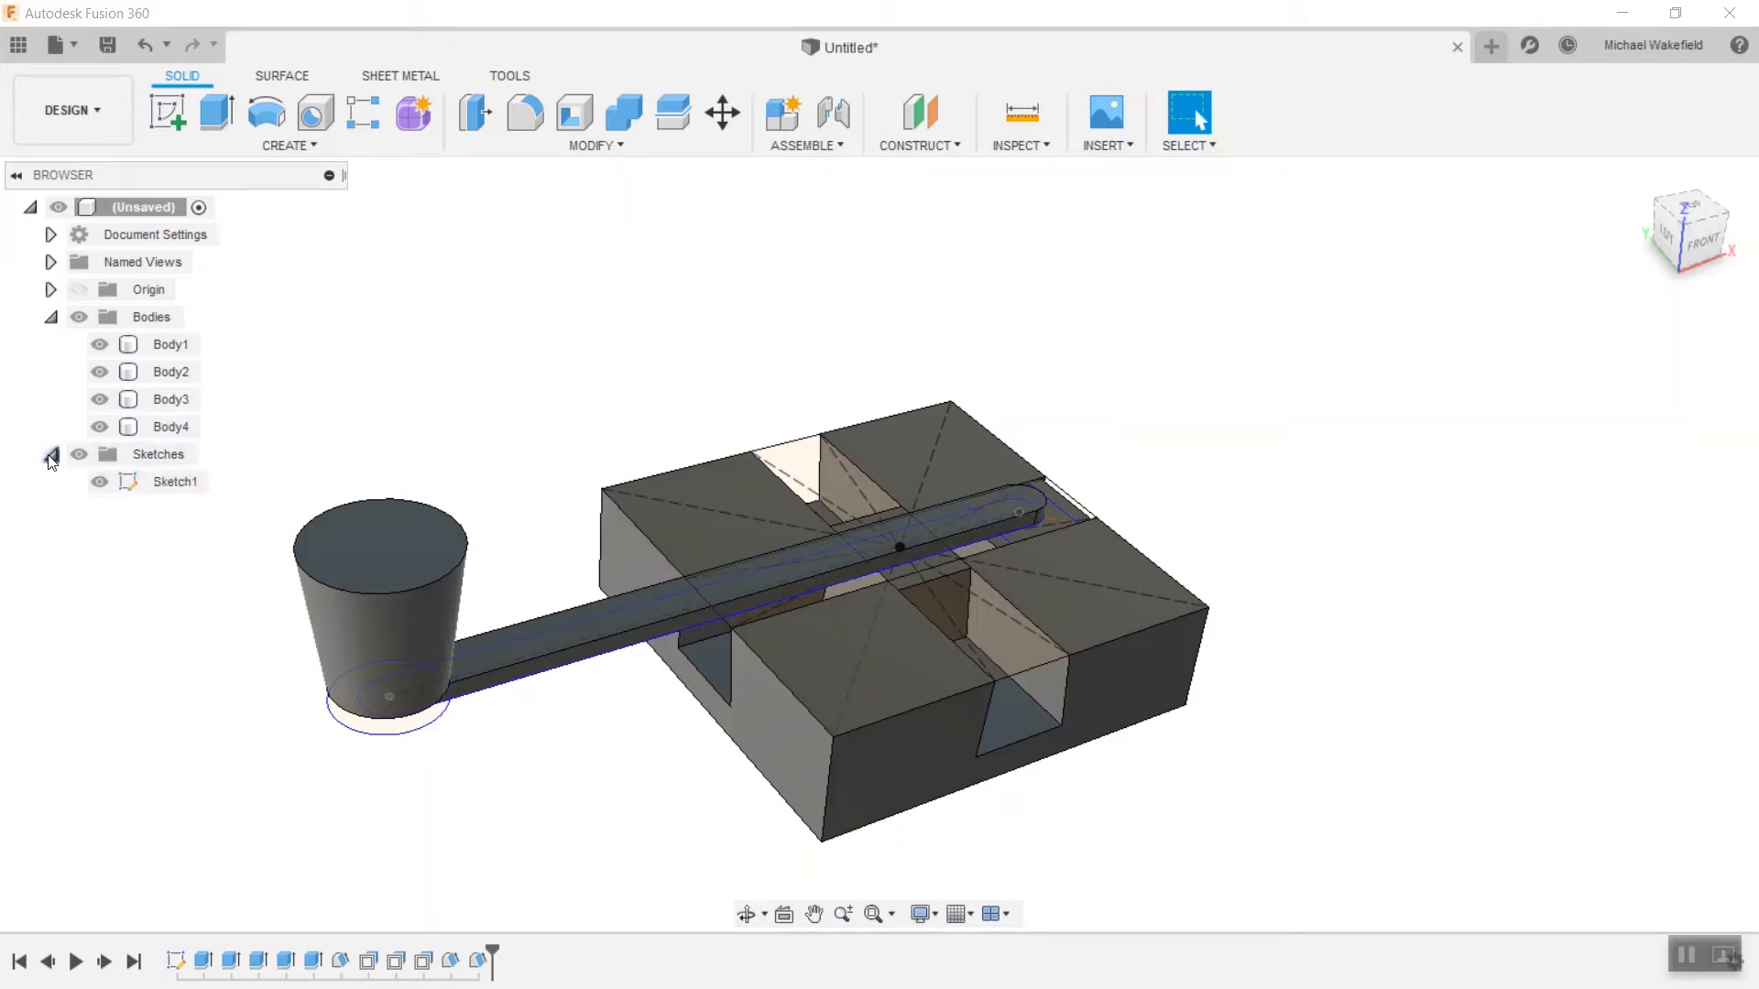
click(157, 452)
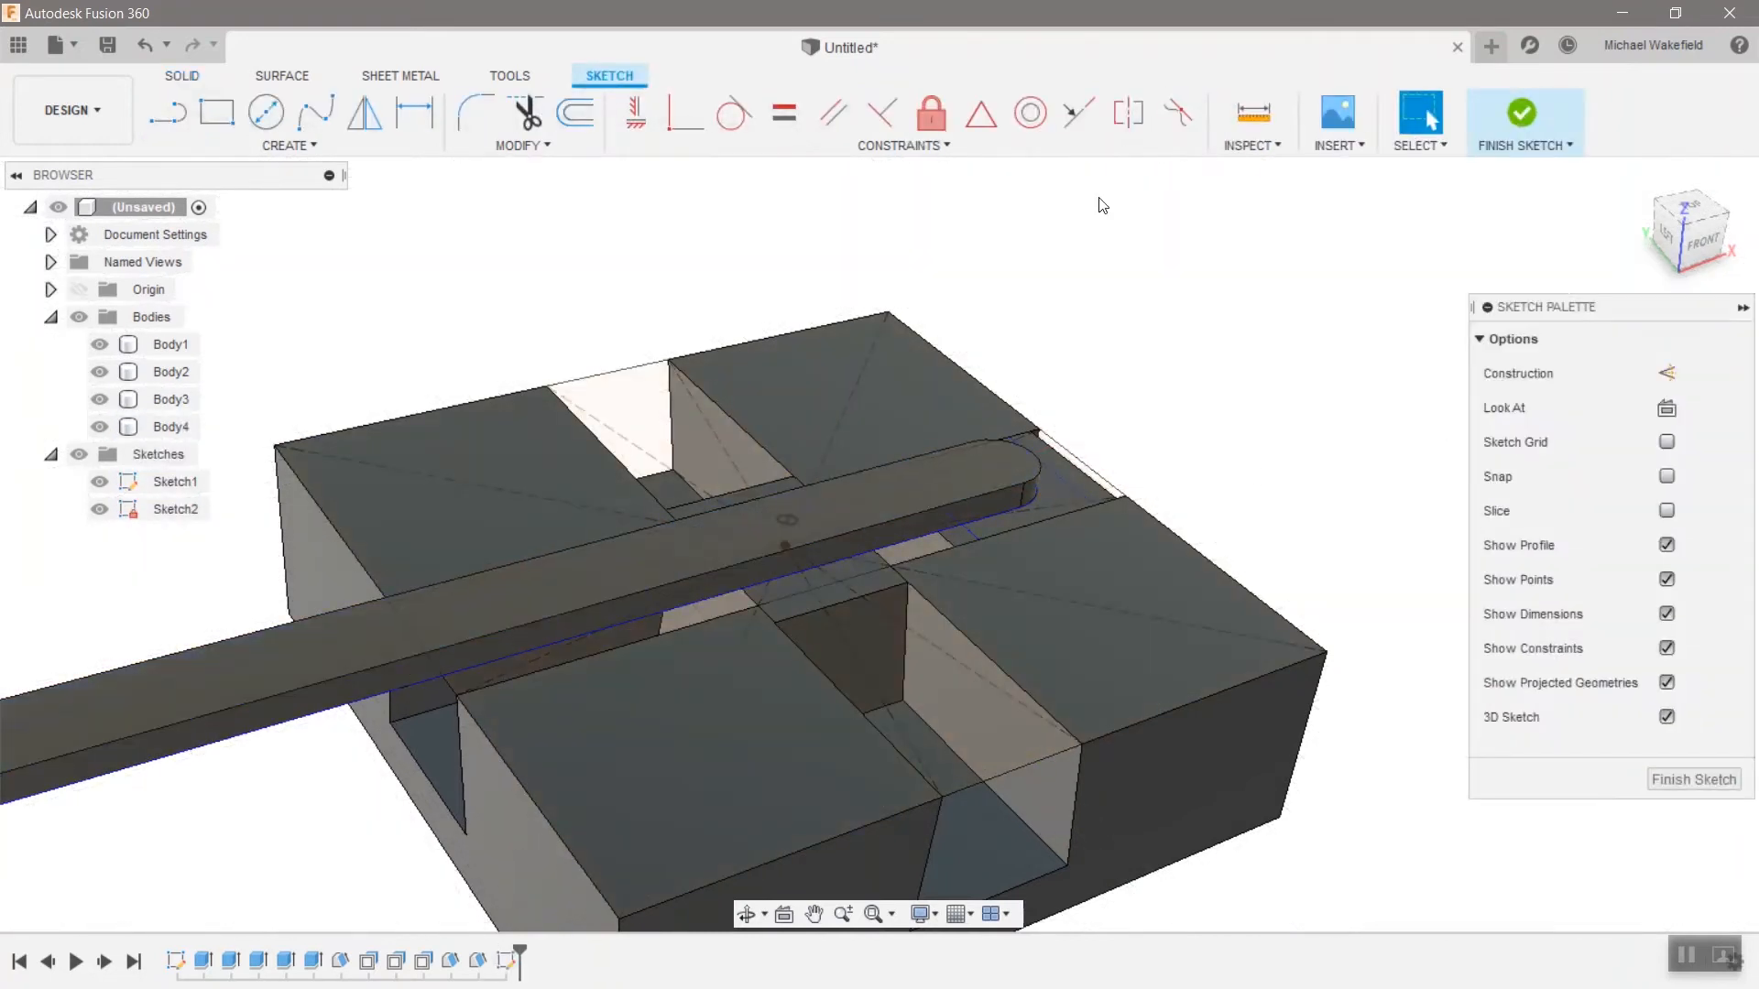
click(288, 123)
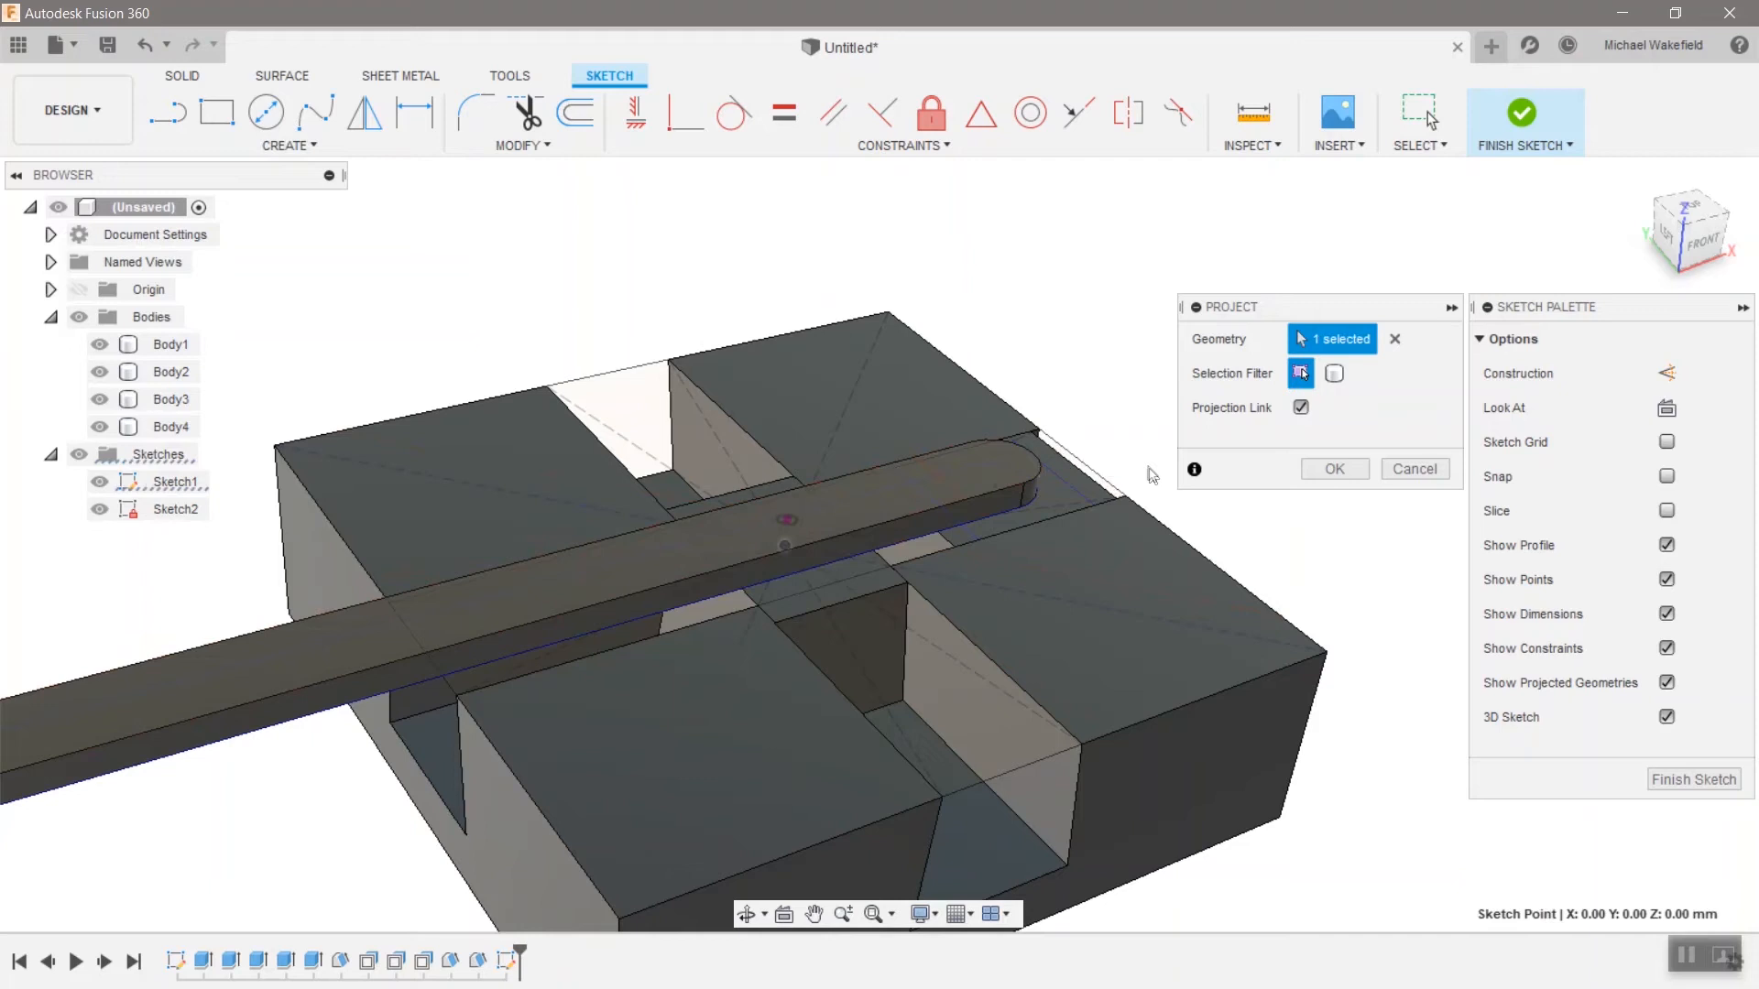
Project the arm's two pivot points into the sketch and finish the sketch.
click(993, 462)
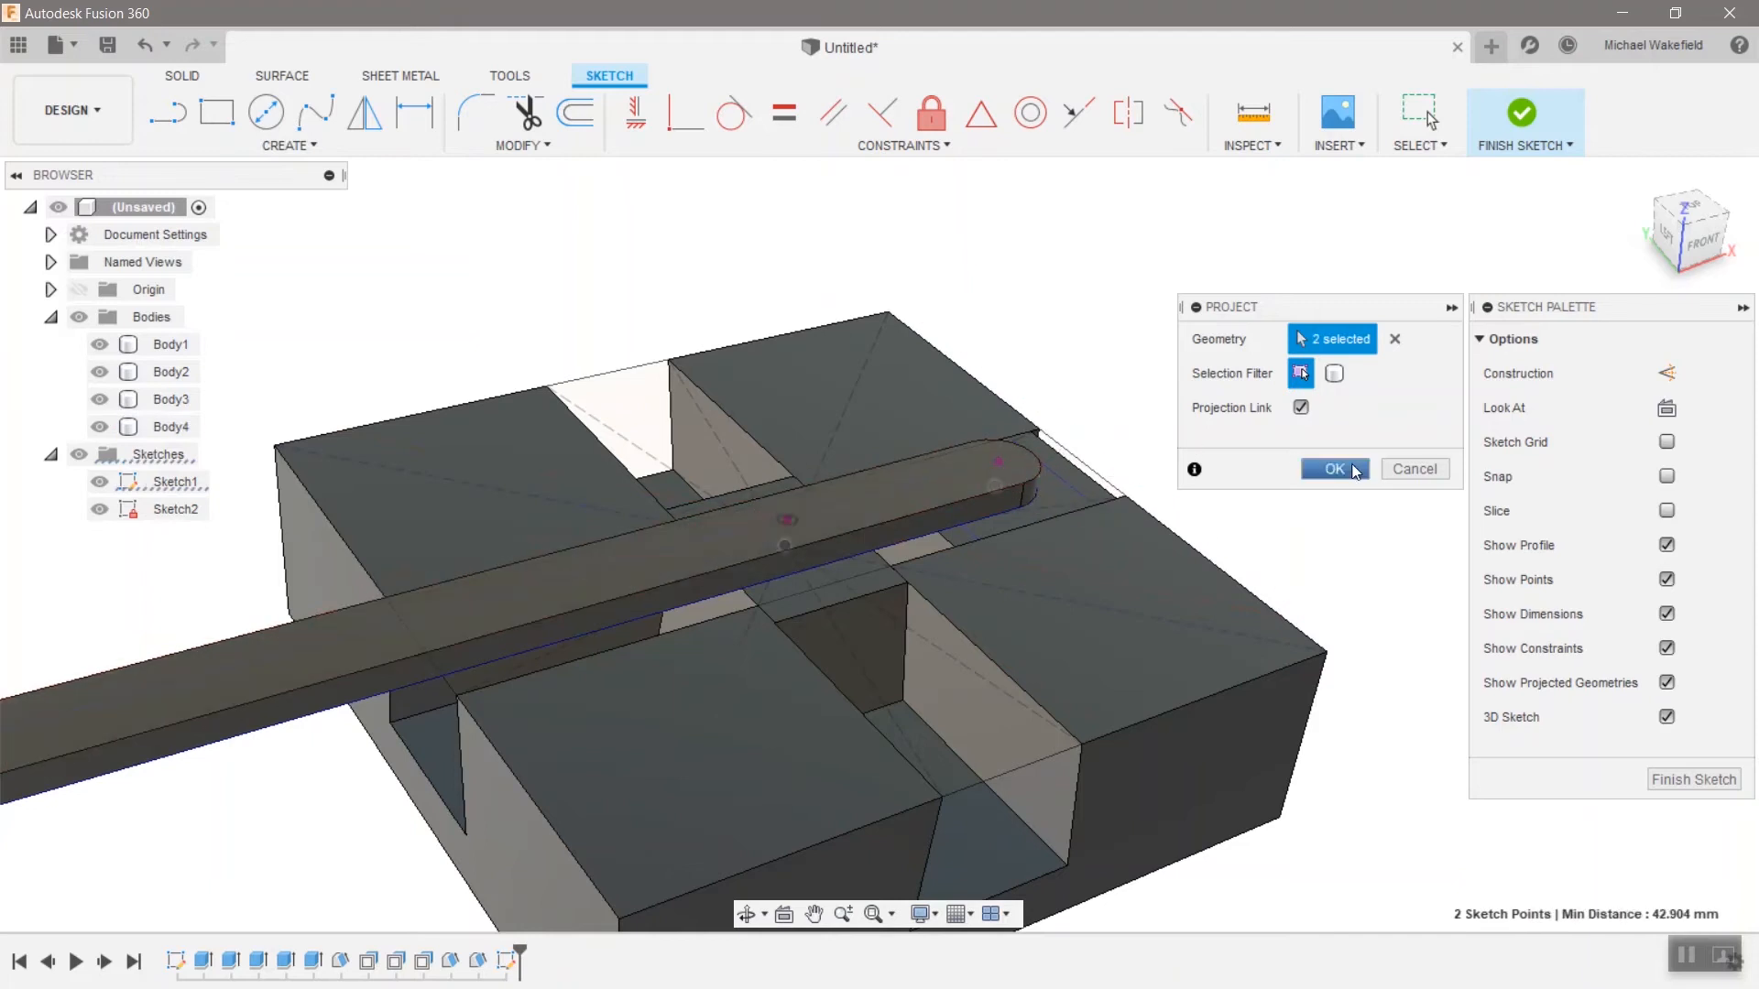
click(1334, 469)
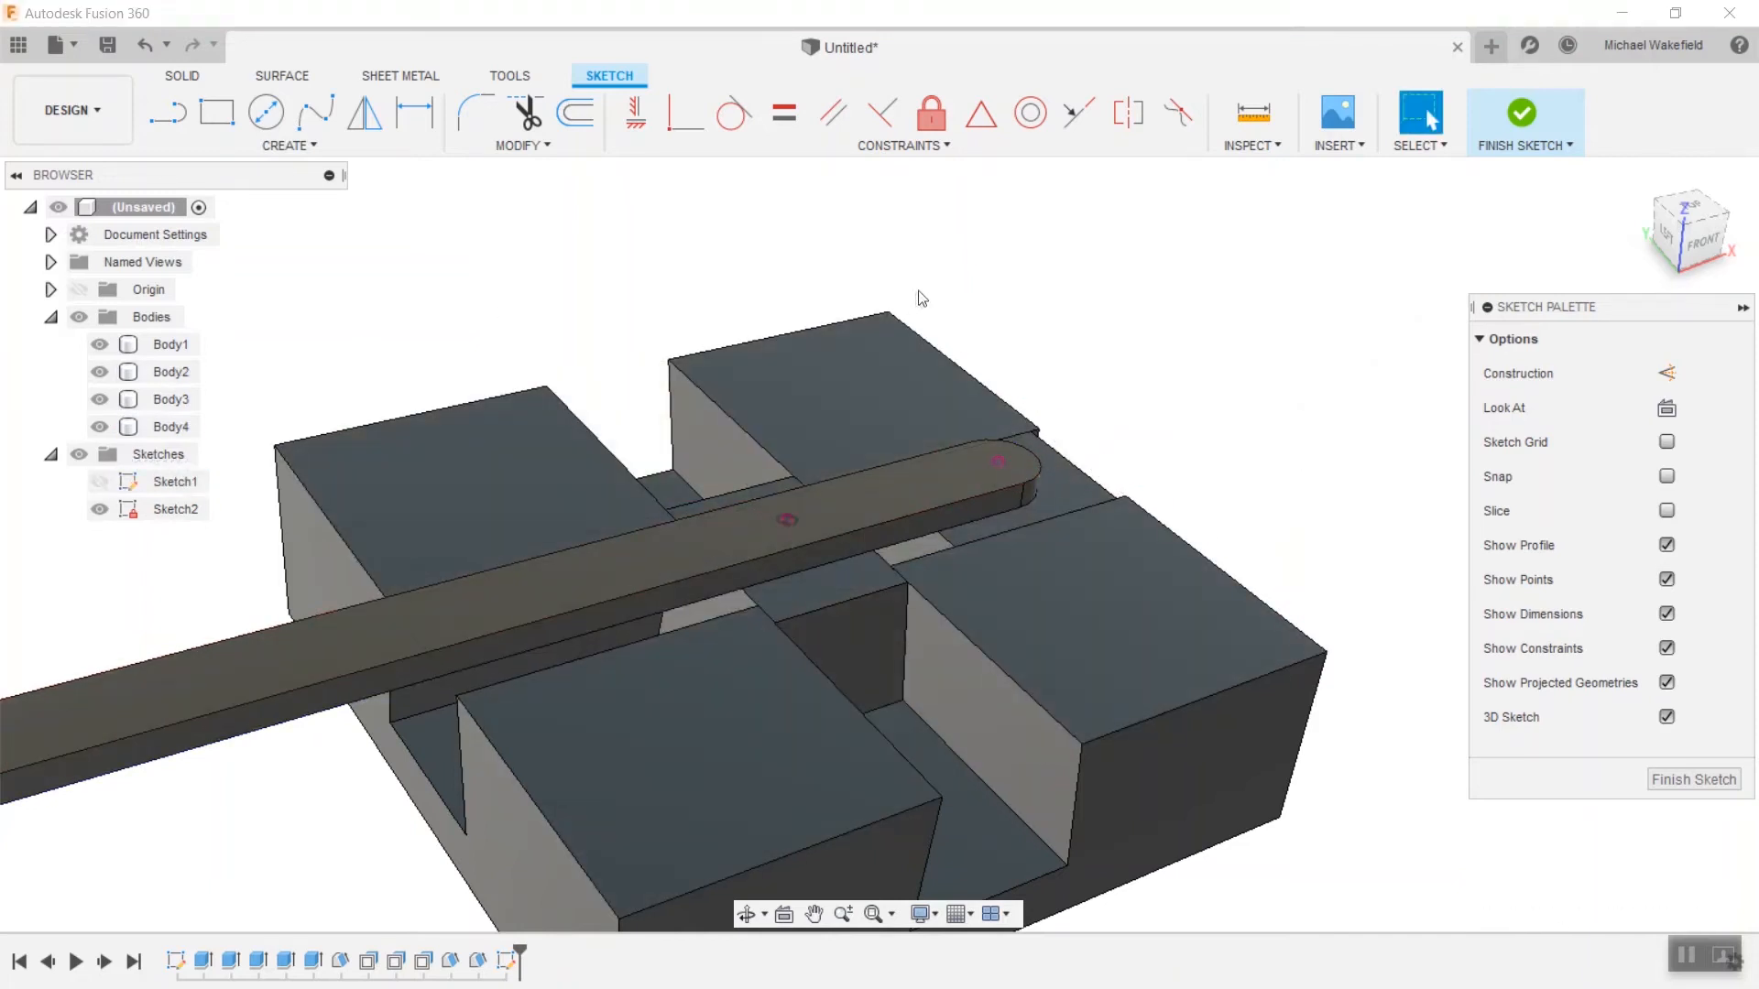
click(1523, 111)
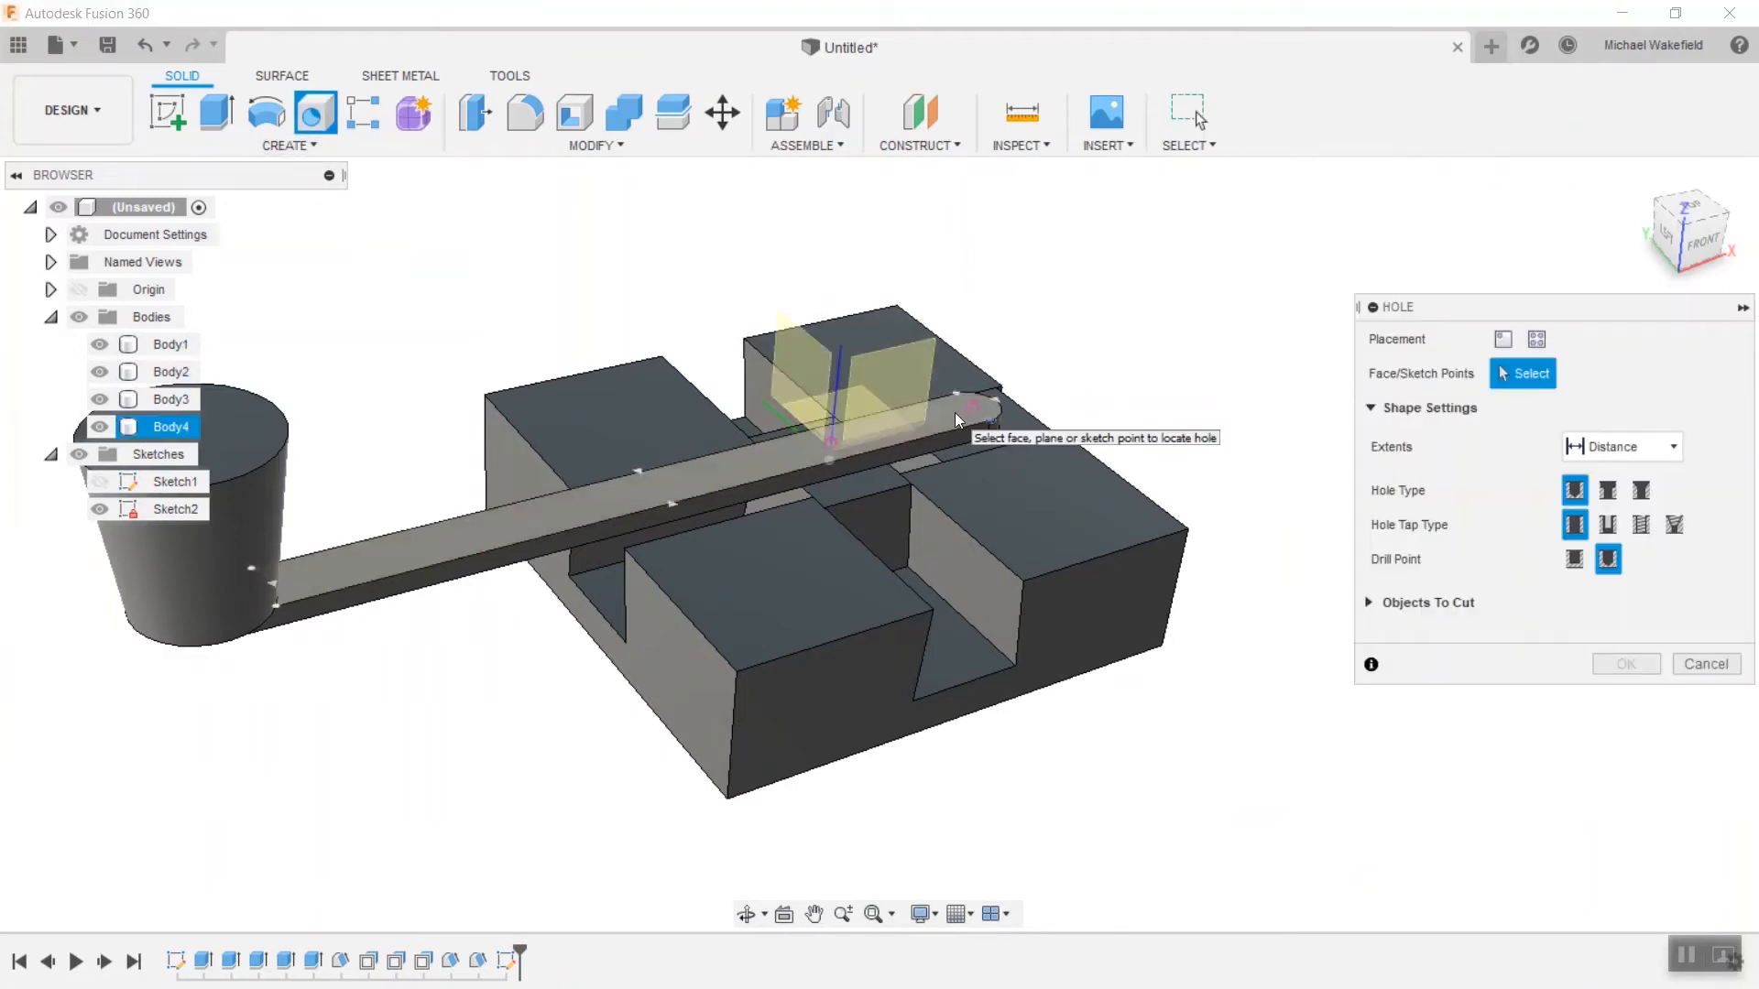
Place holes through the arm at the two projected sketch points.
click(1510, 339)
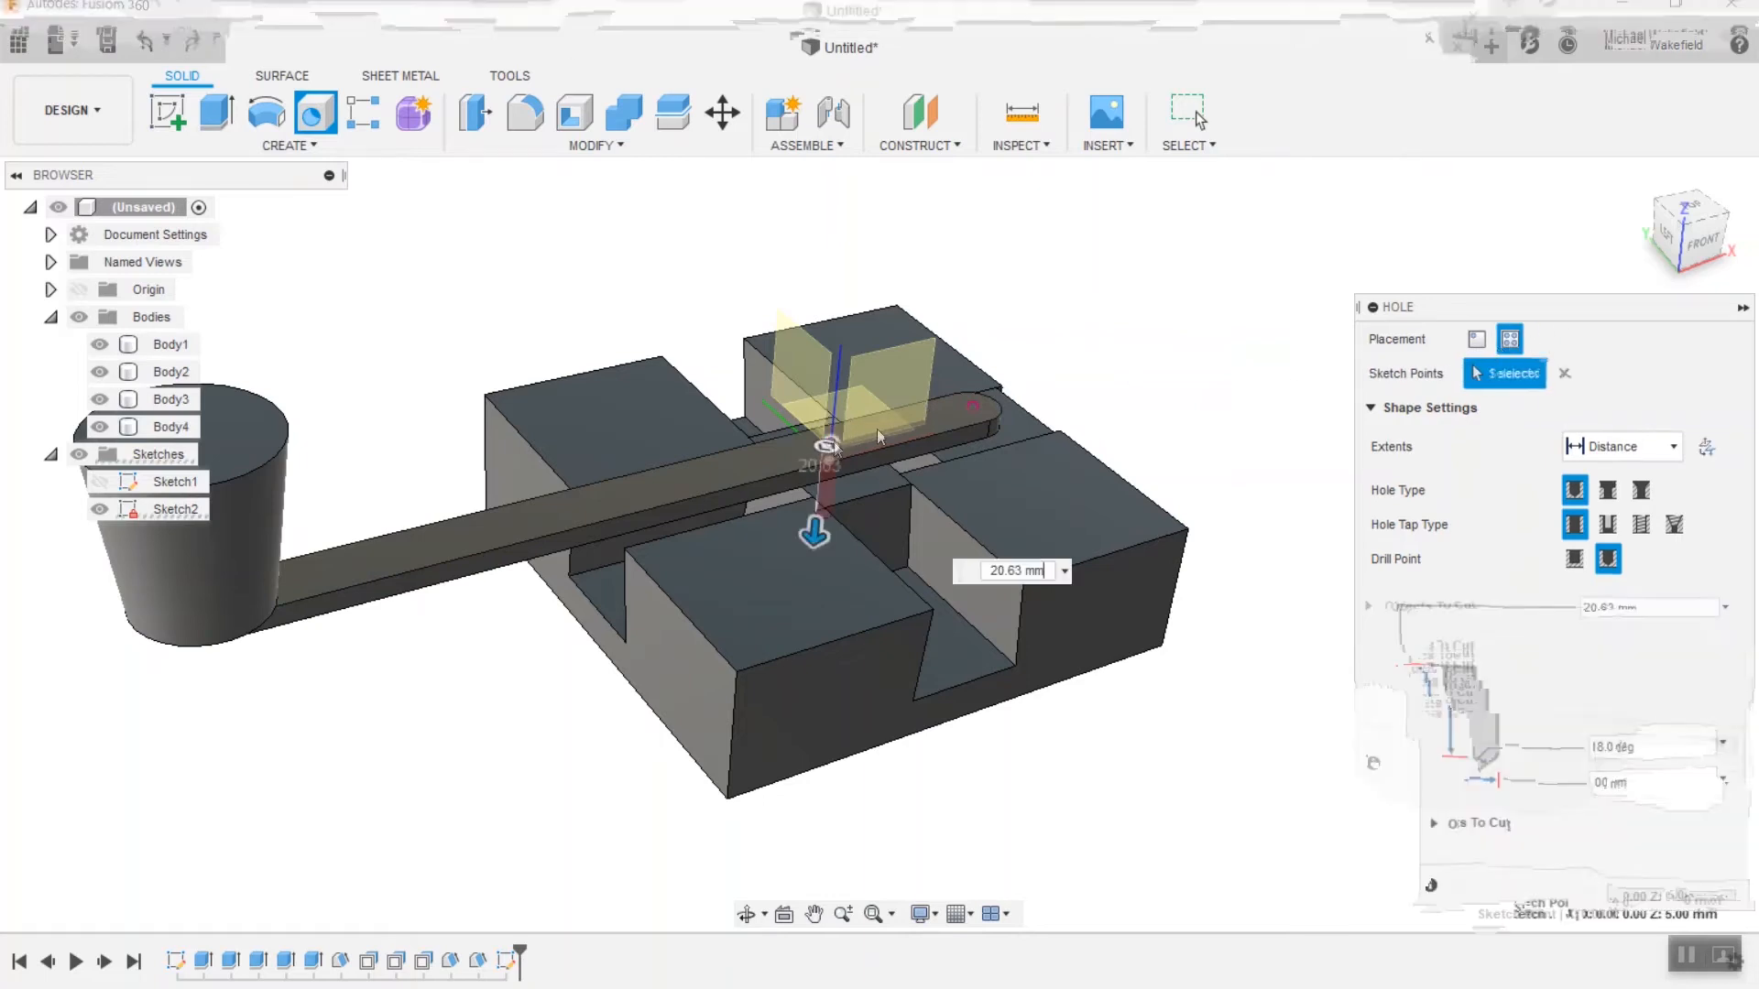
click(971, 405)
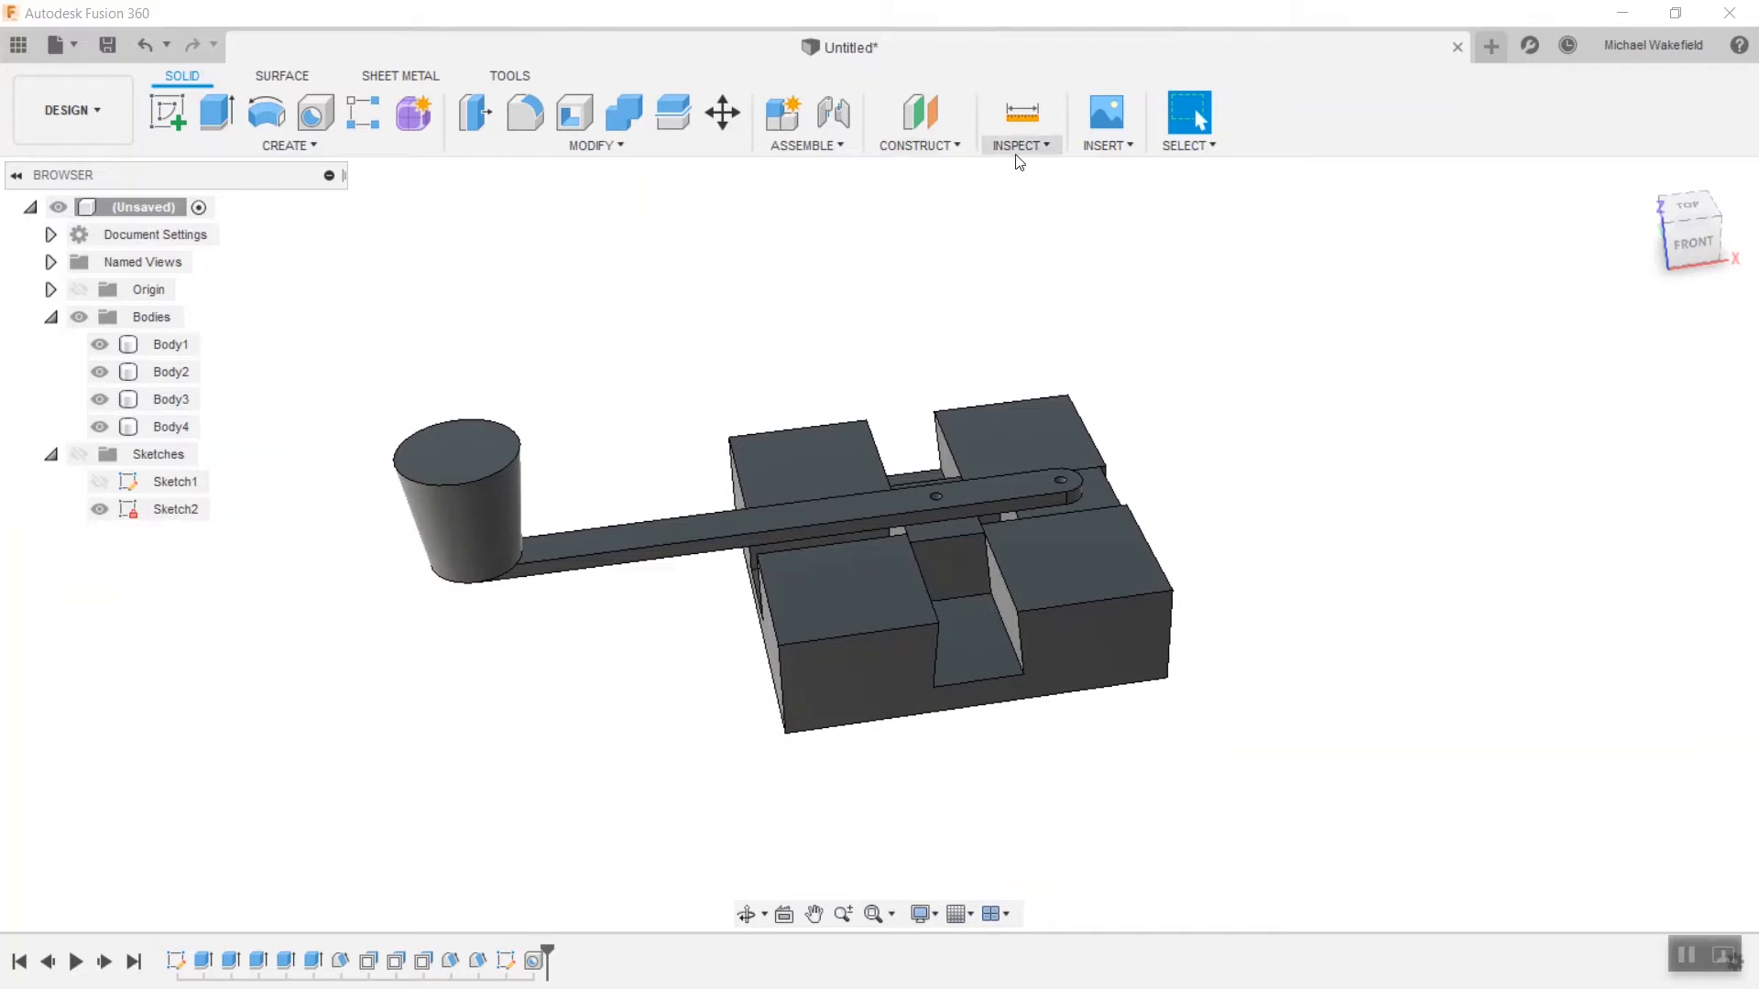
Switch on Component Color Cycling from the Inspect menu.
click(1019, 143)
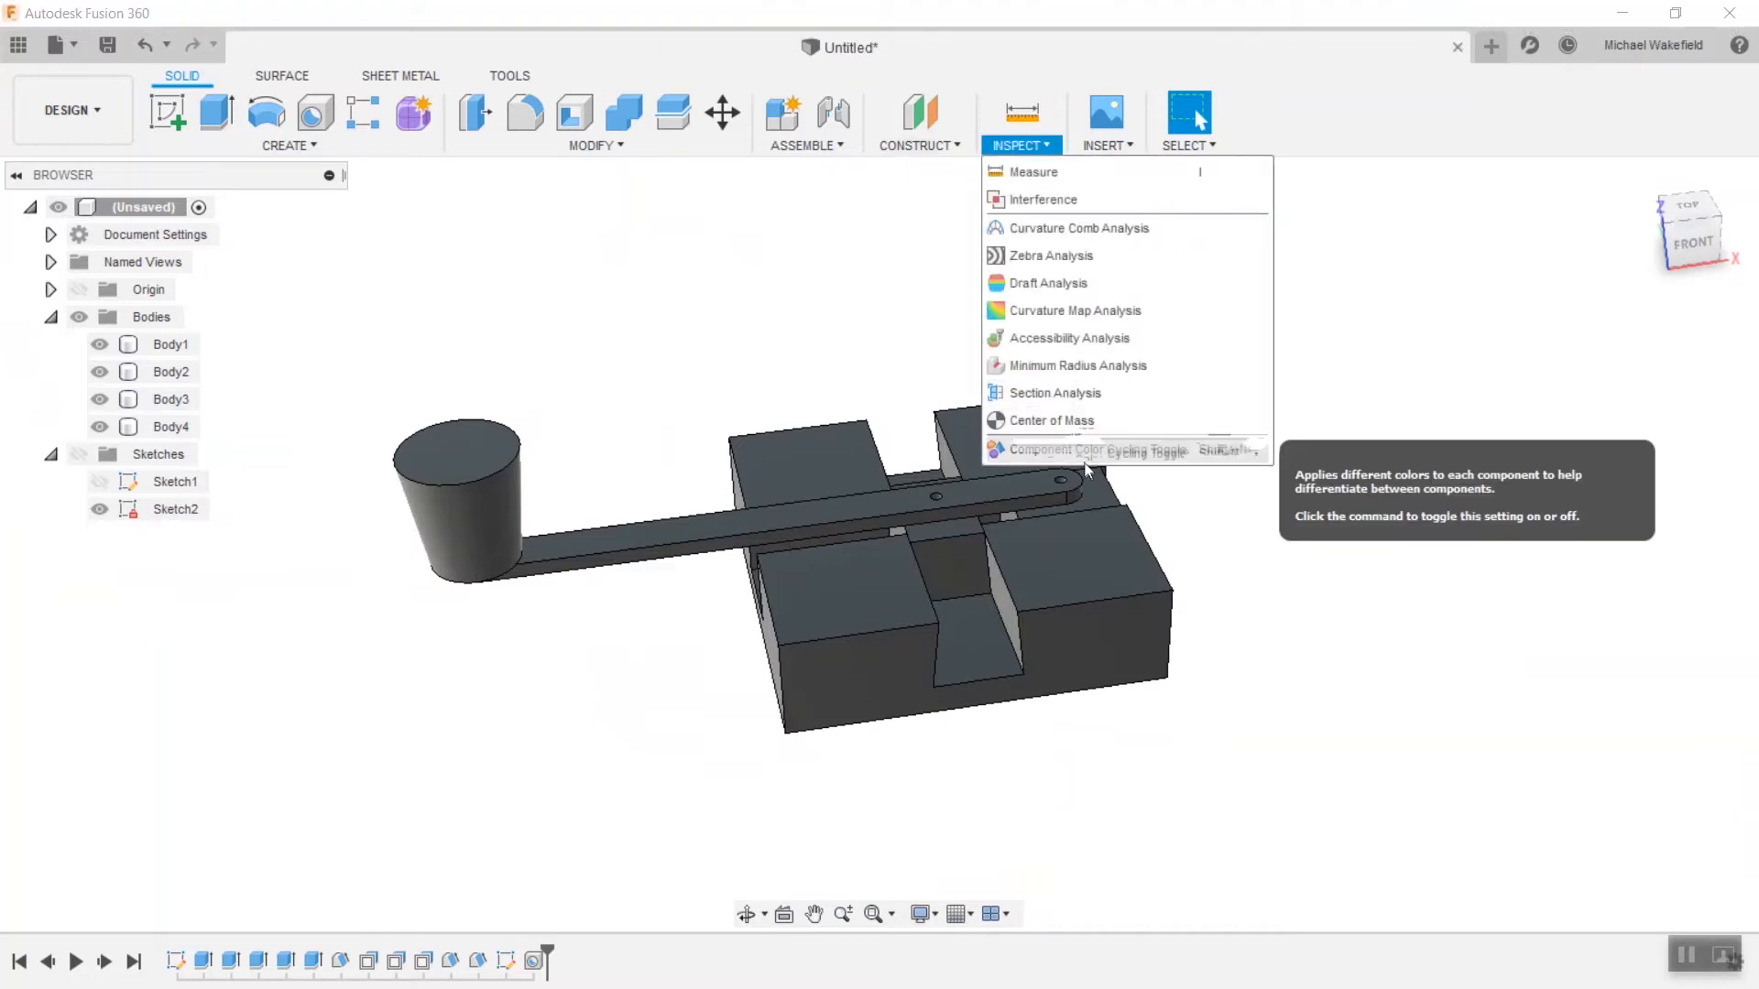
click(1085, 449)
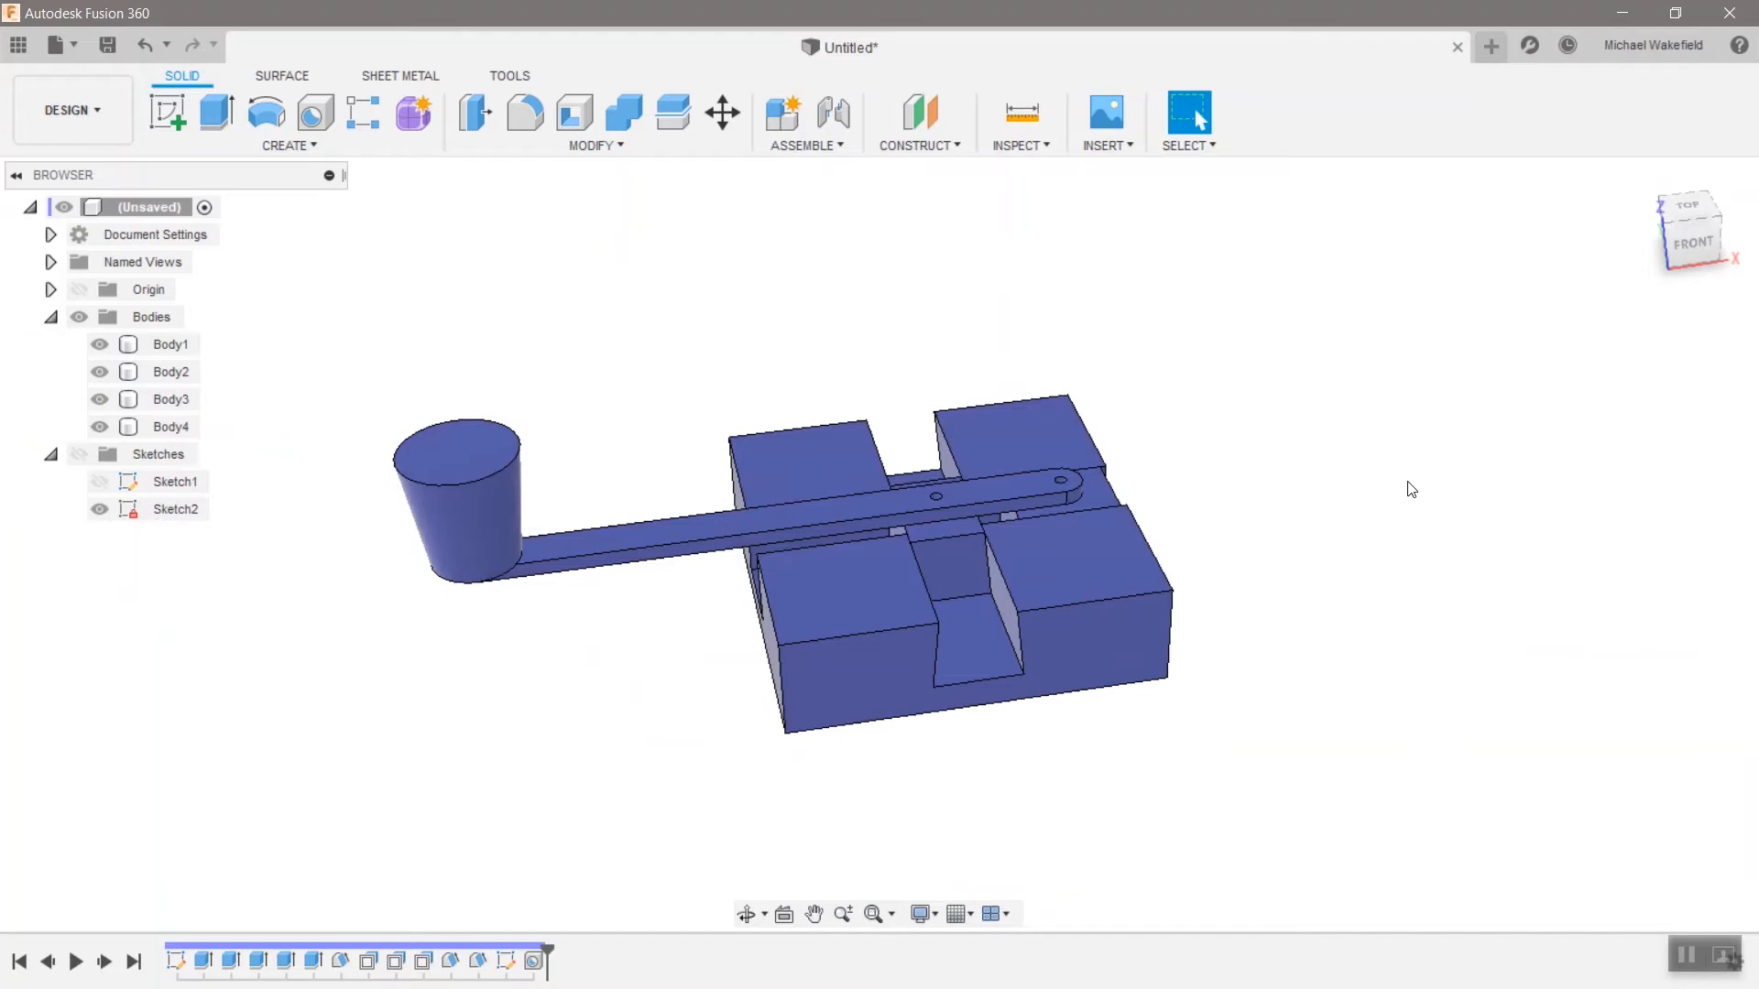
mouse_move(143, 44)
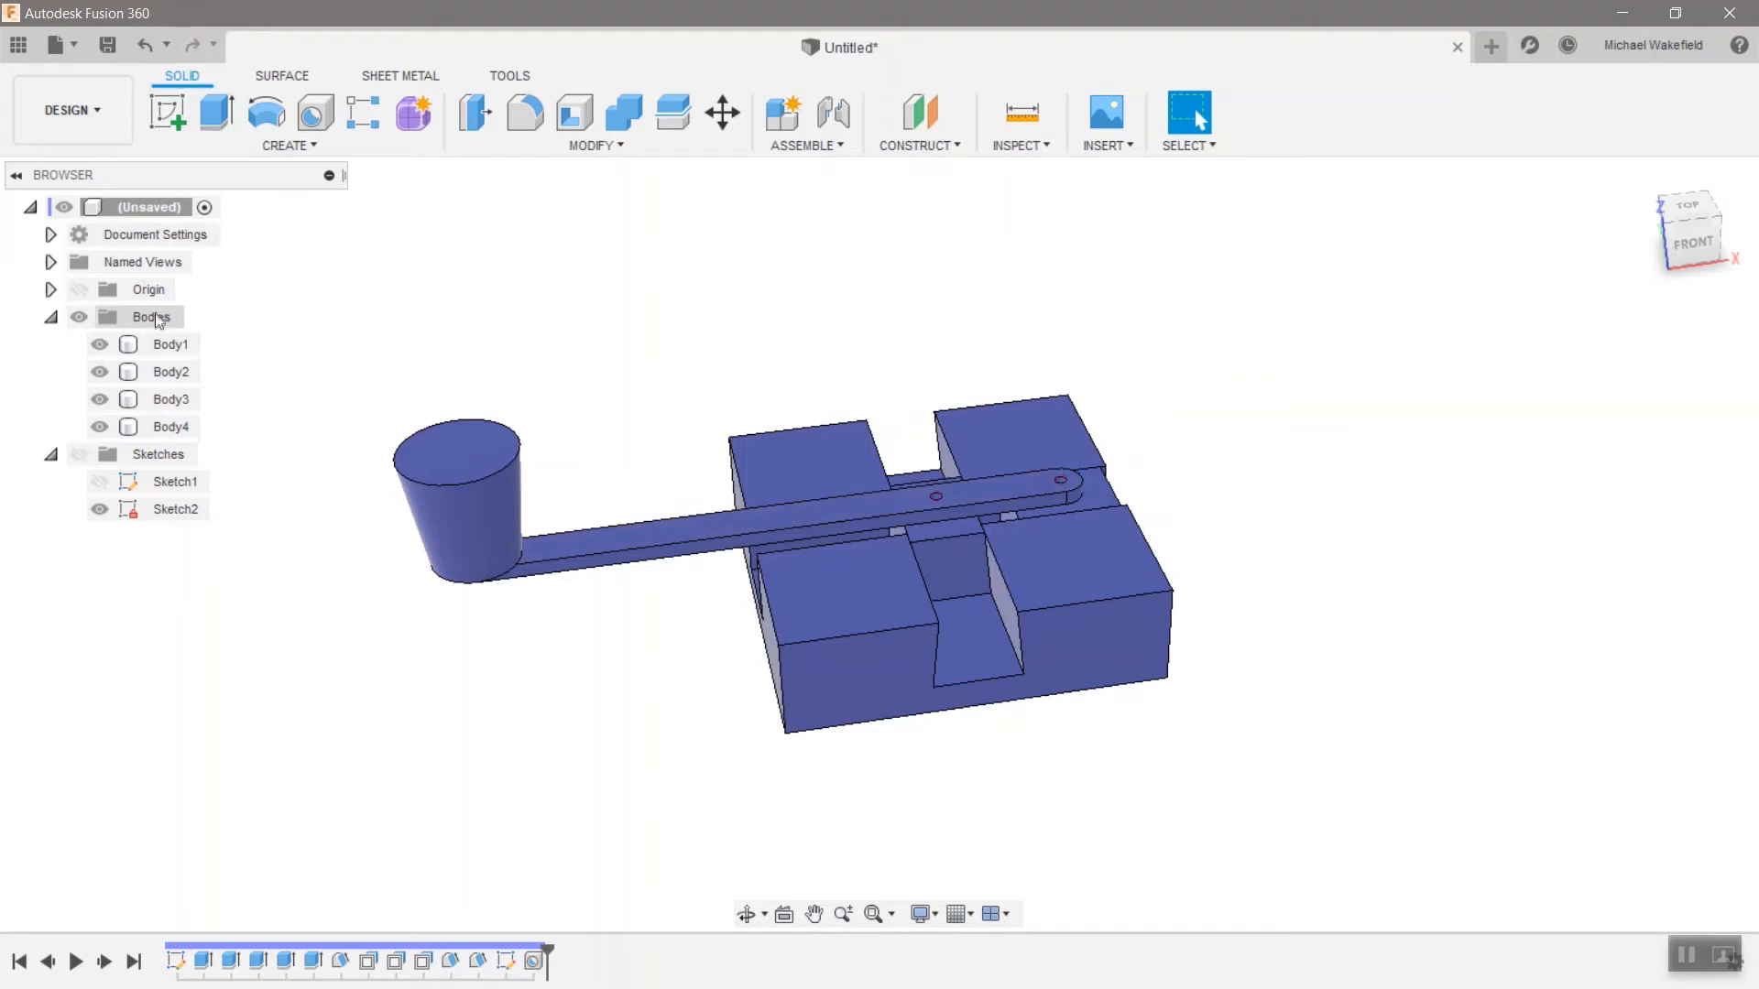
Create separate components from all four bodies via the Bodies folder.
right_click(152, 317)
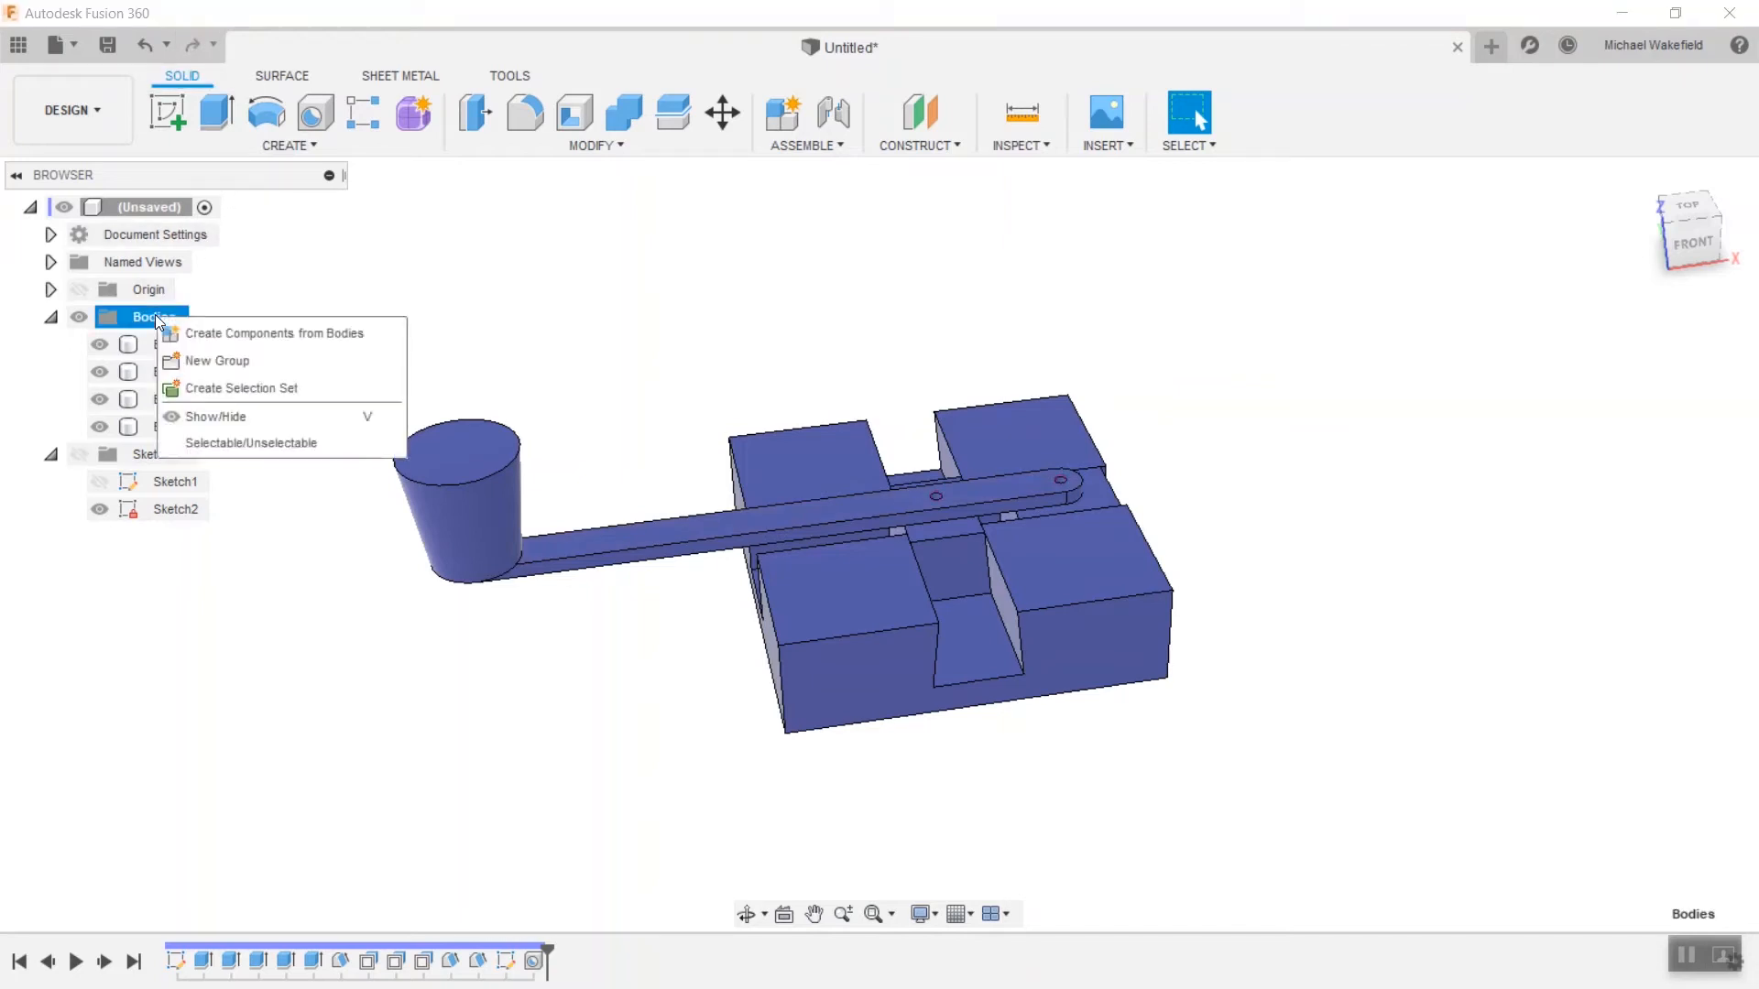
click(222, 341)
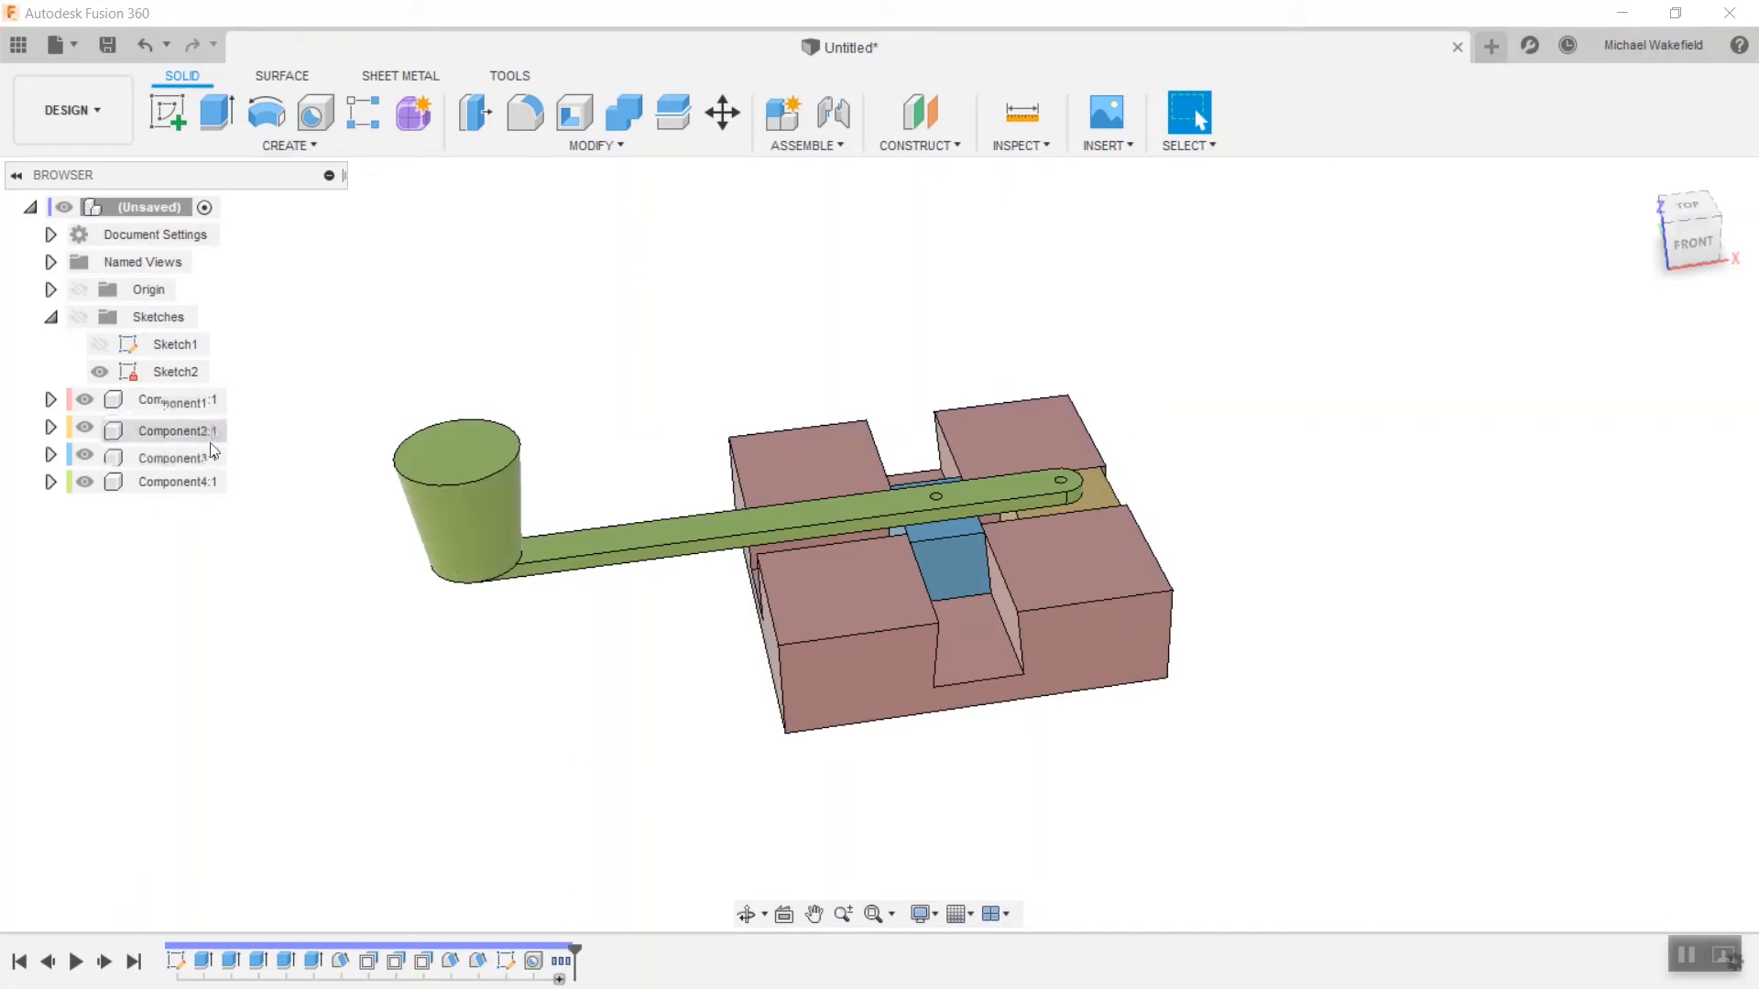
click(176, 427)
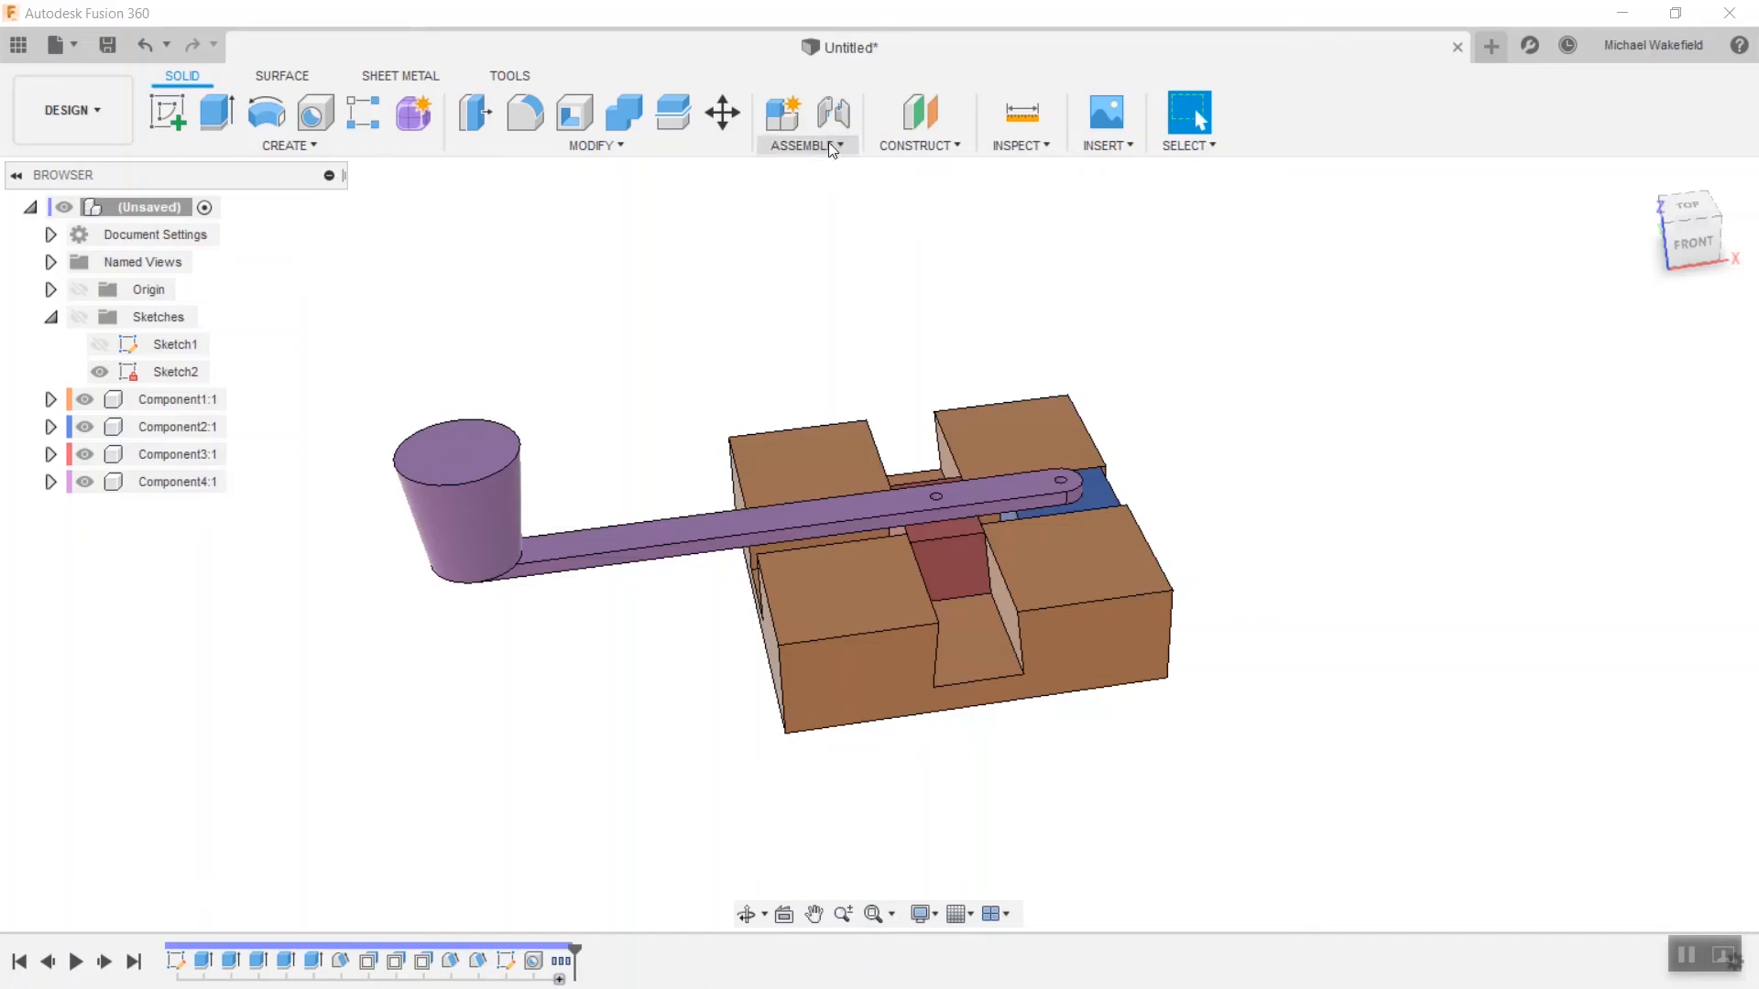
Join the base and blue block with an as-built Slider joint.
click(804, 145)
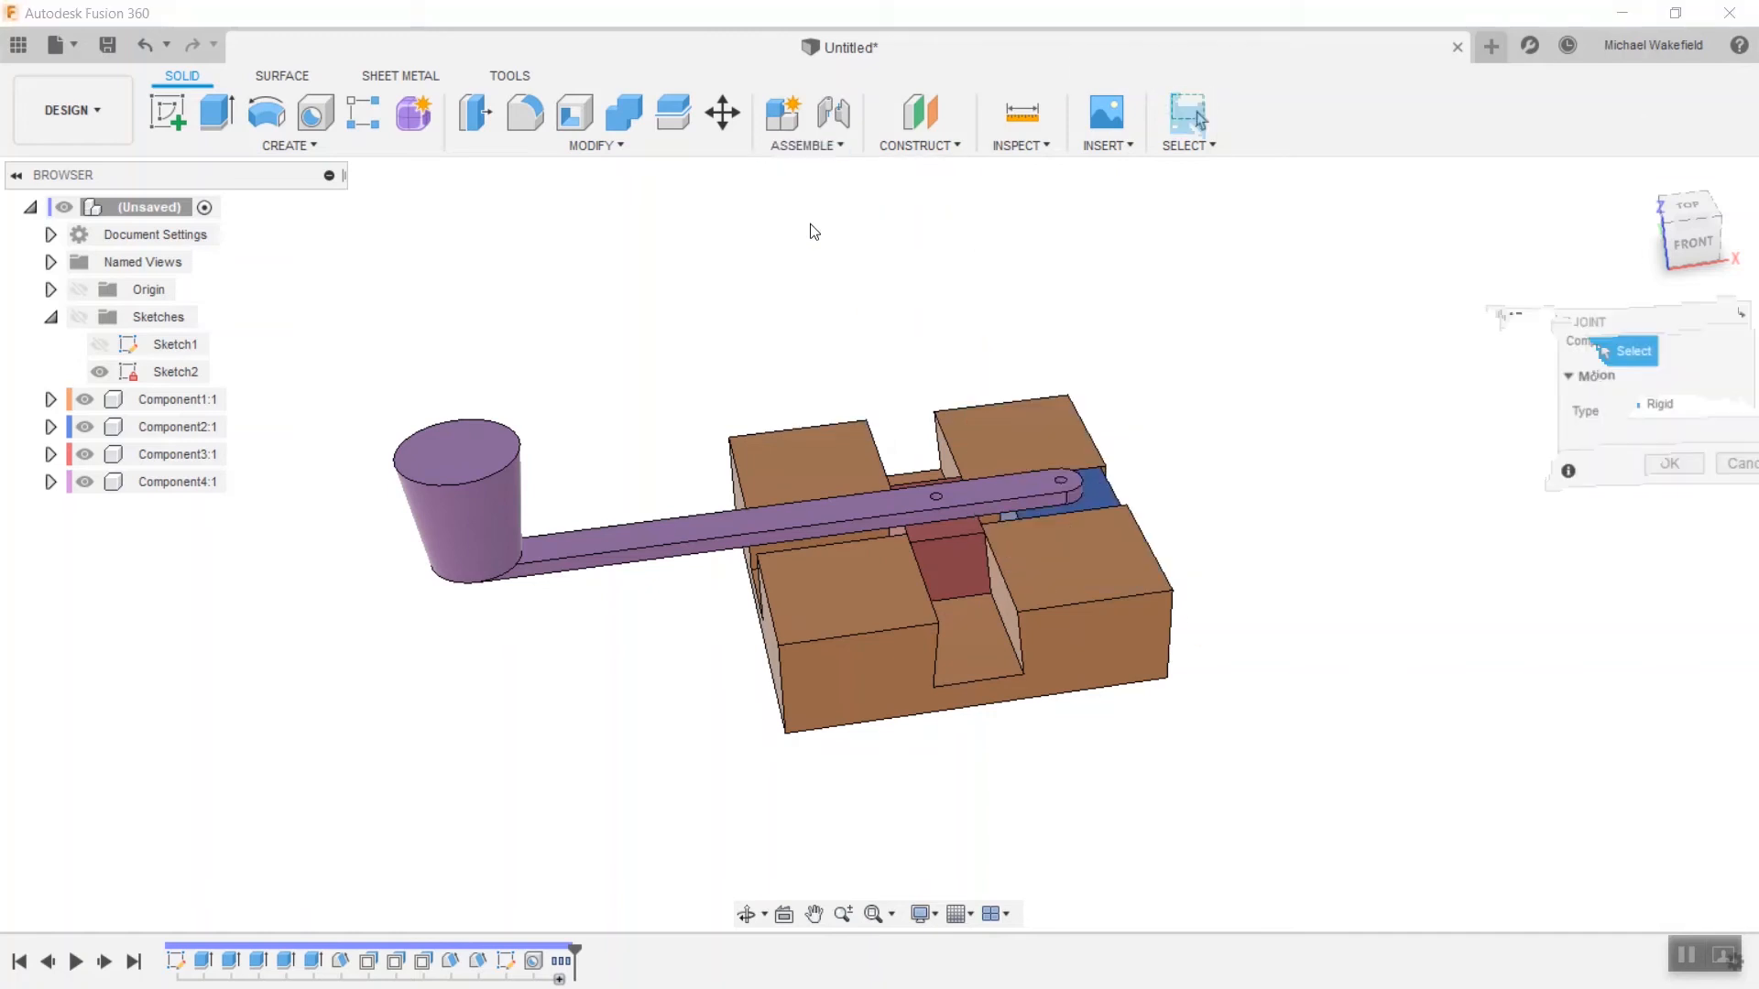
click(1083, 502)
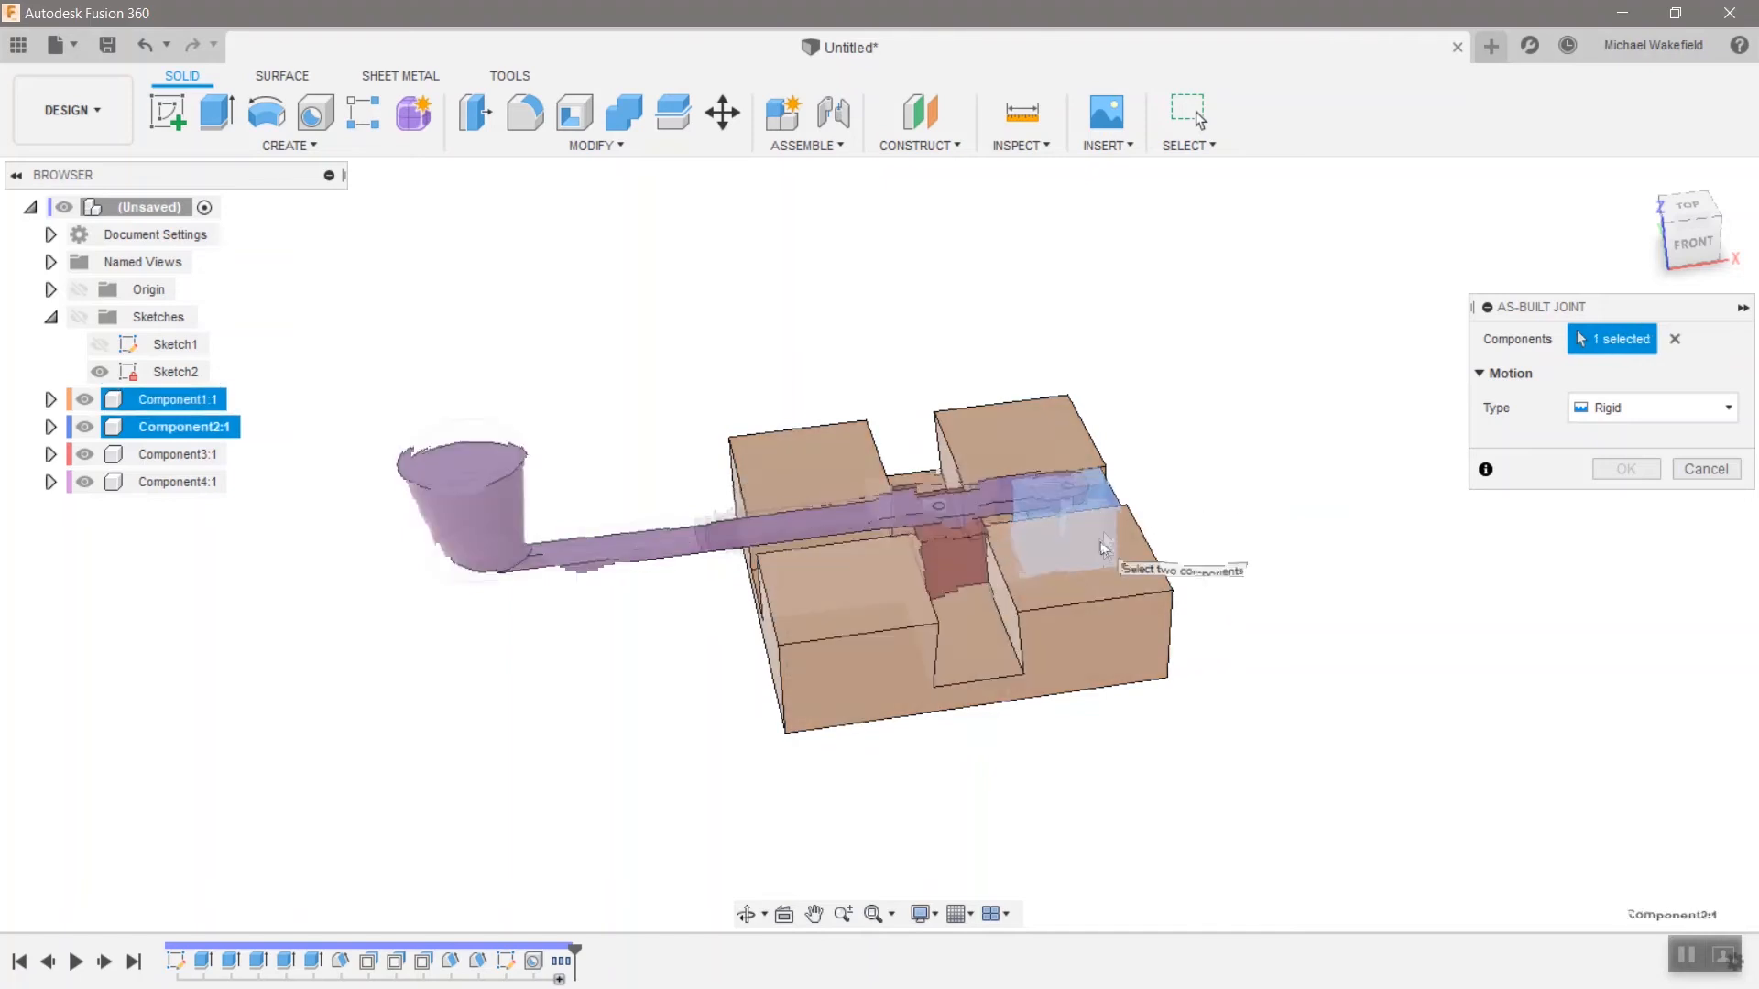
click(1649, 406)
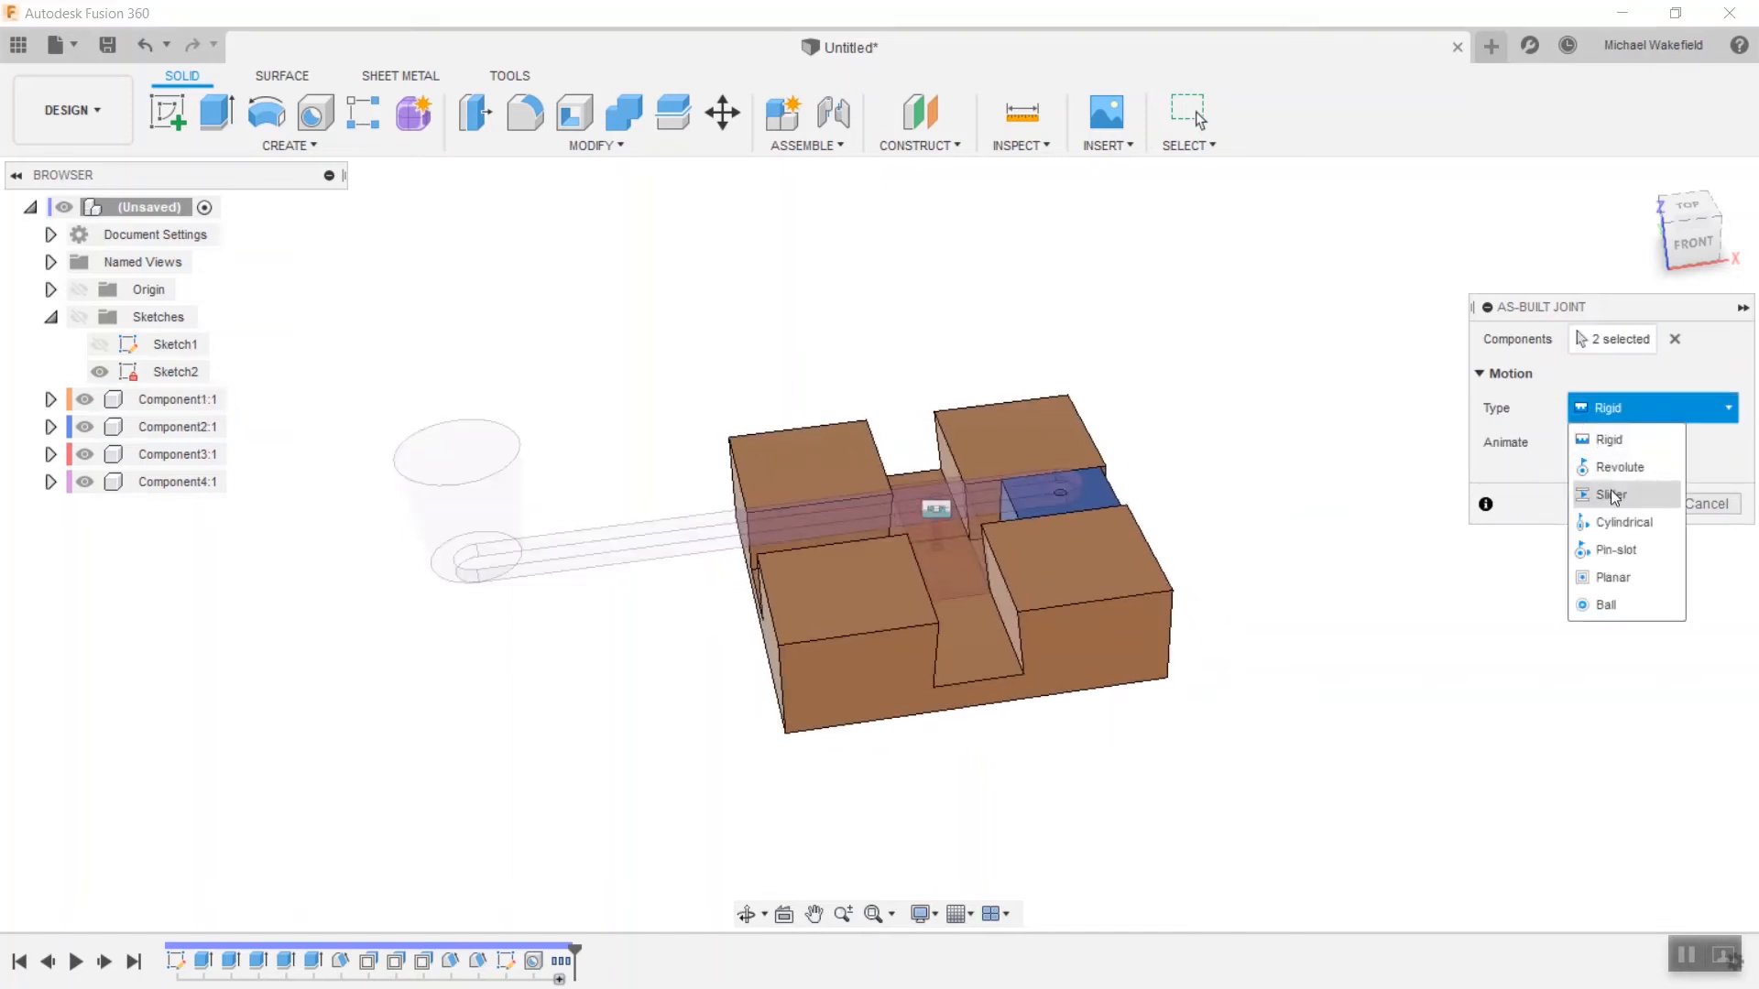
click(1613, 494)
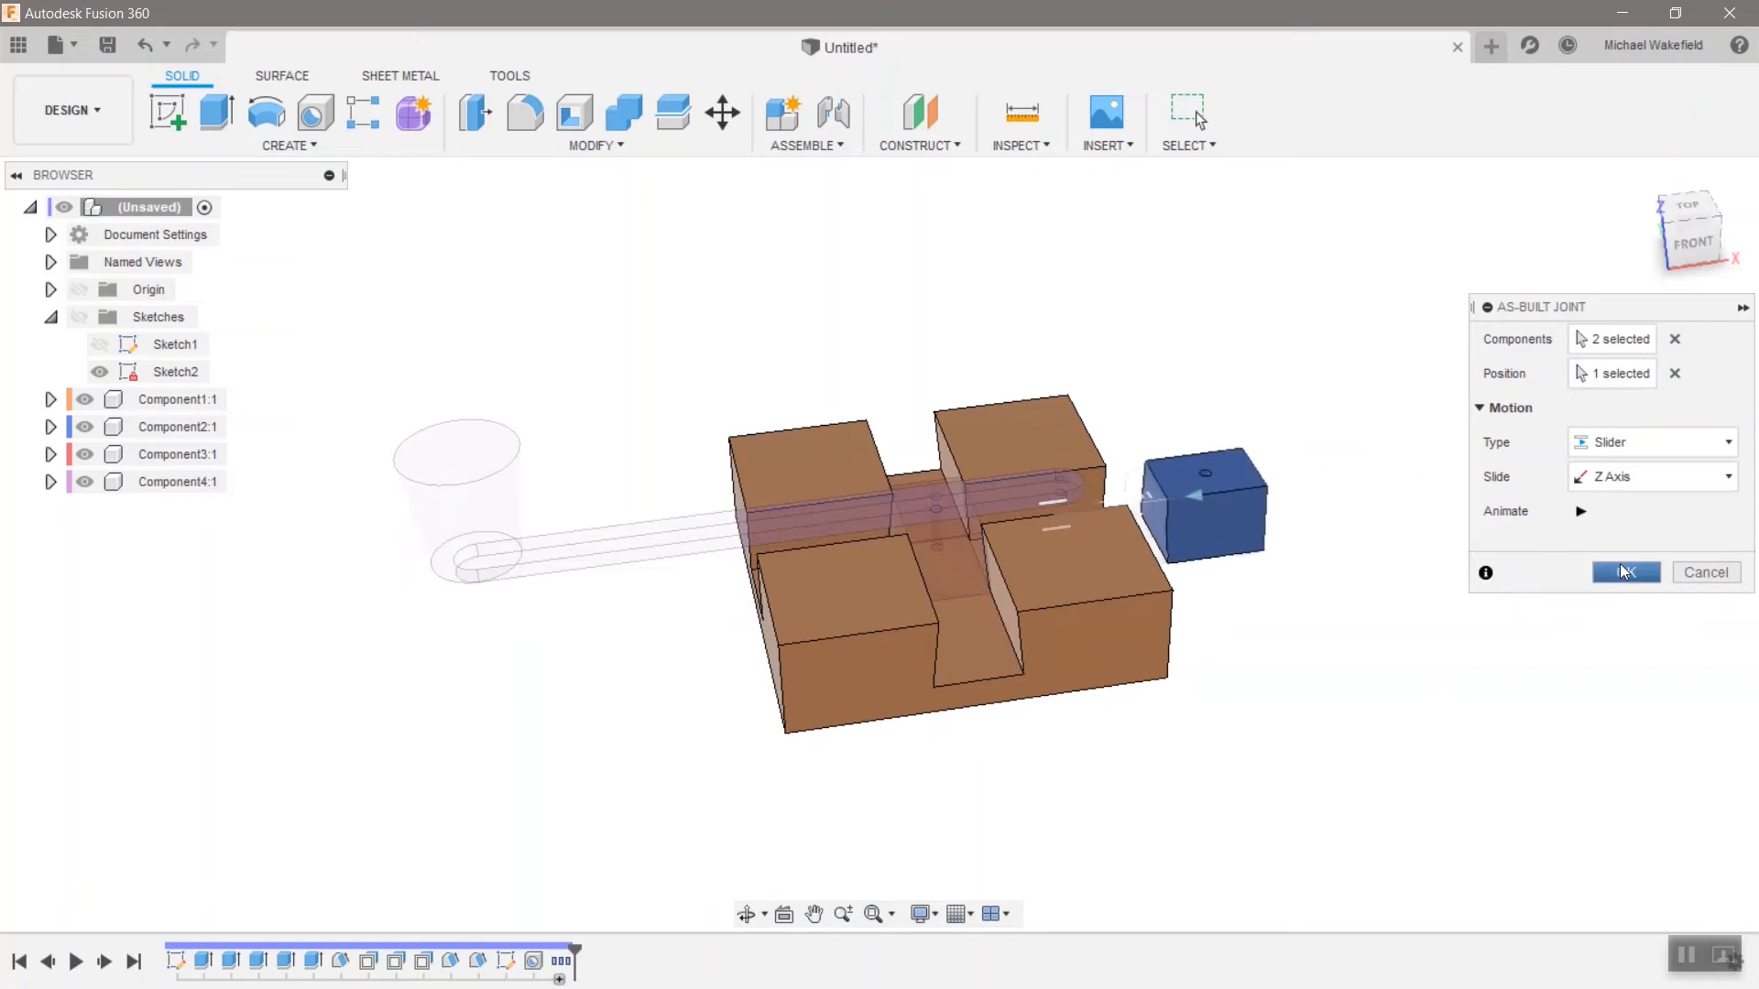
click(1625, 572)
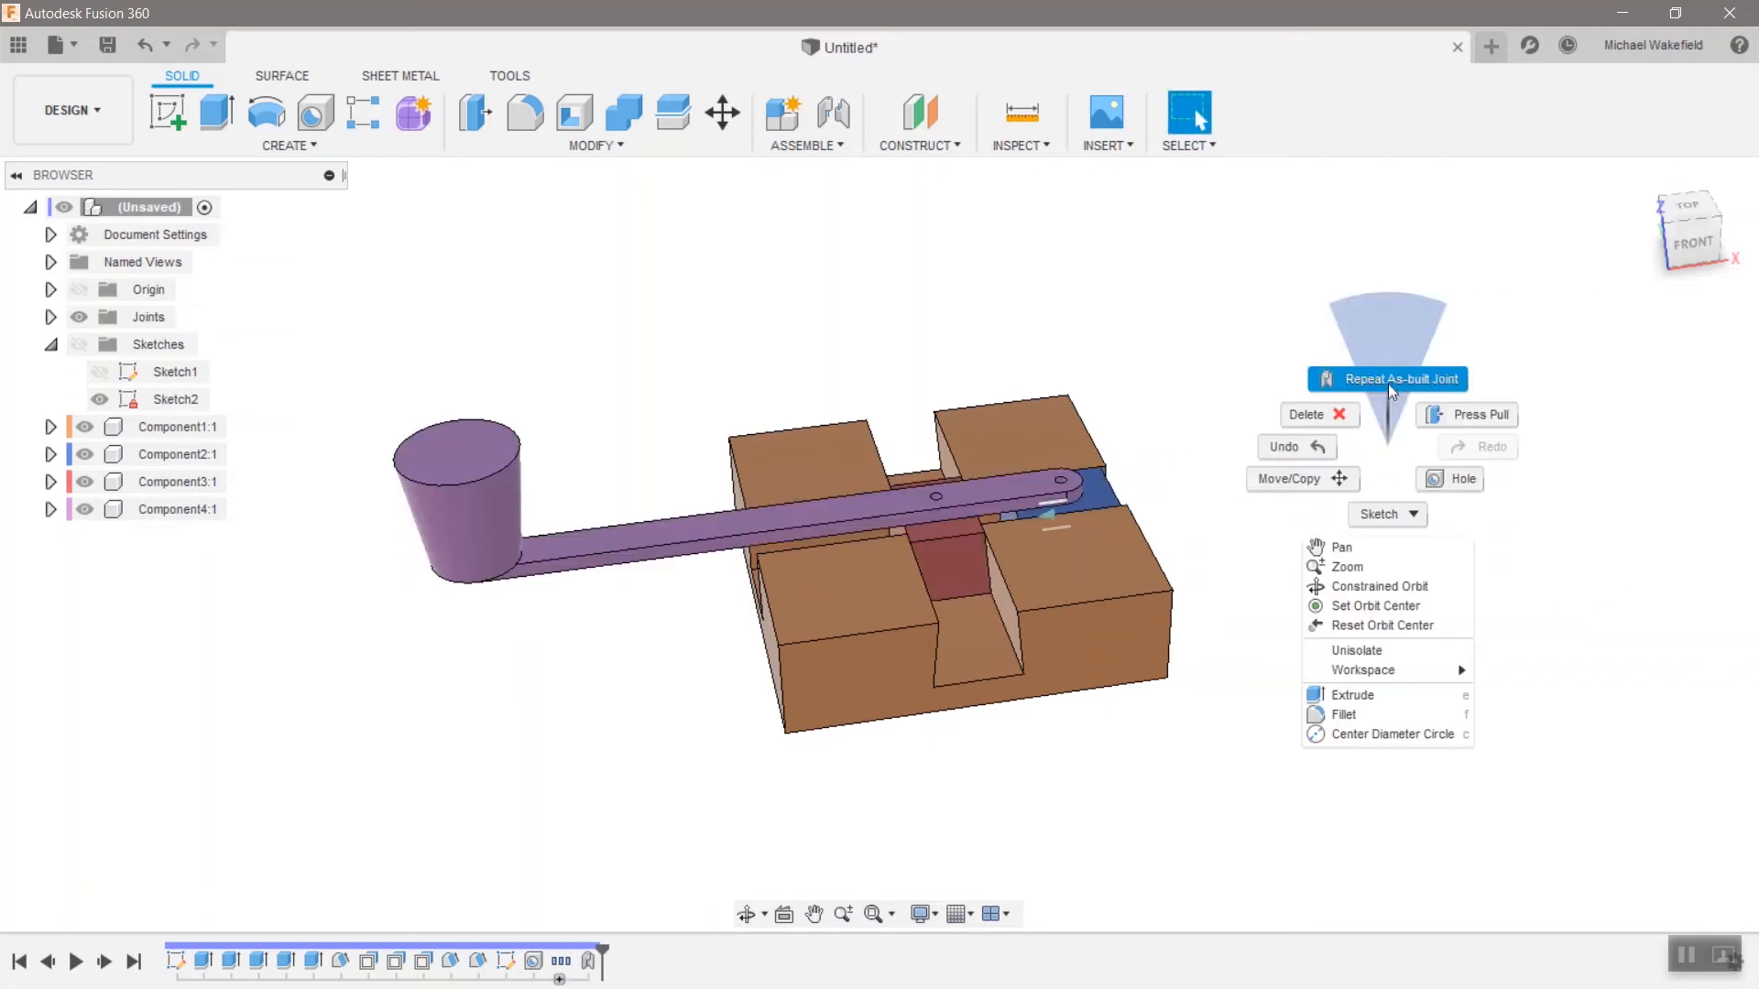
Repeat the as-built Slider joint for the base and red block.
click(1400, 379)
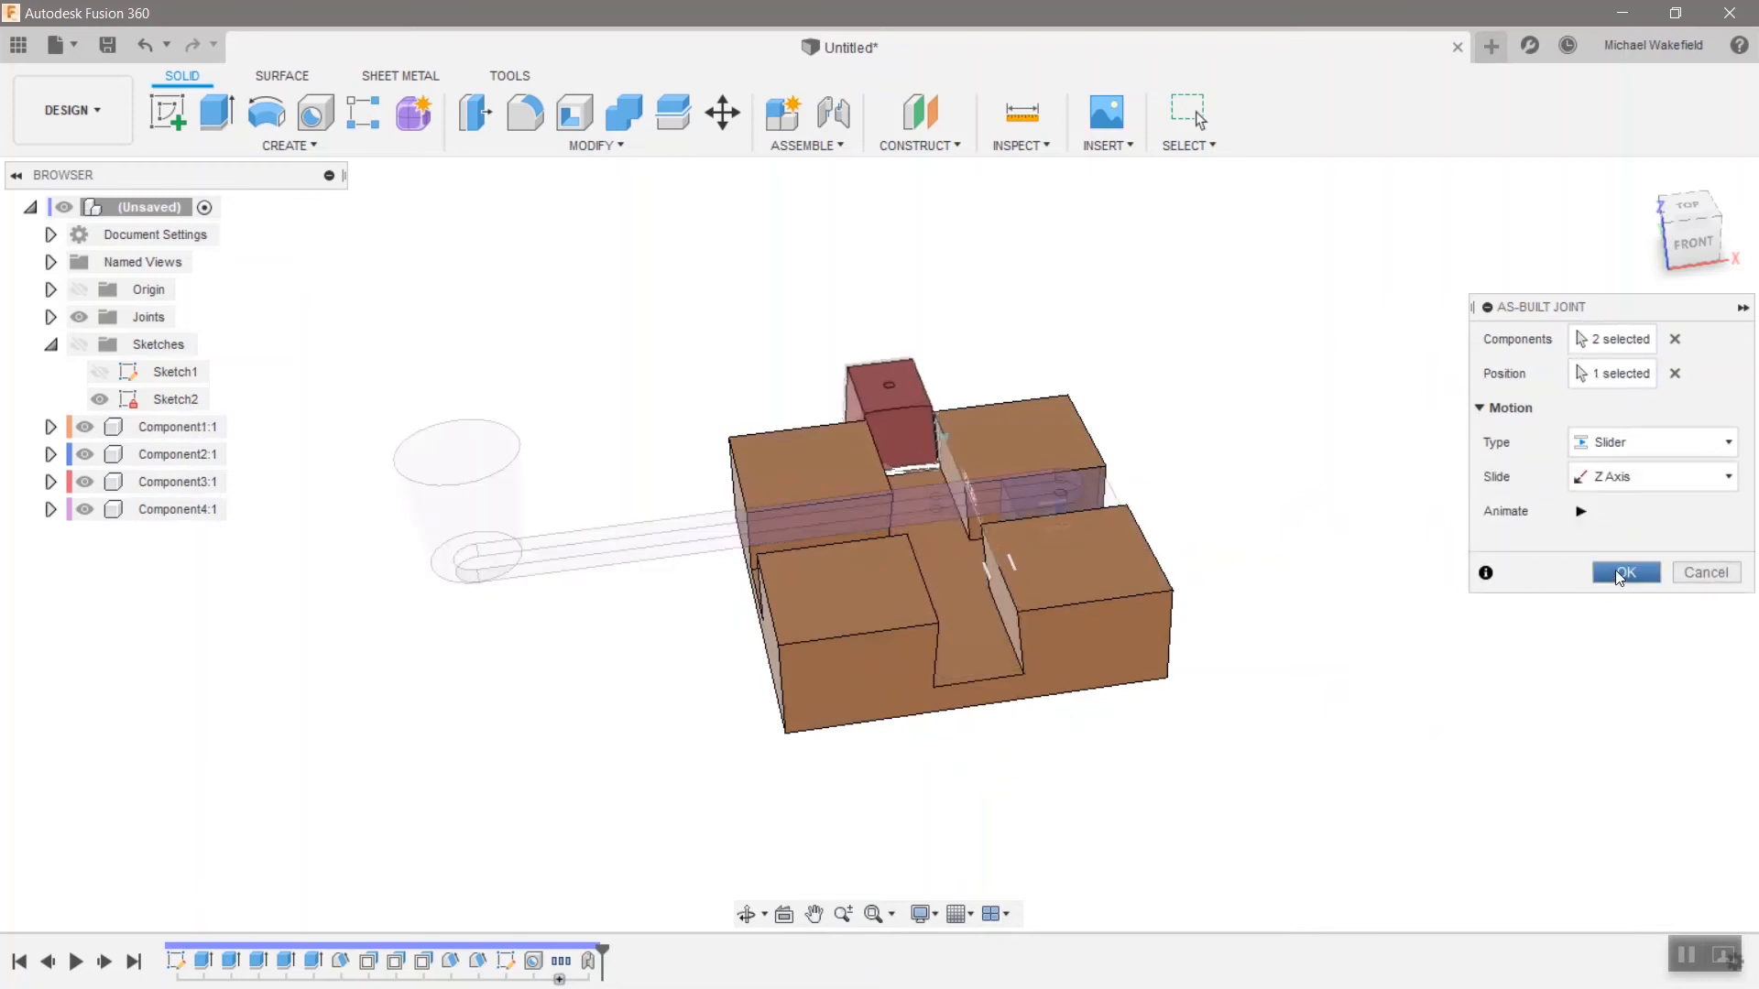
click(1625, 572)
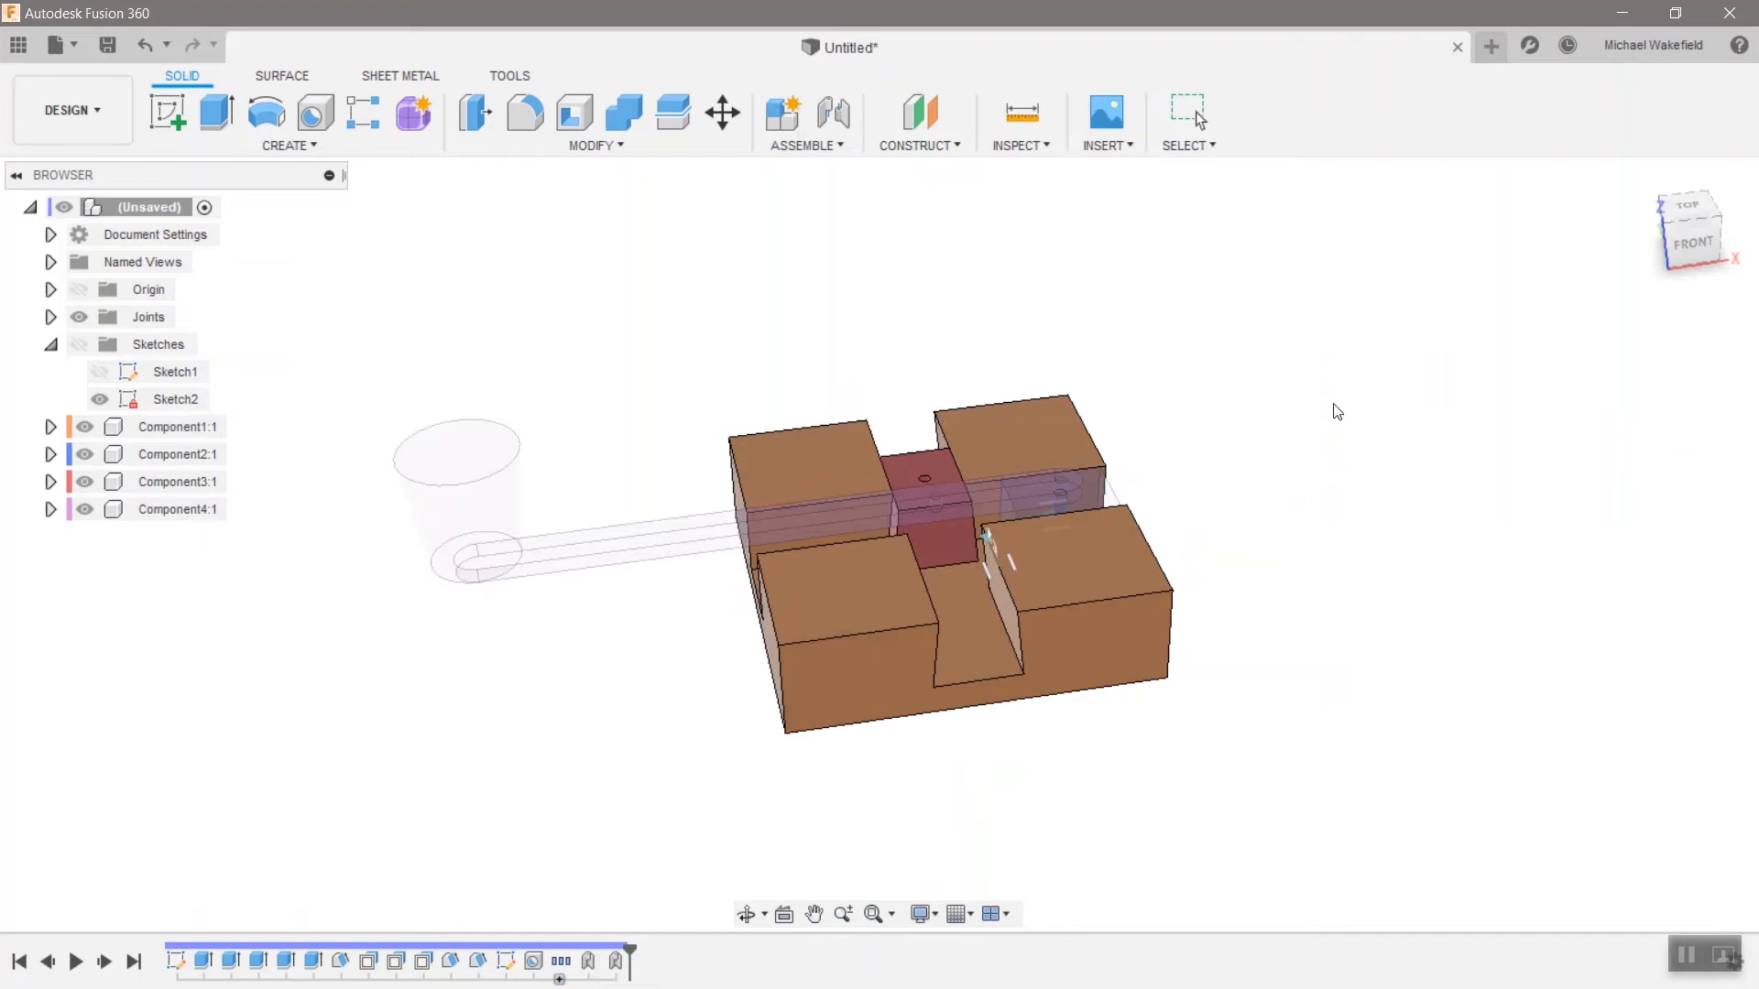
Repeat the as-built joint between the arm and a sliding block, setting its motion type.
right_click(942, 506)
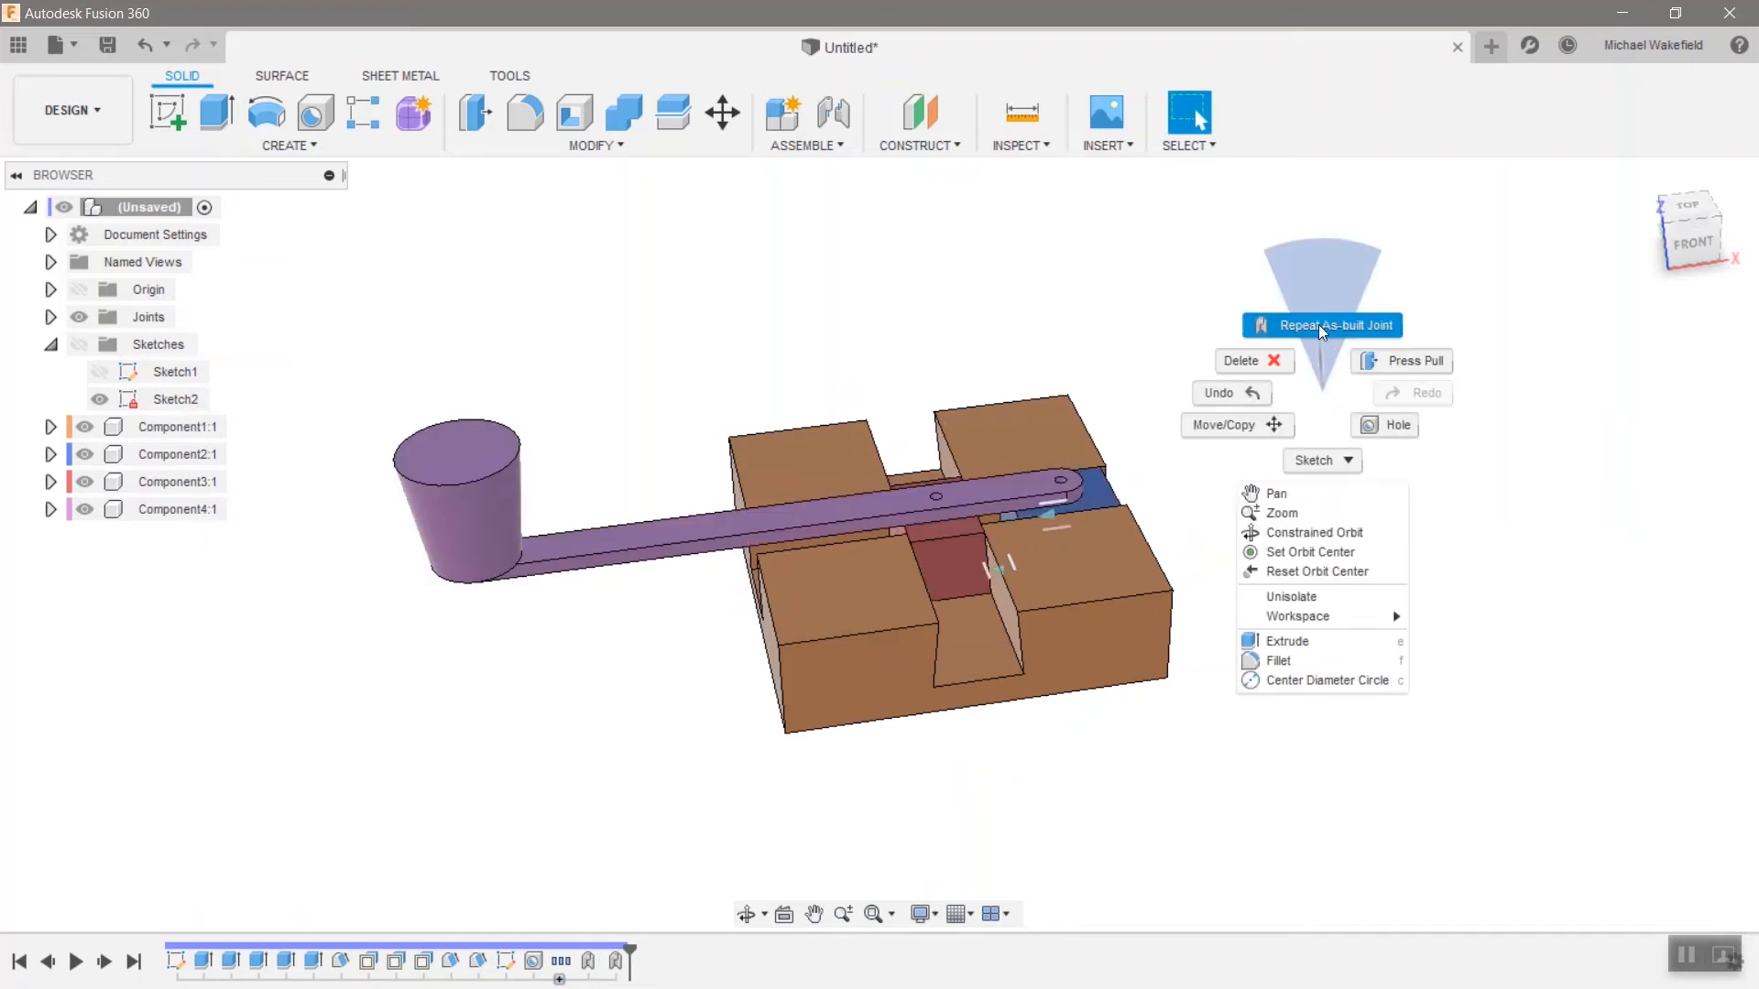
click(1333, 324)
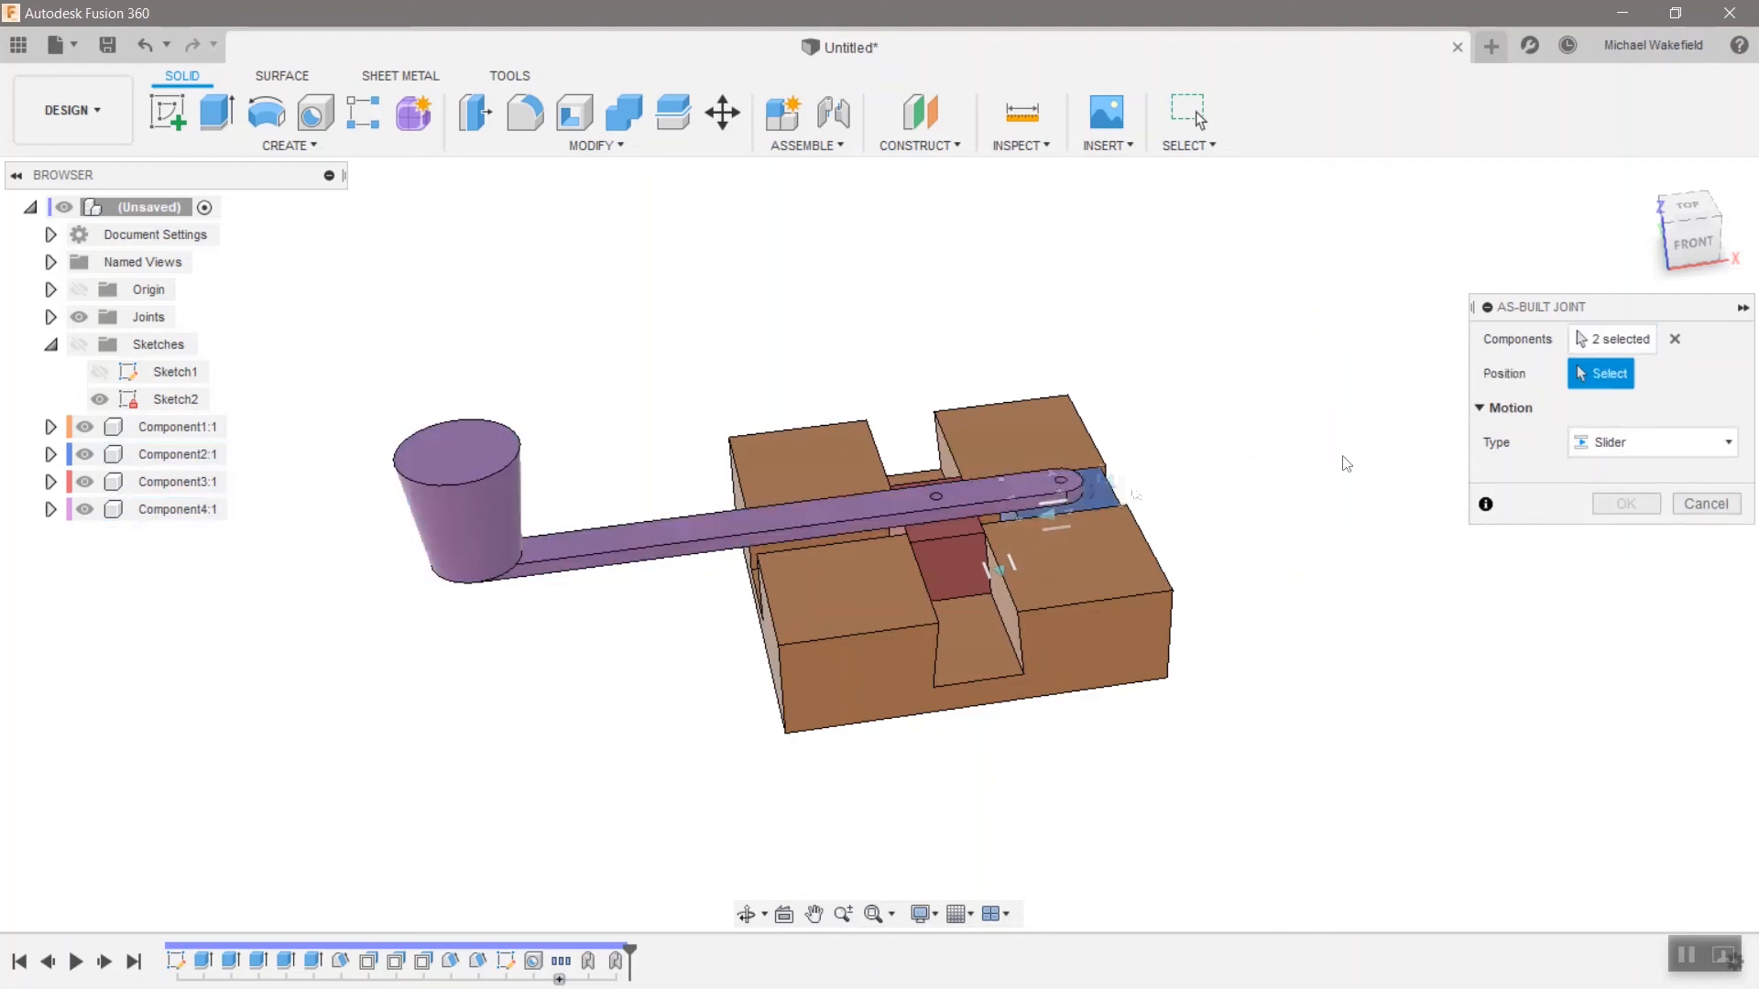
click(1650, 442)
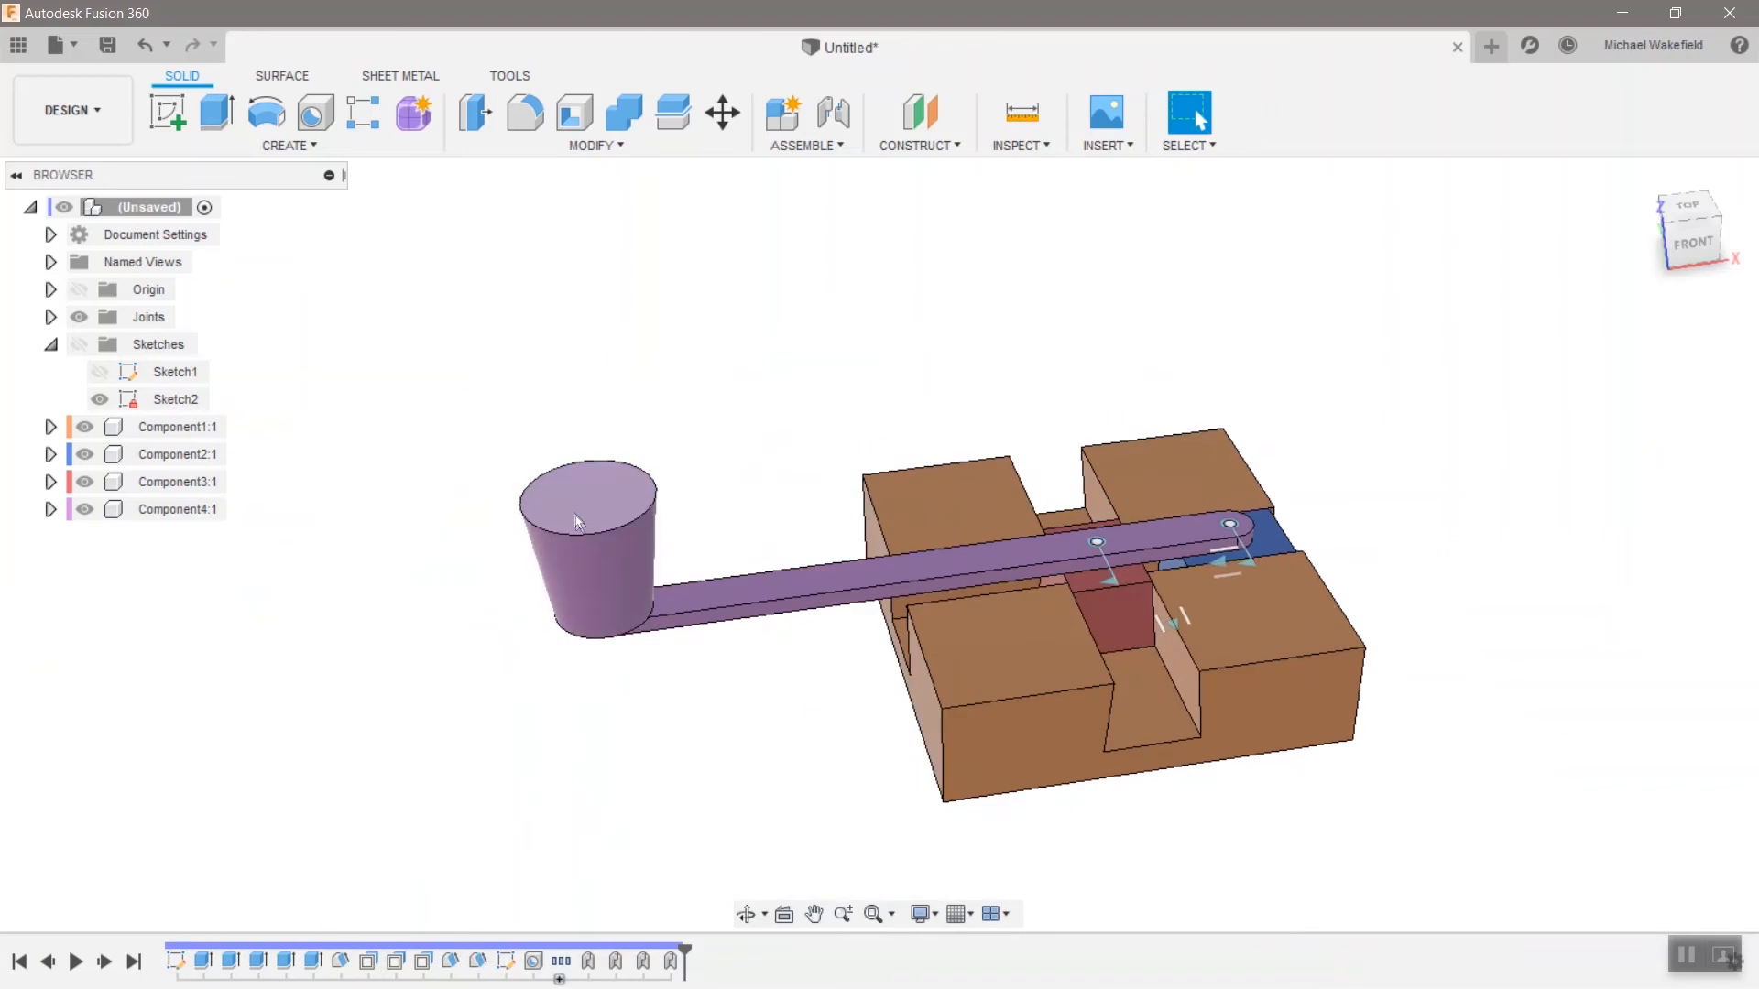
Edit Sketch1 from the base's top face, rolling history back to the layout sketch.
click(976, 662)
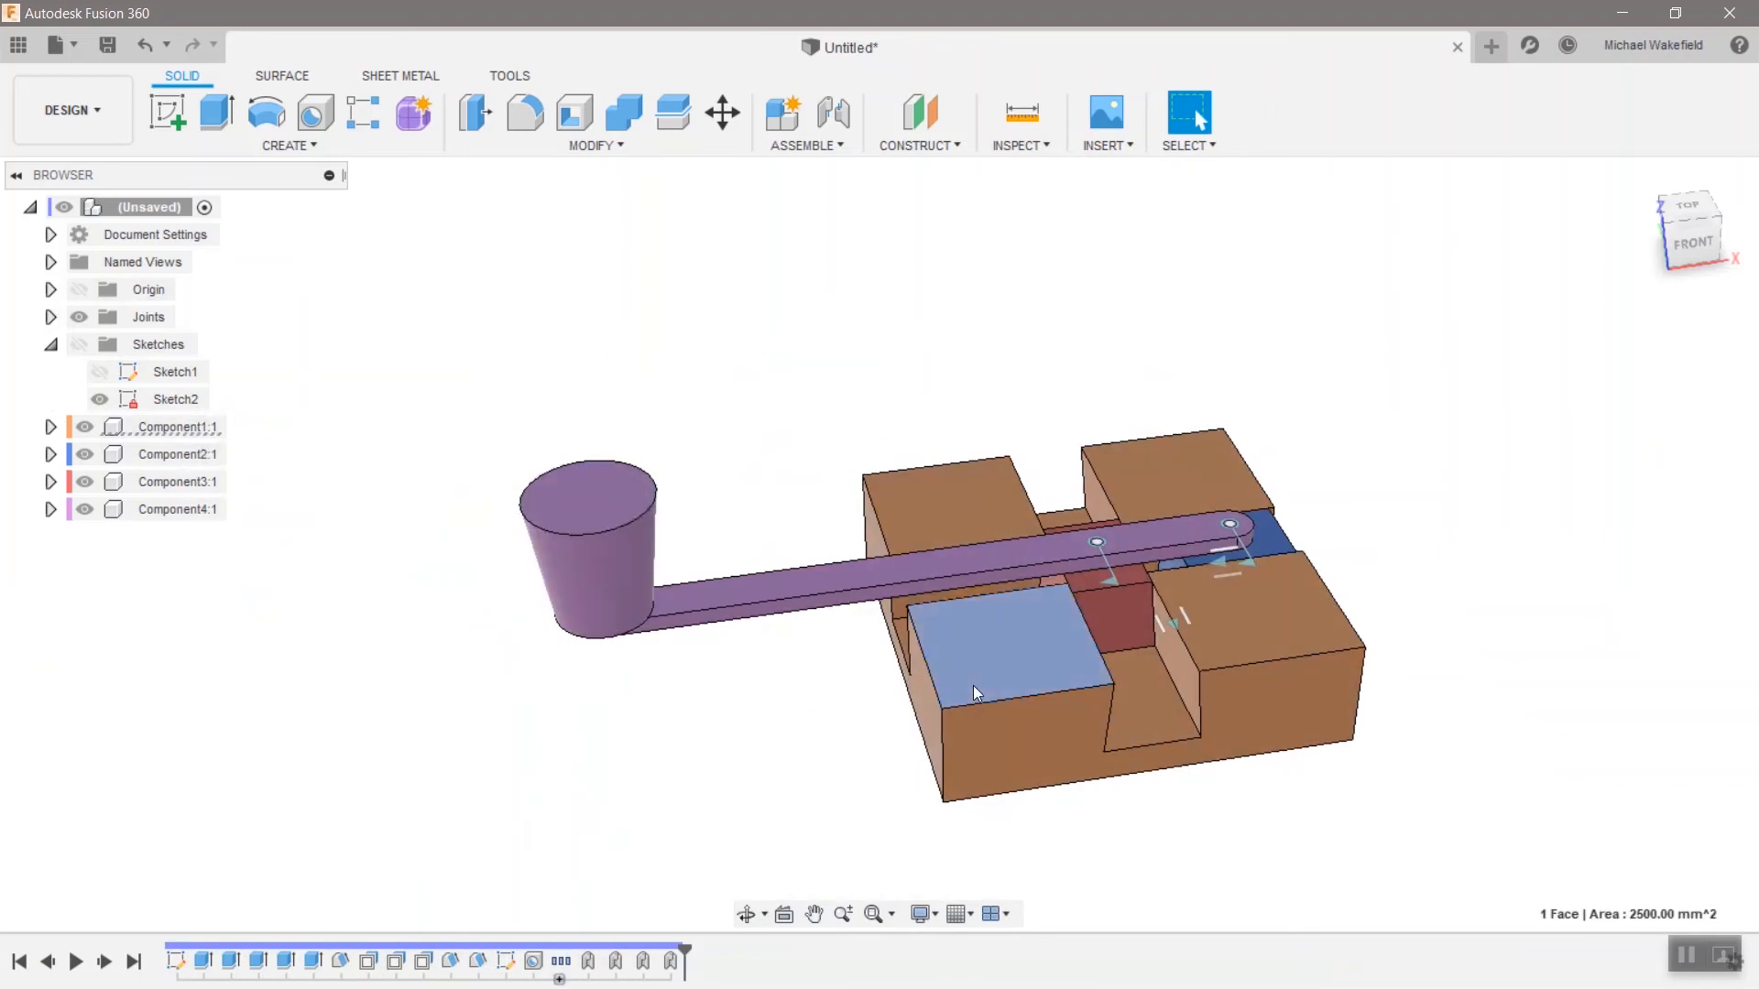
right_click(973, 691)
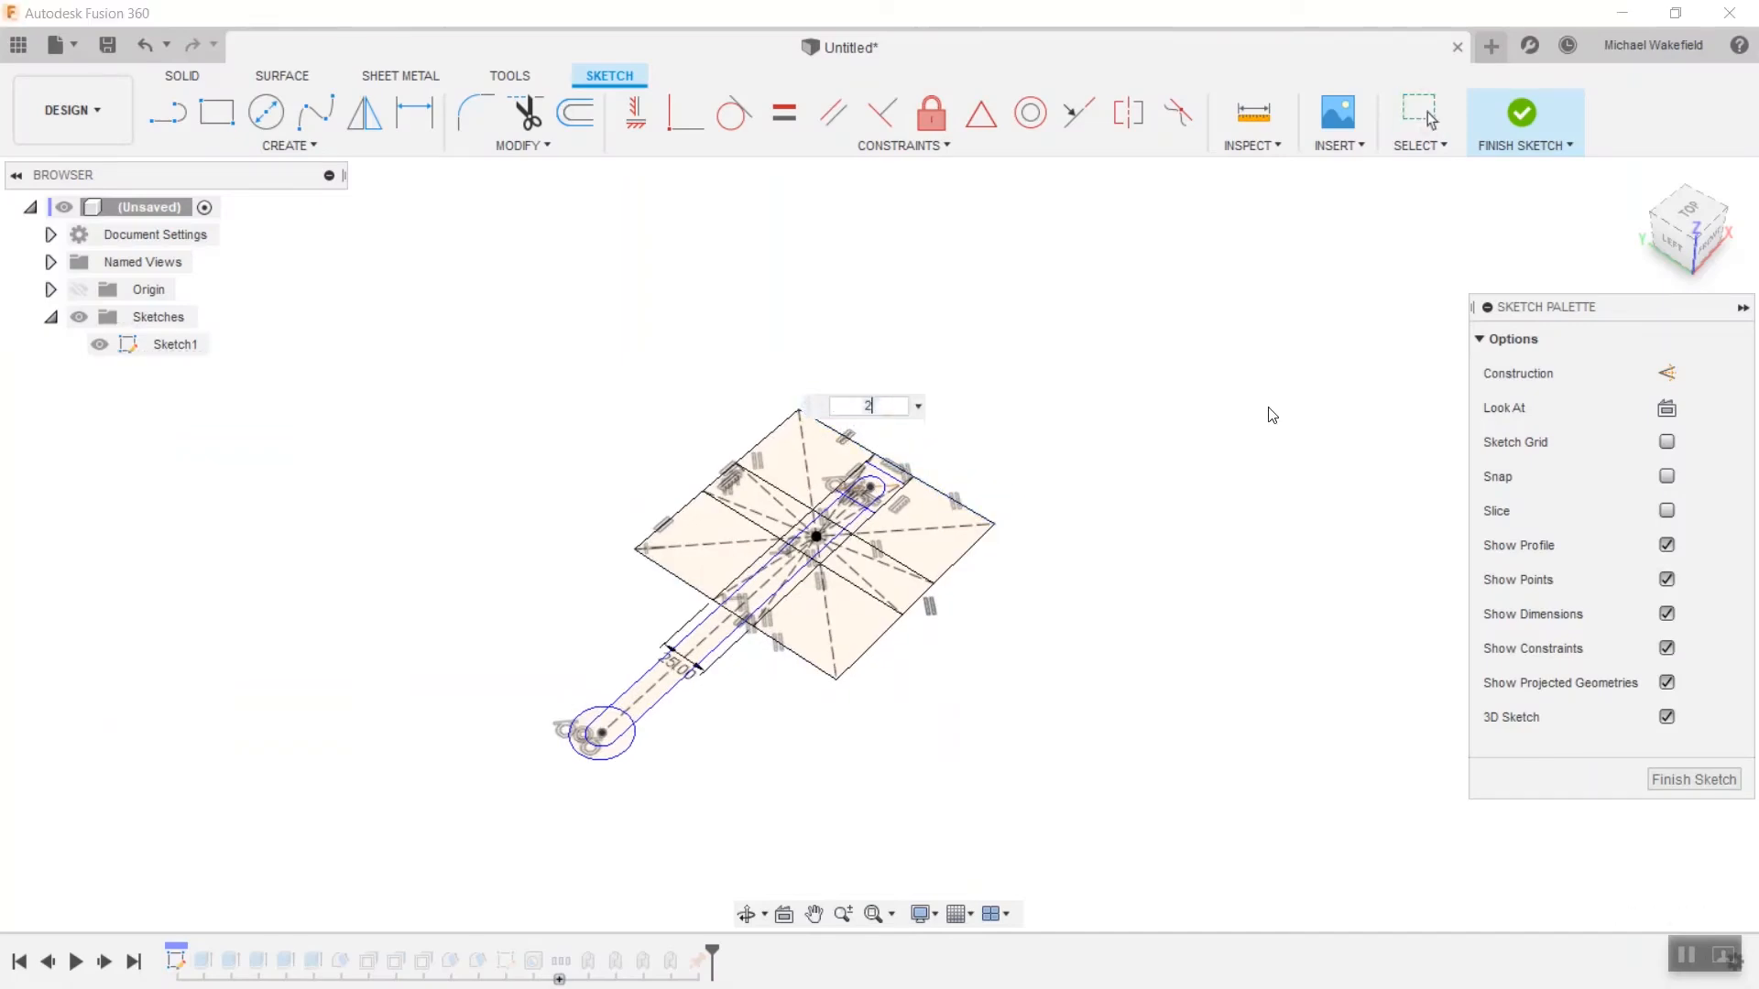
Change the base dimension to 225 mm and the arm dimension to 15 mm, then finish the sketch.
text(225)
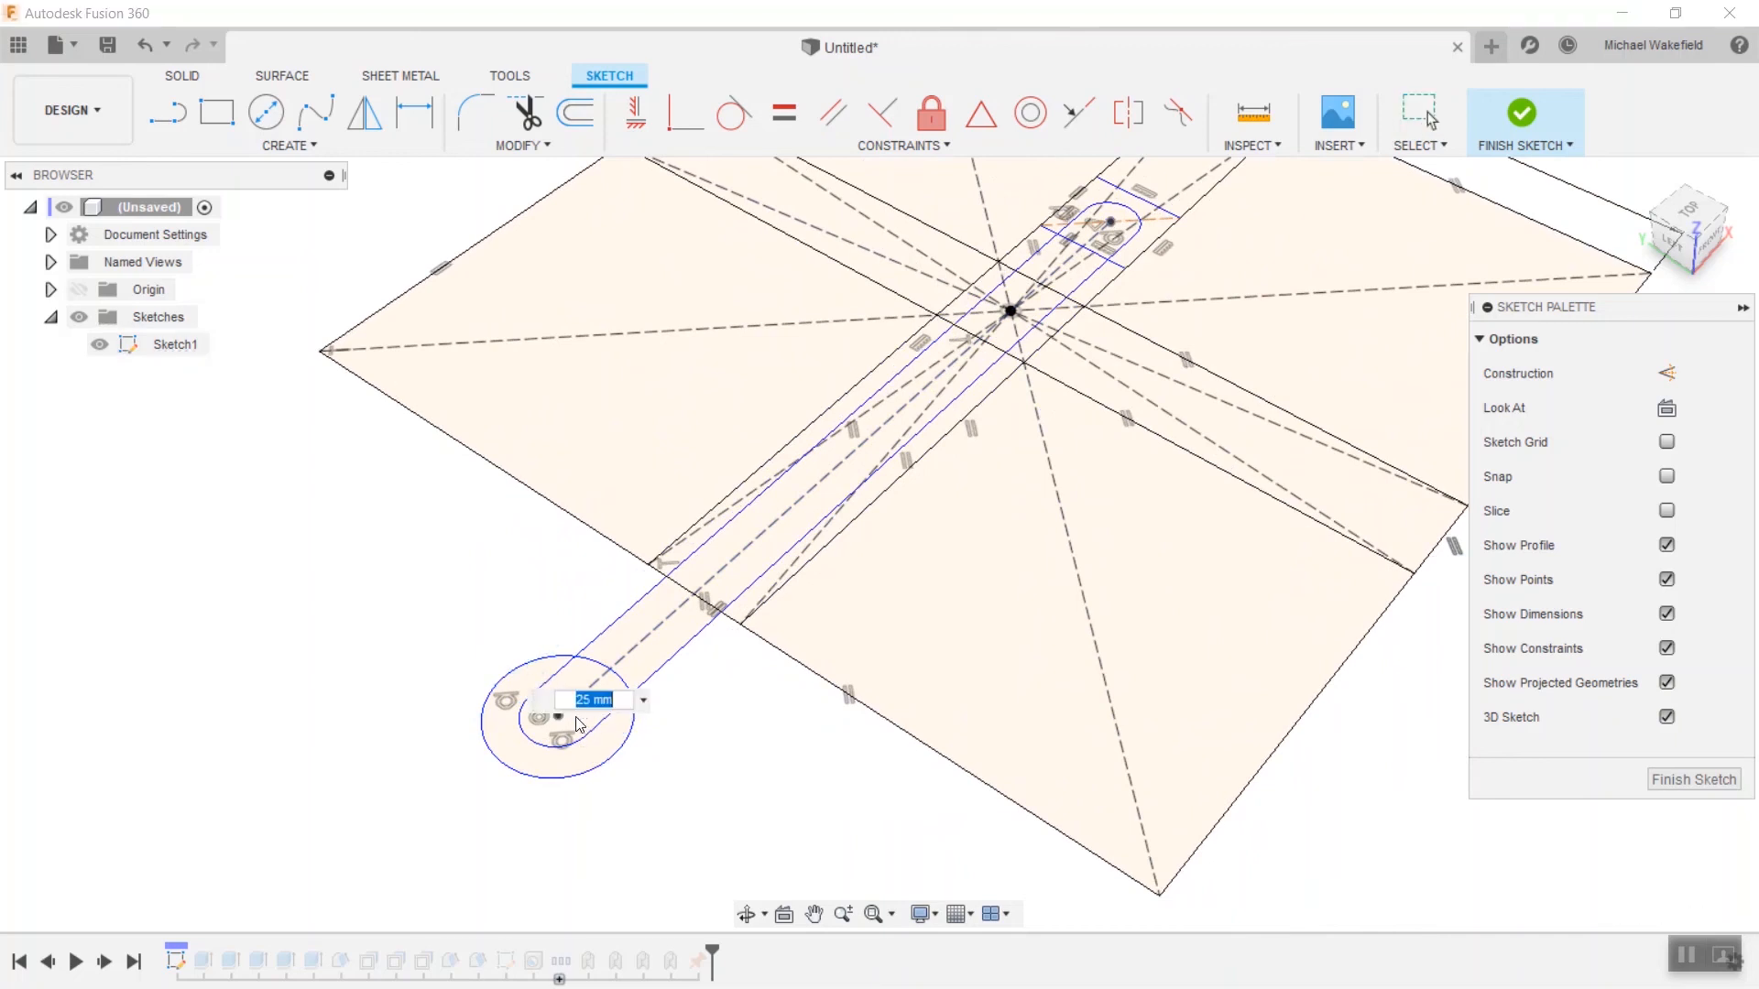
text(15)
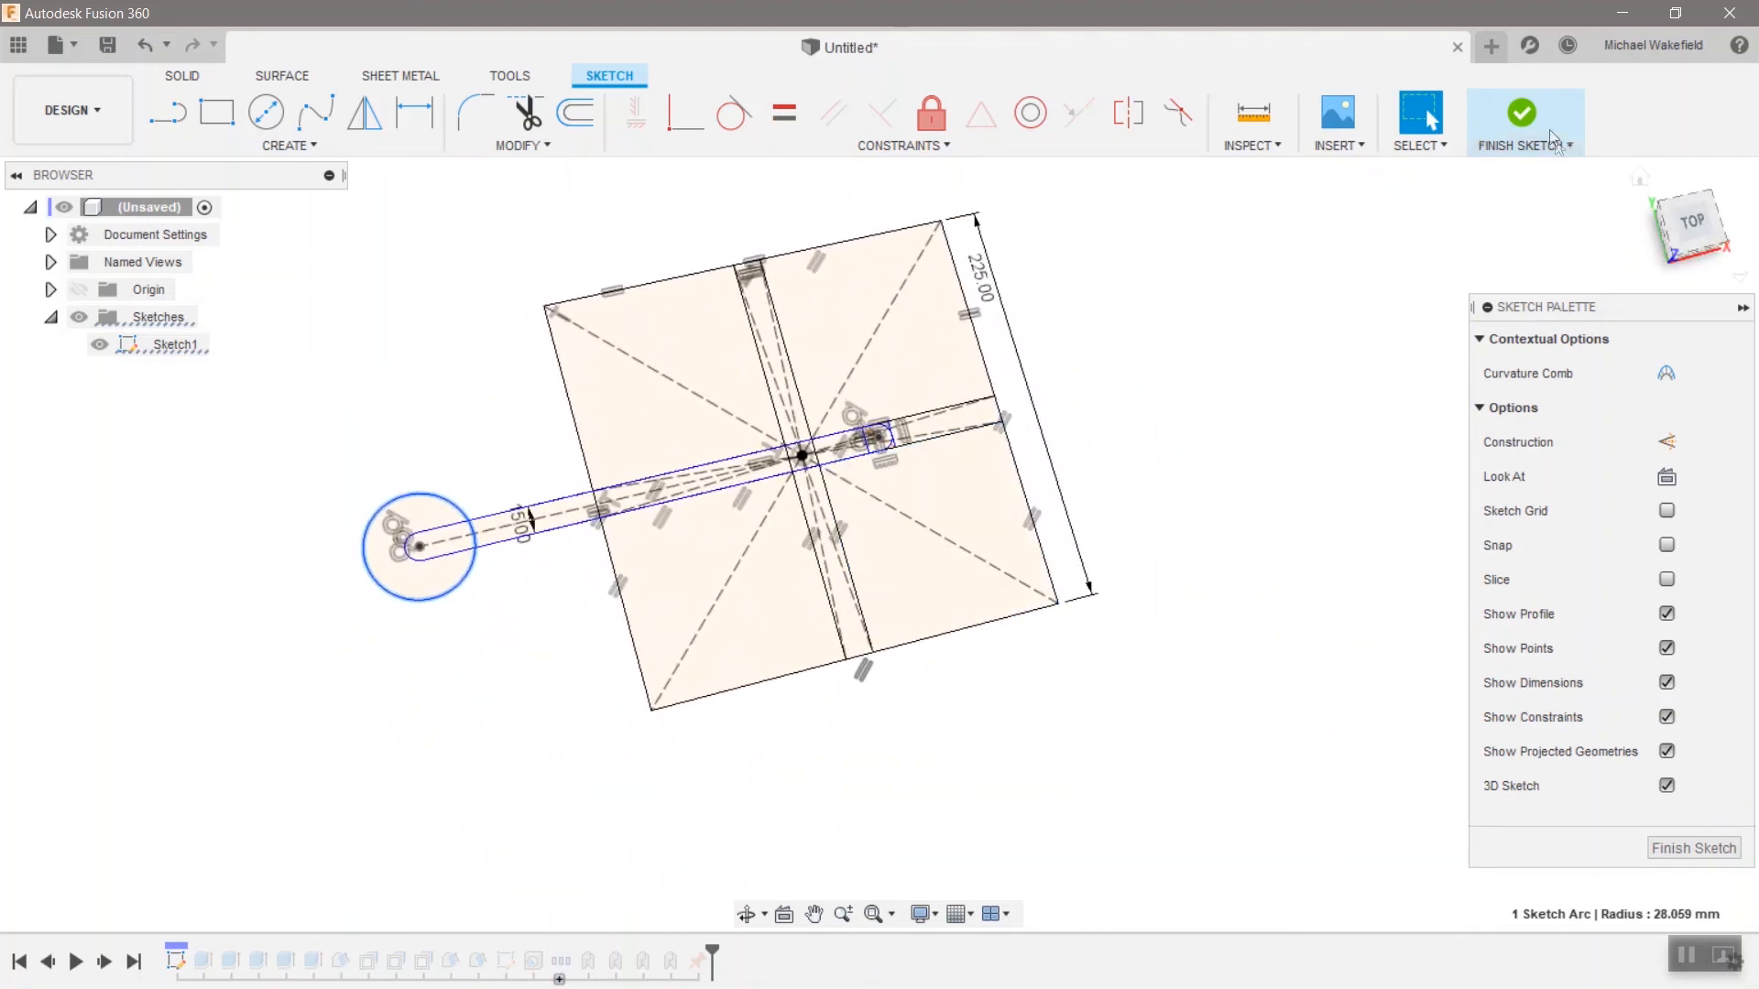
click(1523, 112)
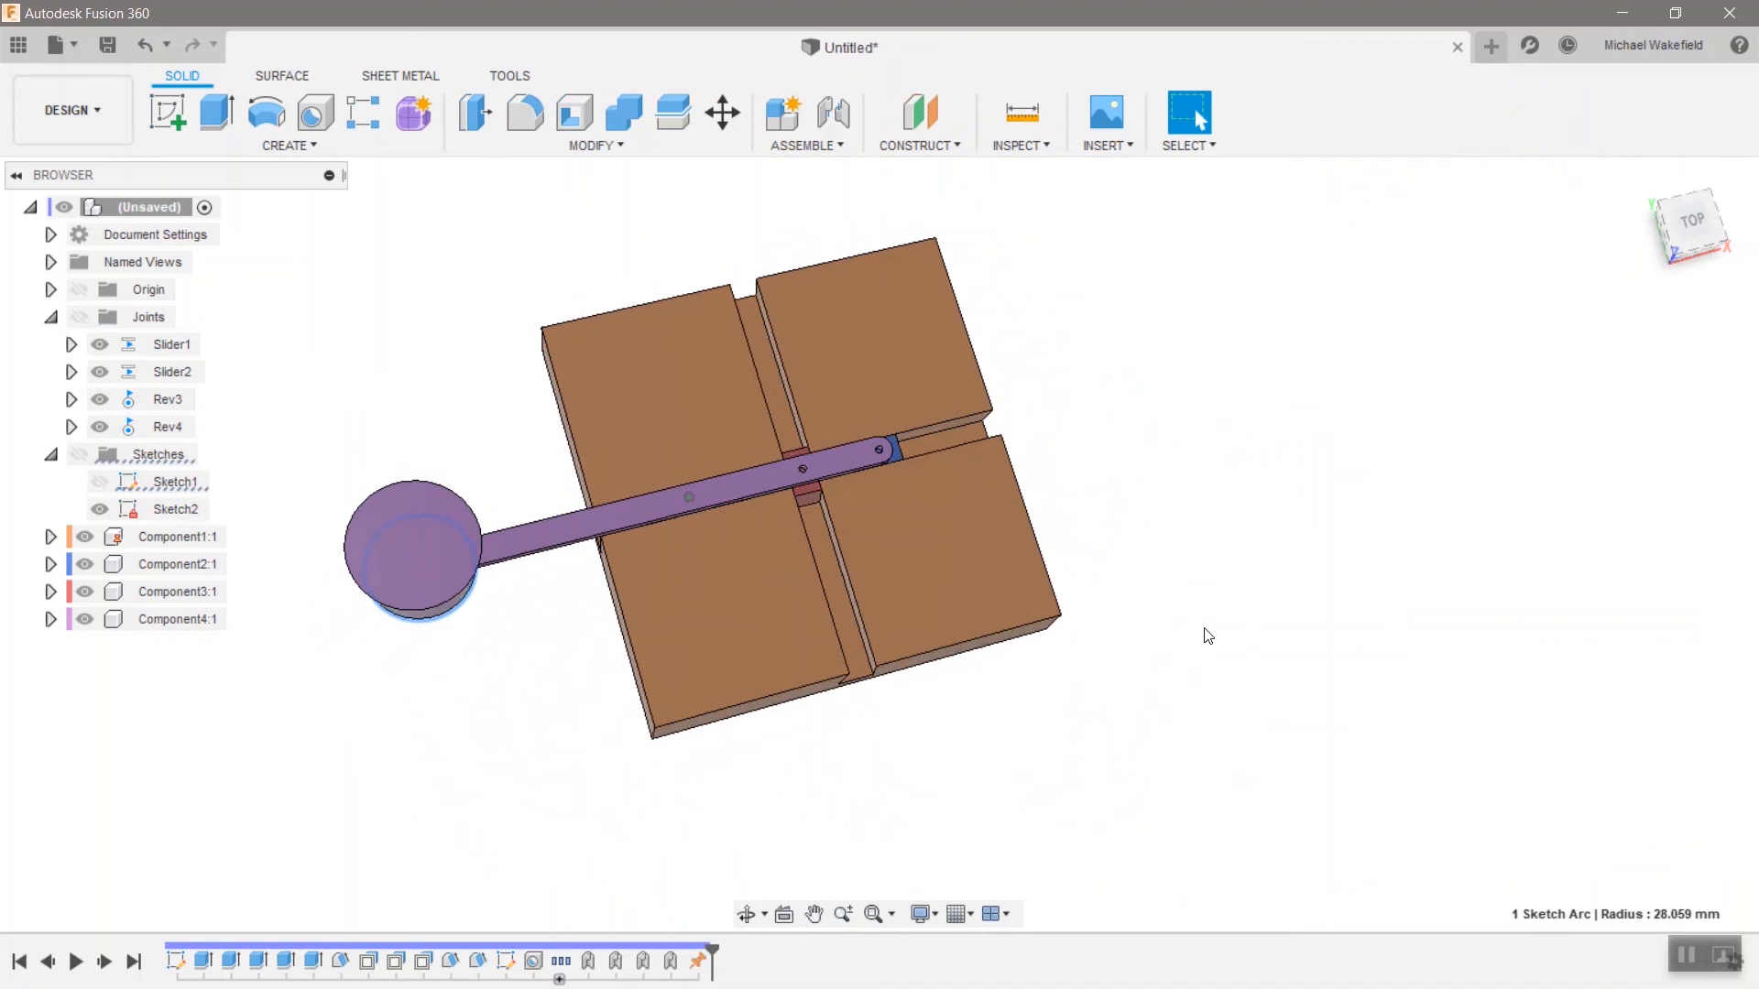